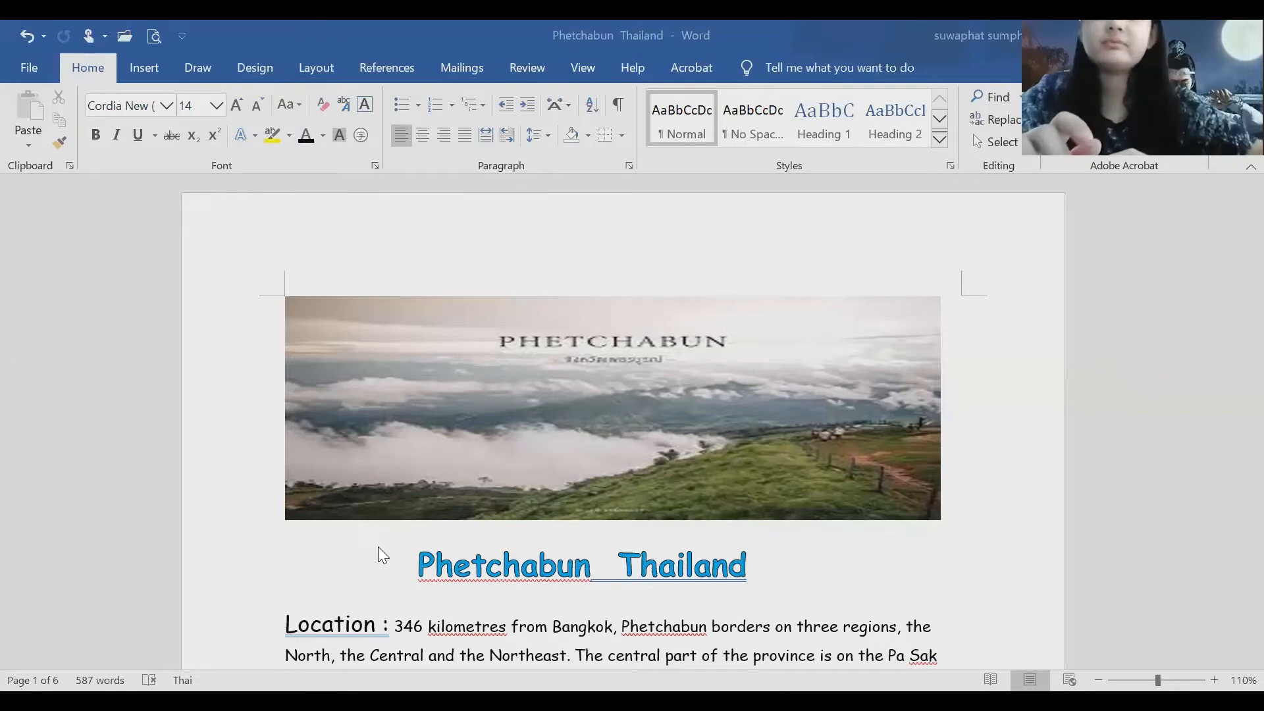
pyautogui.scroll(-3)
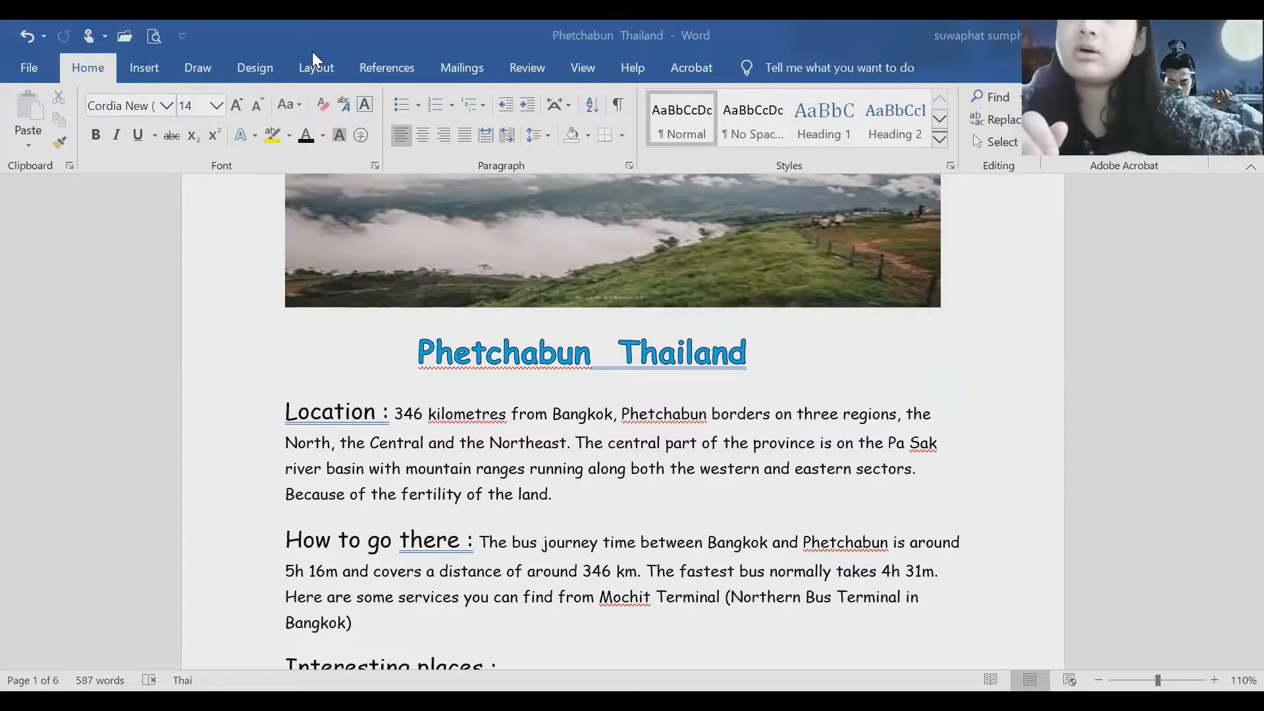
pyautogui.moveTo(920, 363)
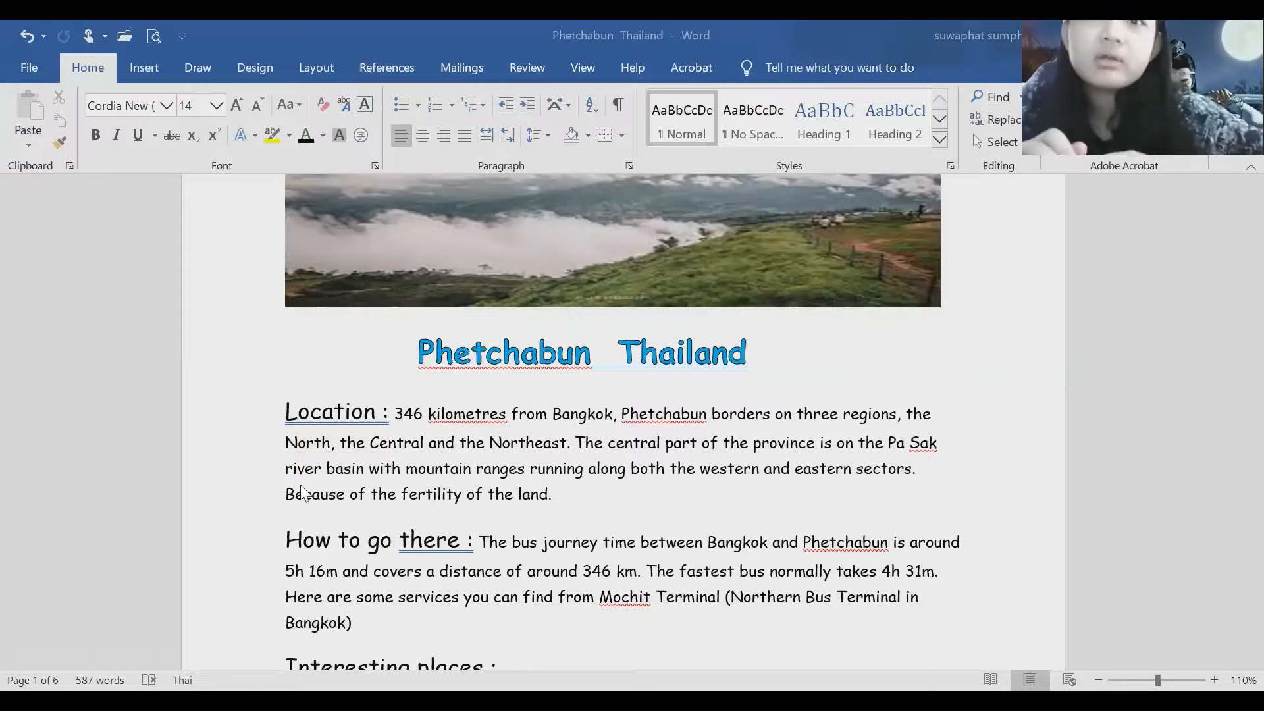
pyautogui.moveTo(413, 486)
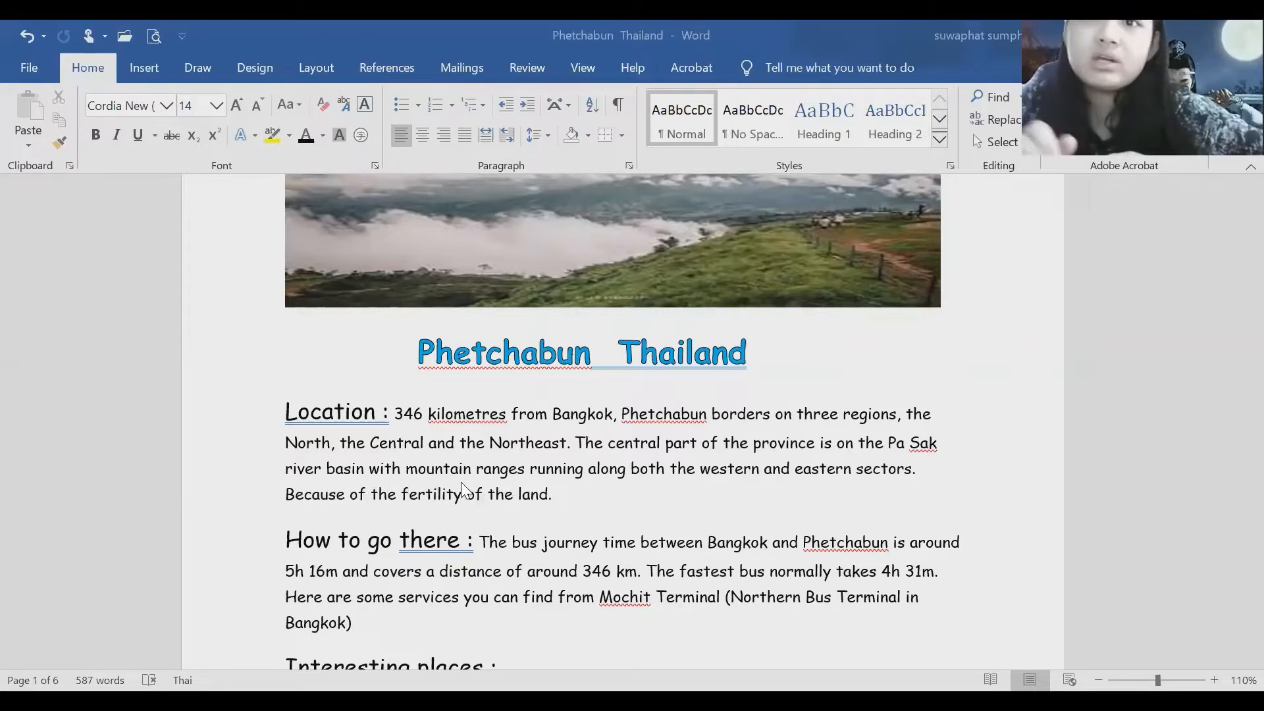
pyautogui.moveTo(526, 487)
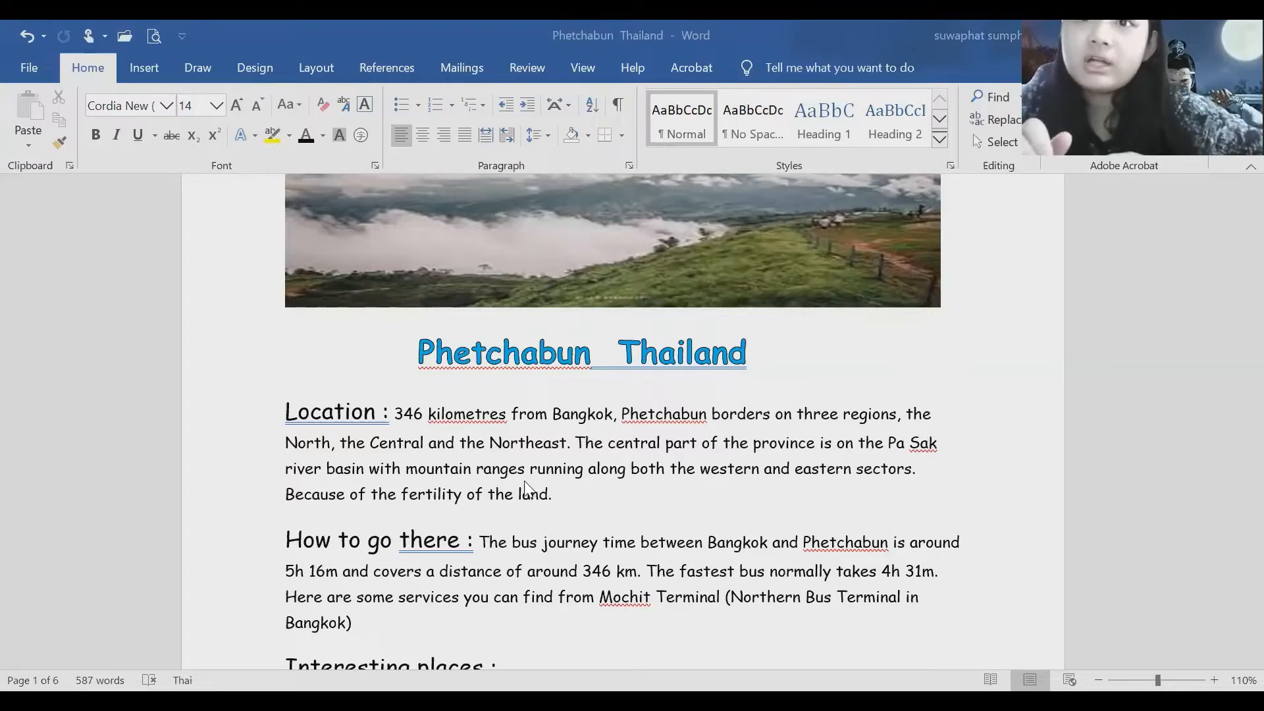
pyautogui.moveTo(657, 490)
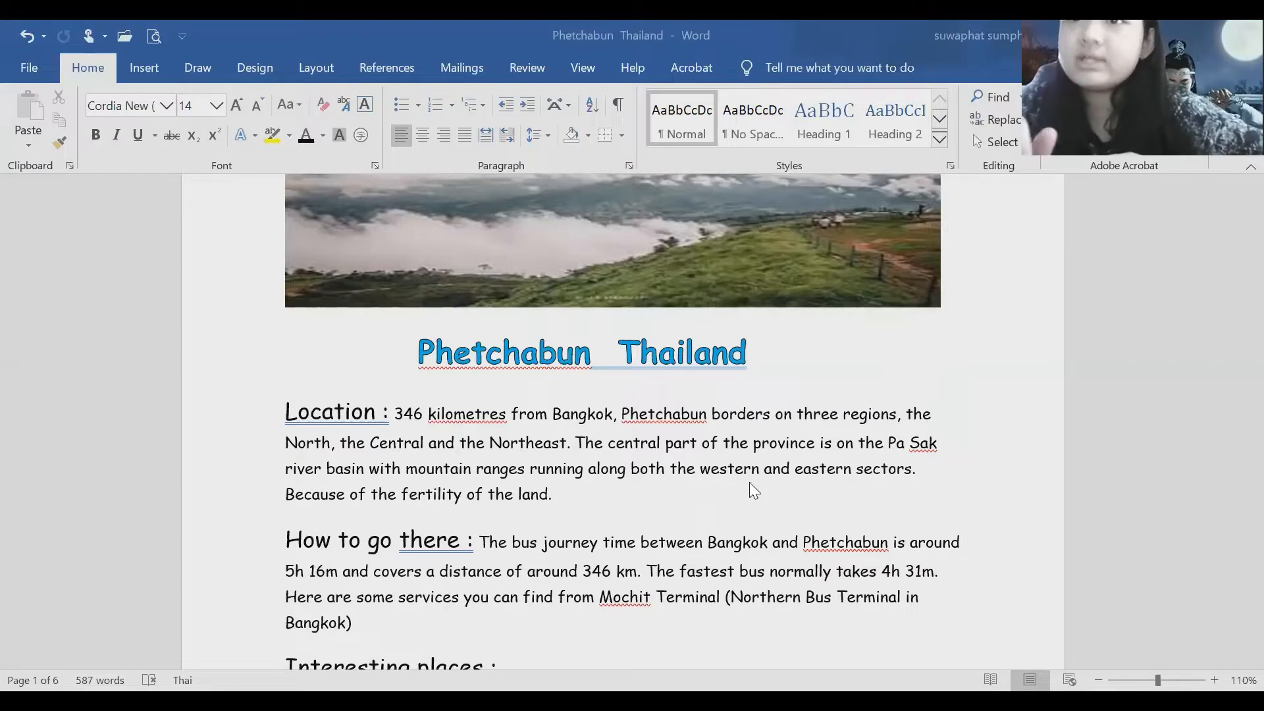
pyautogui.moveTo(875, 492)
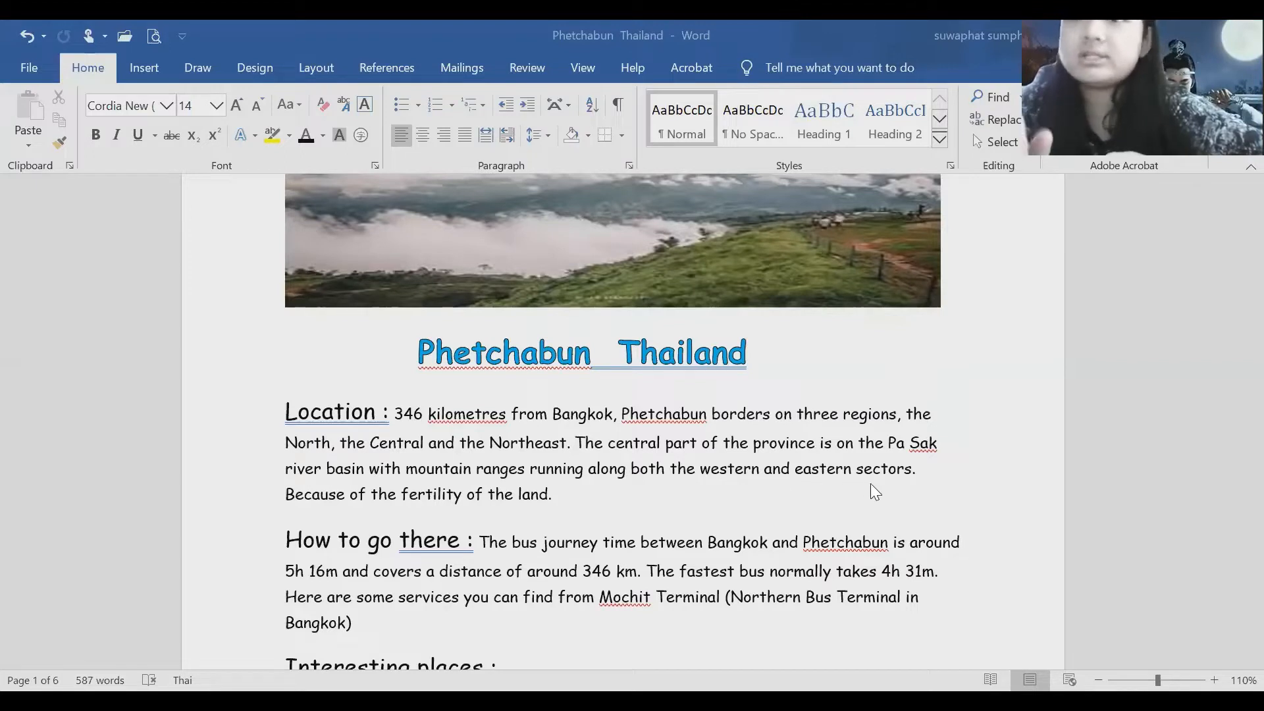
pyautogui.moveTo(281, 520)
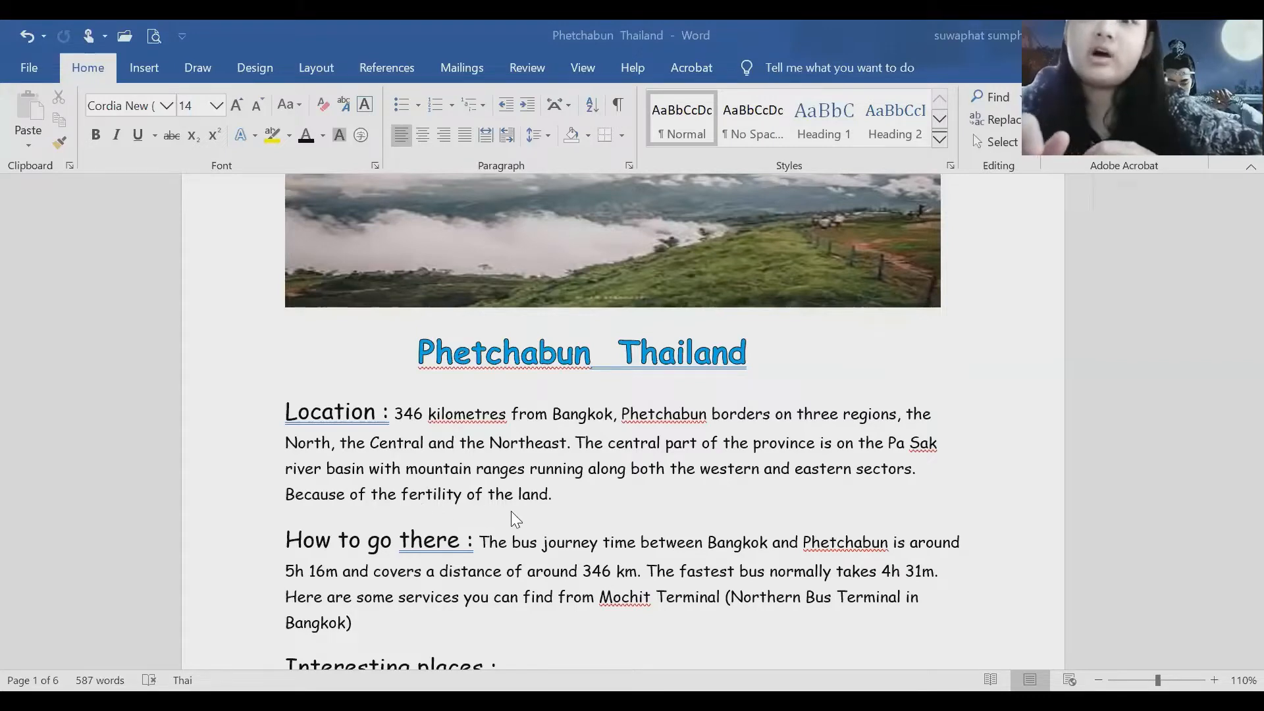
pyautogui.moveTo(504, 447)
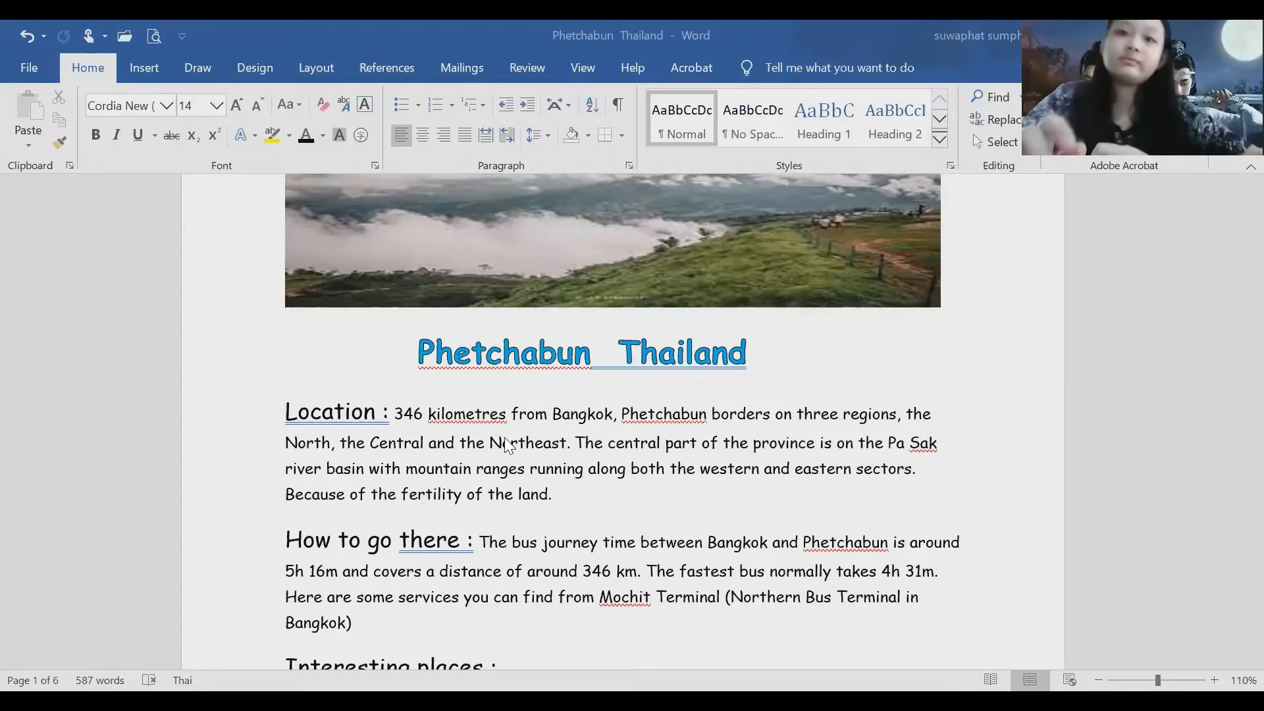
pyautogui.scroll(-3)
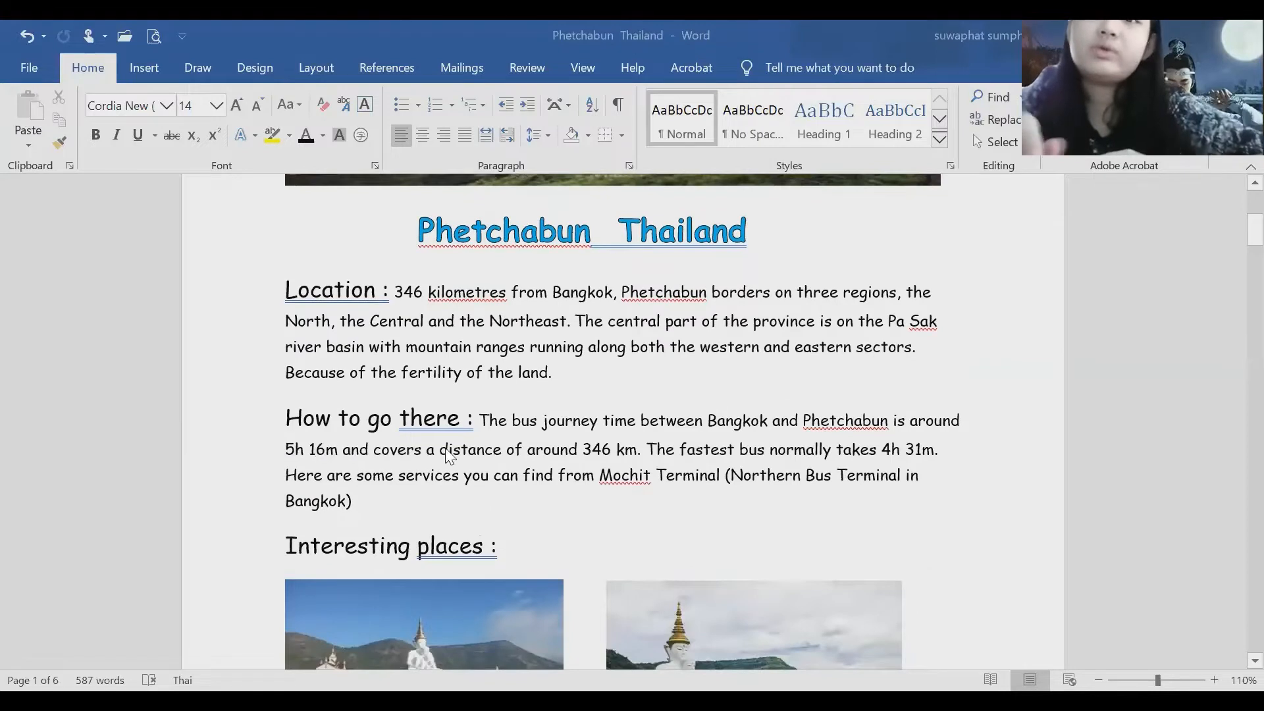
pyautogui.moveTo(620, 432)
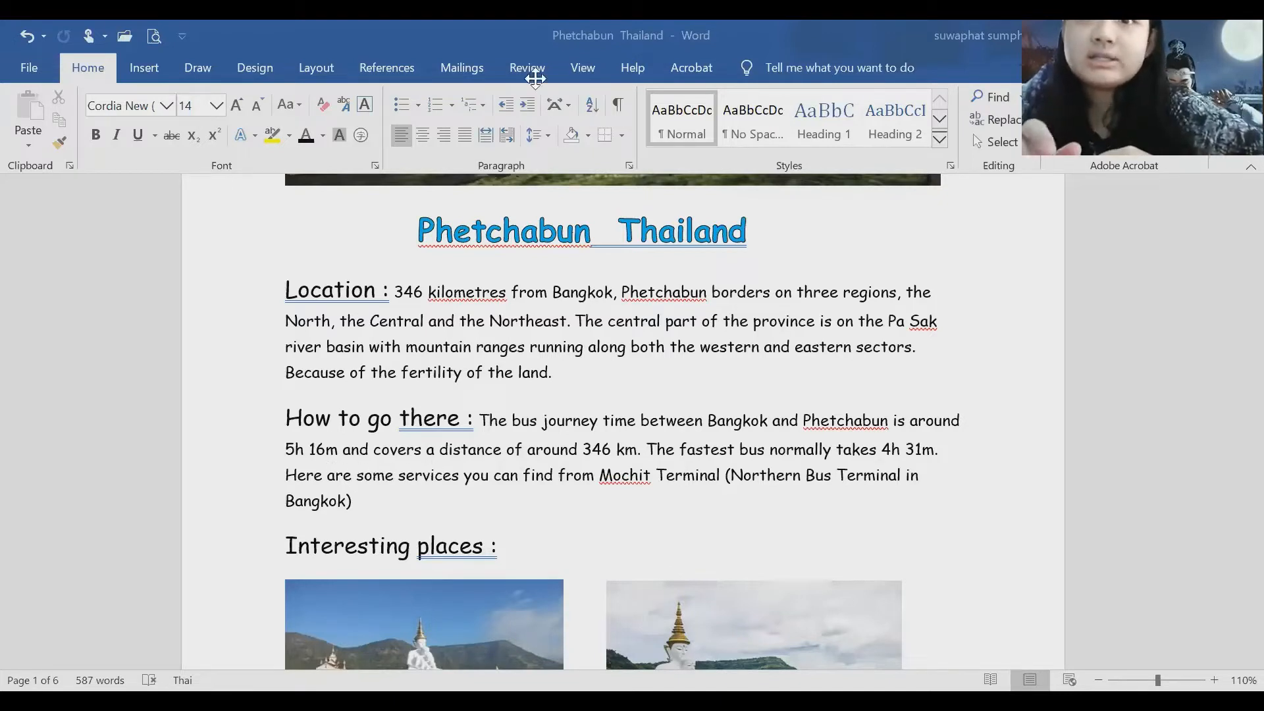
pyautogui.moveTo(680, 427)
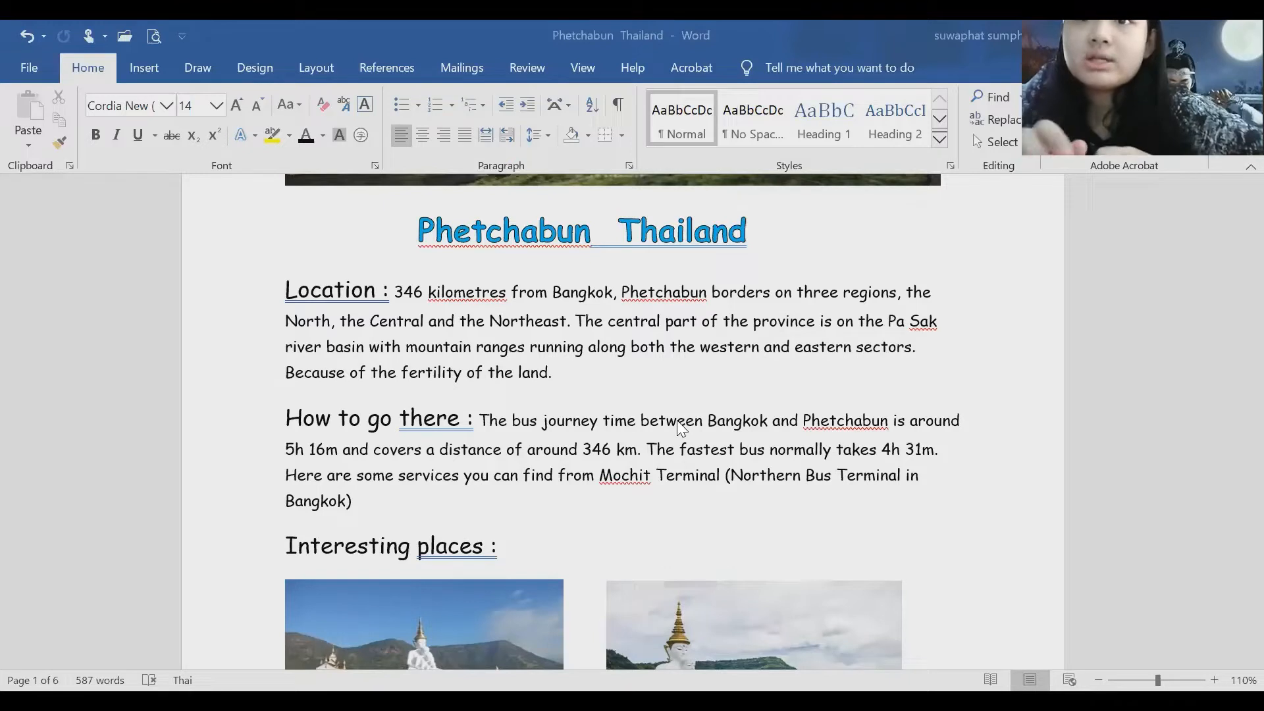
pyautogui.moveTo(673, 475)
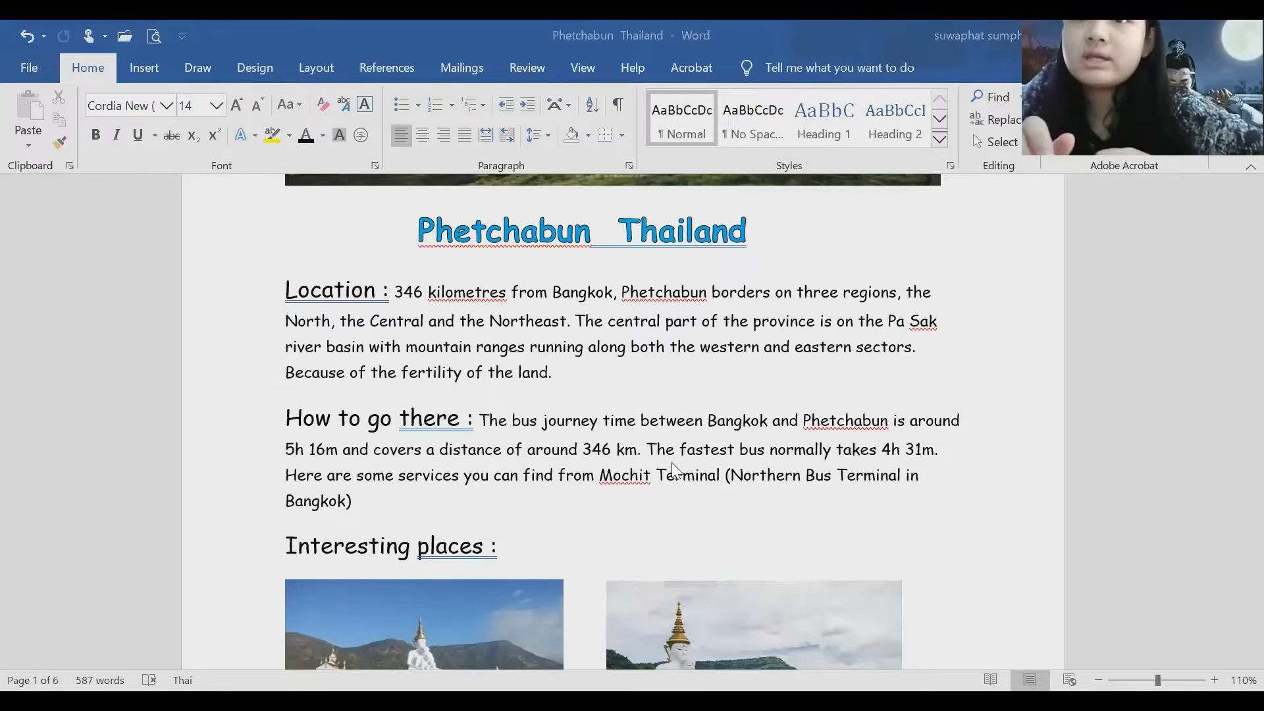
pyautogui.moveTo(653, 467)
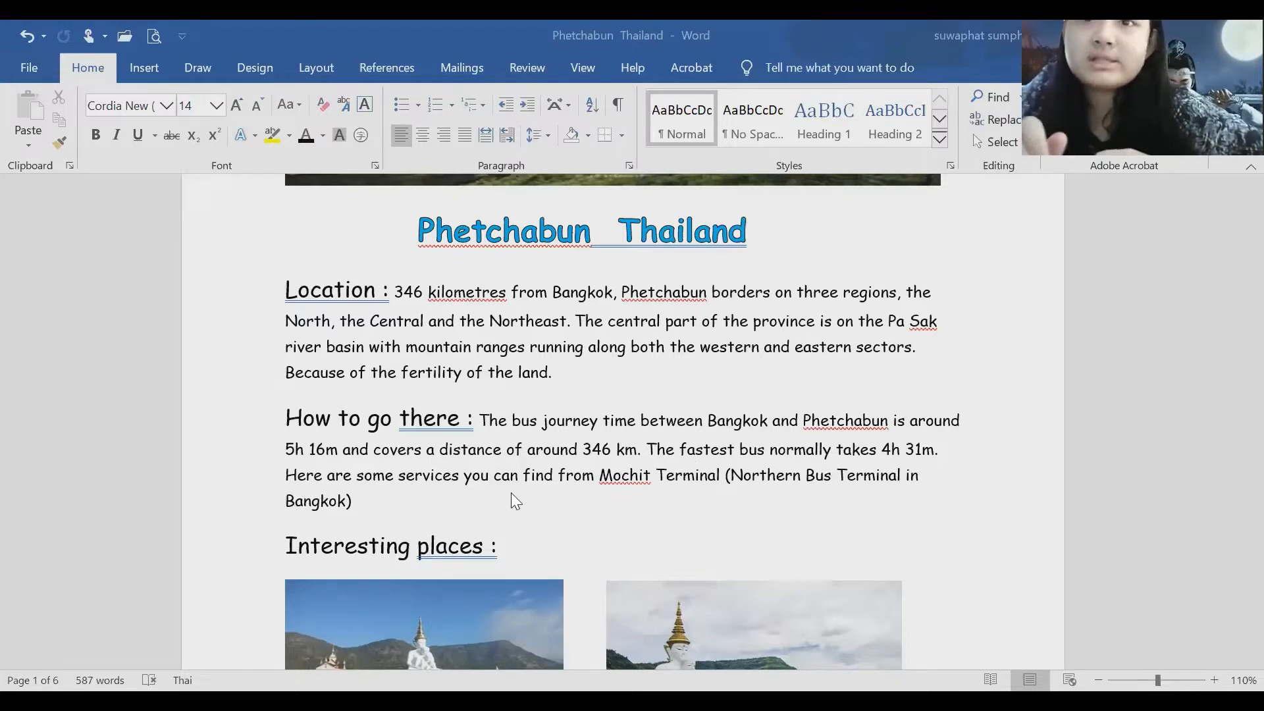
pyautogui.moveTo(635, 494)
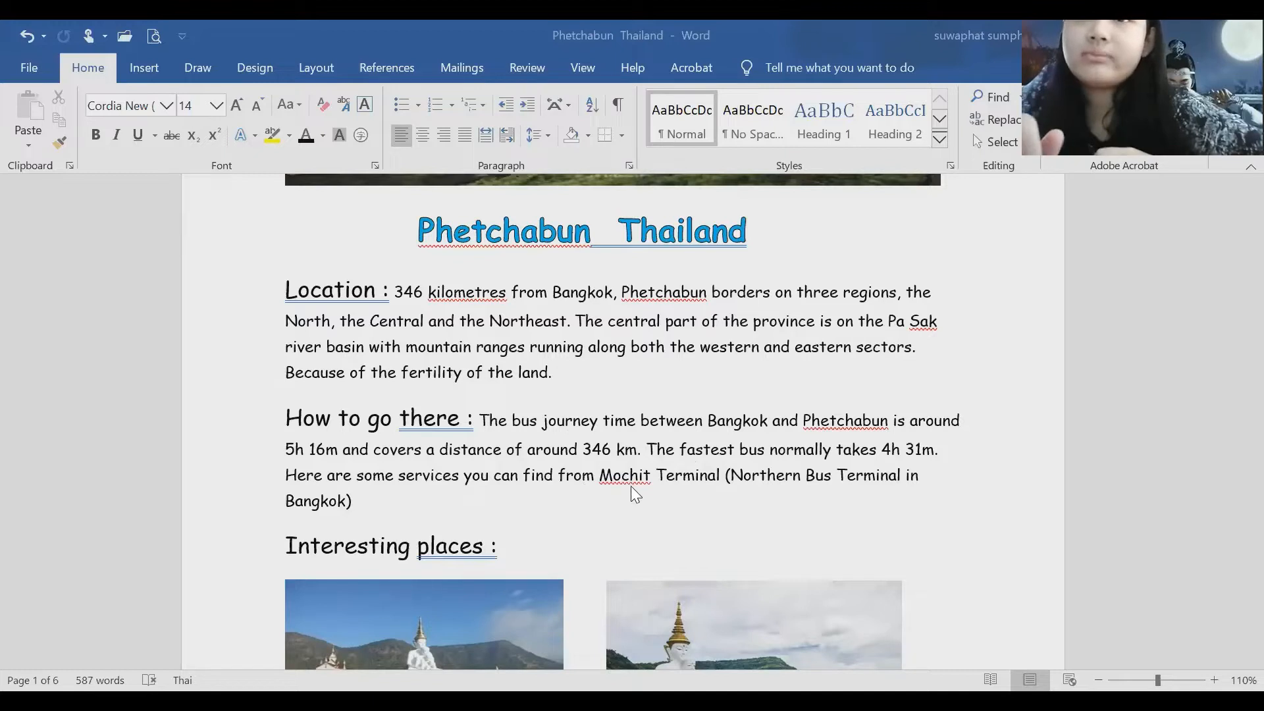
pyautogui.moveTo(764, 497)
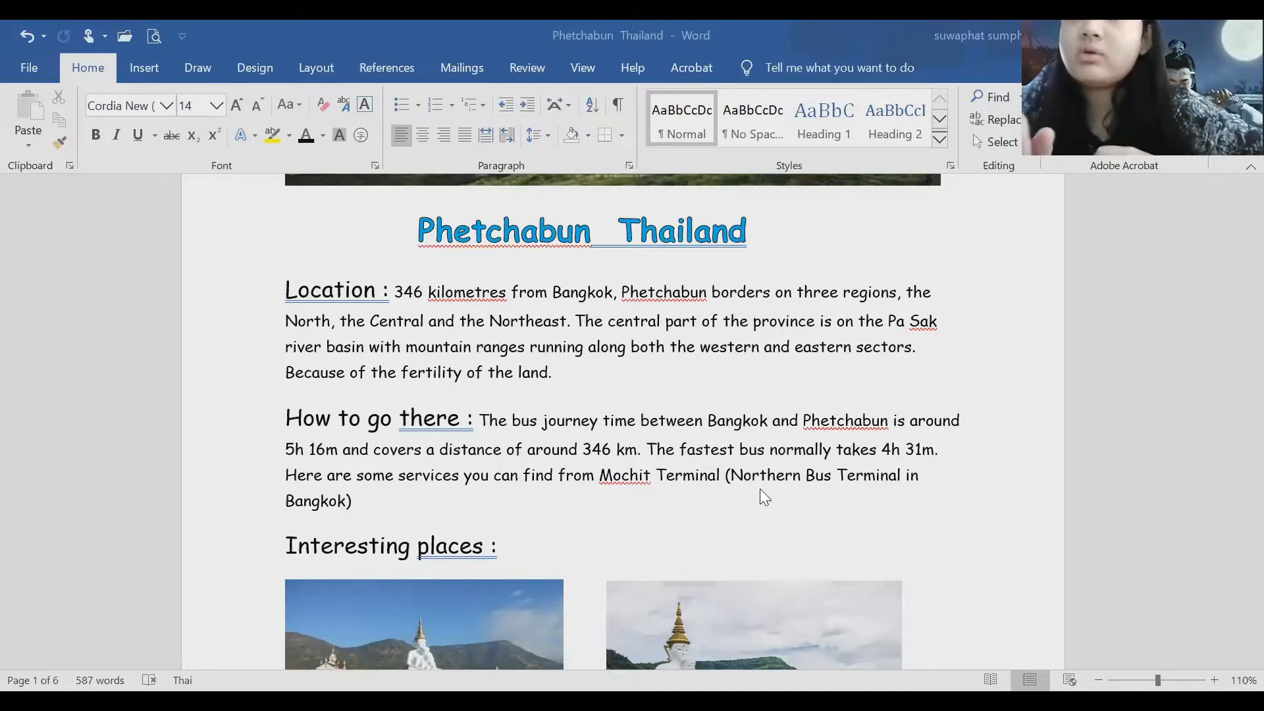
pyautogui.moveTo(817, 491)
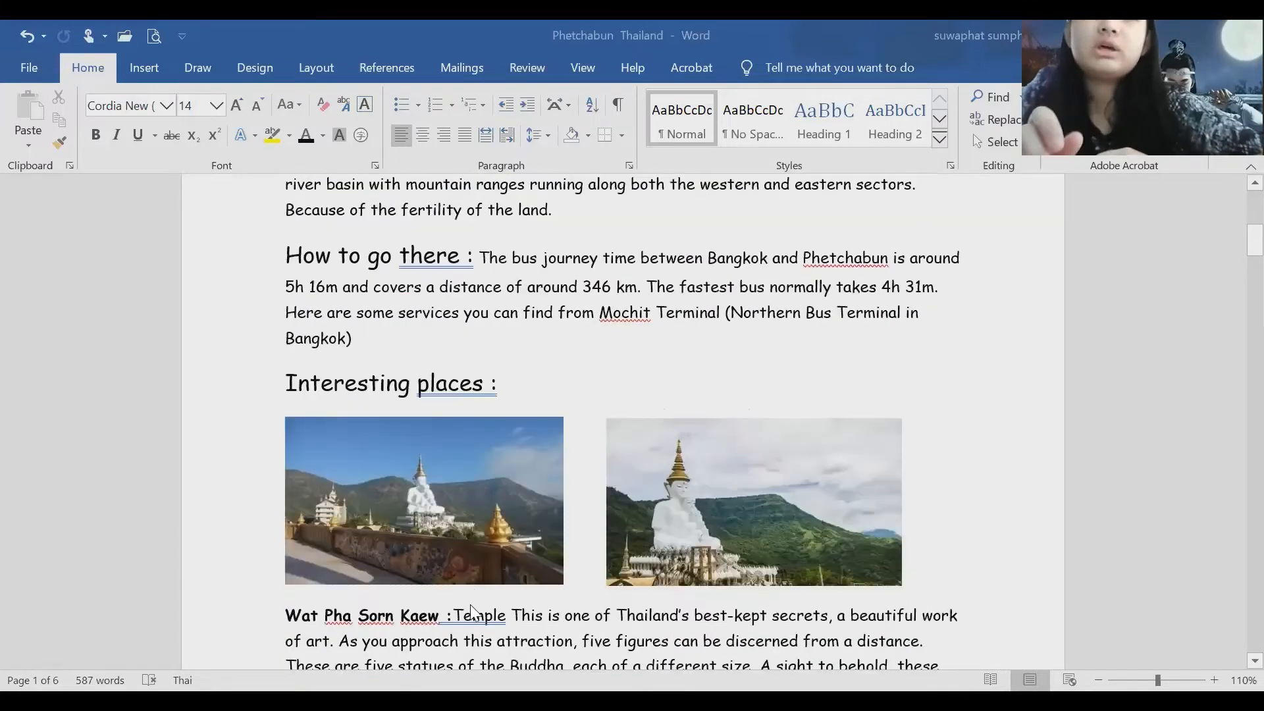
pyautogui.moveTo(540, 63)
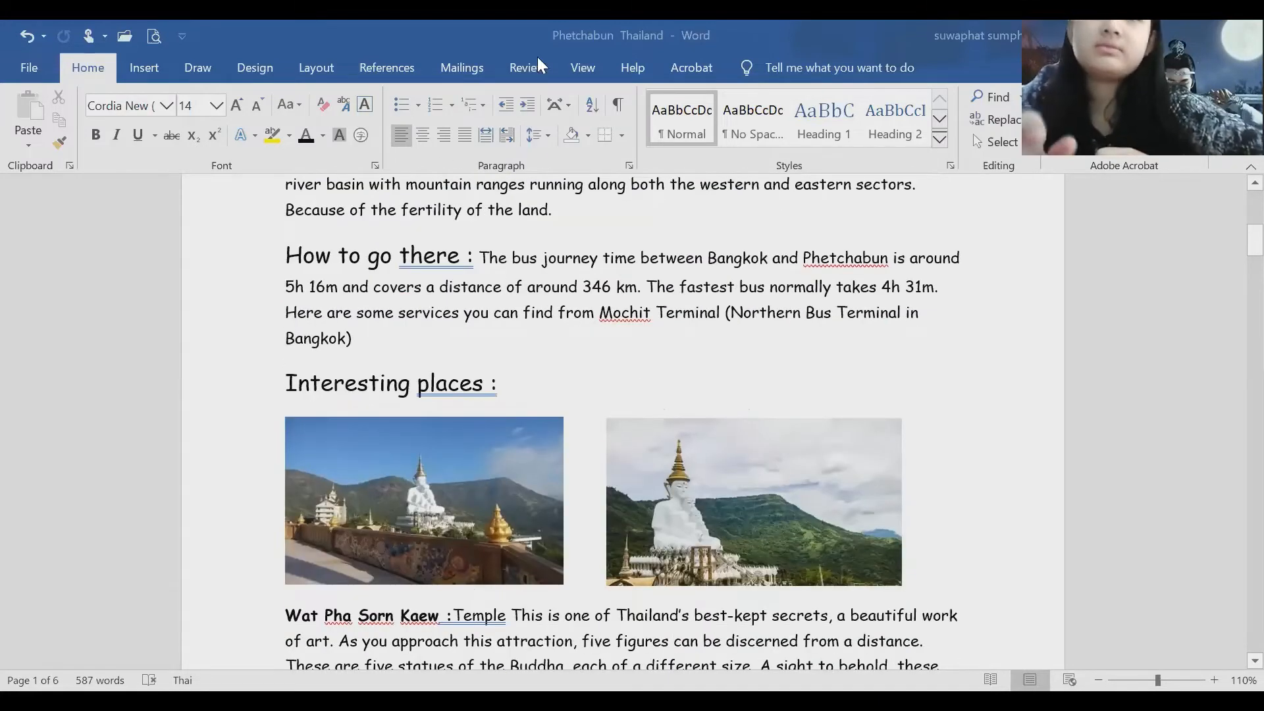
pyautogui.scroll(-3)
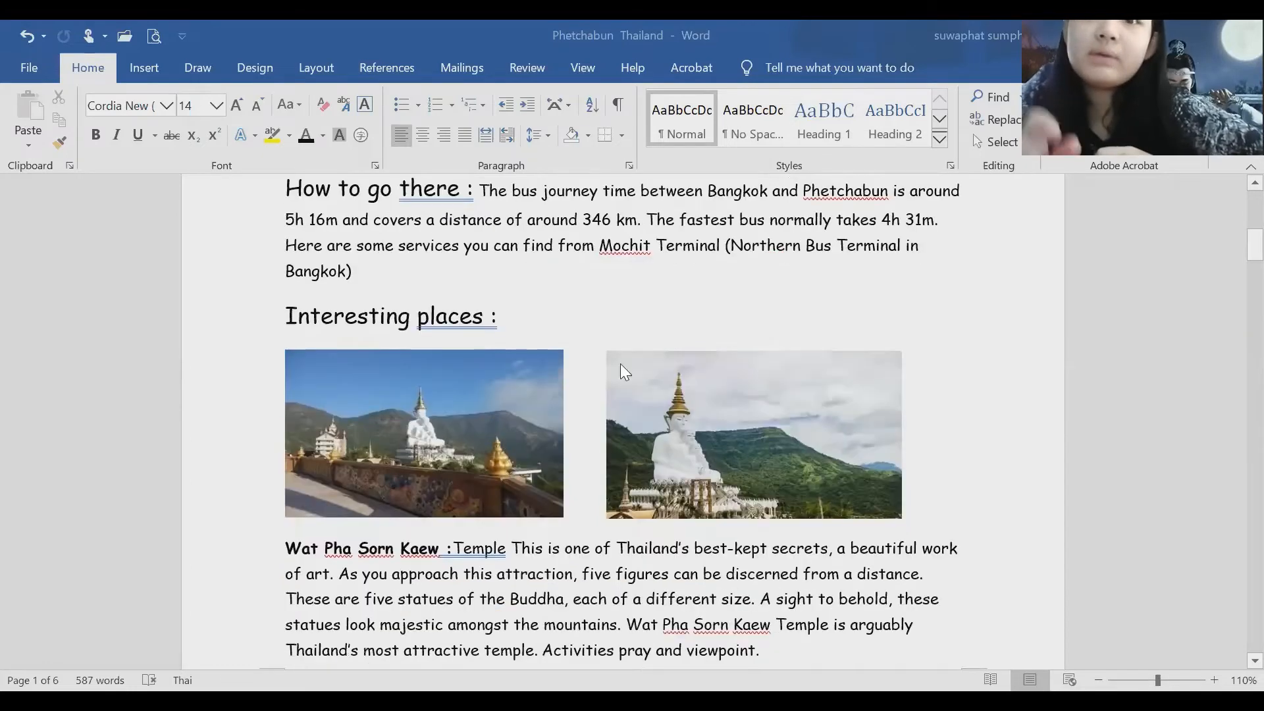
pyautogui.moveTo(443, 554)
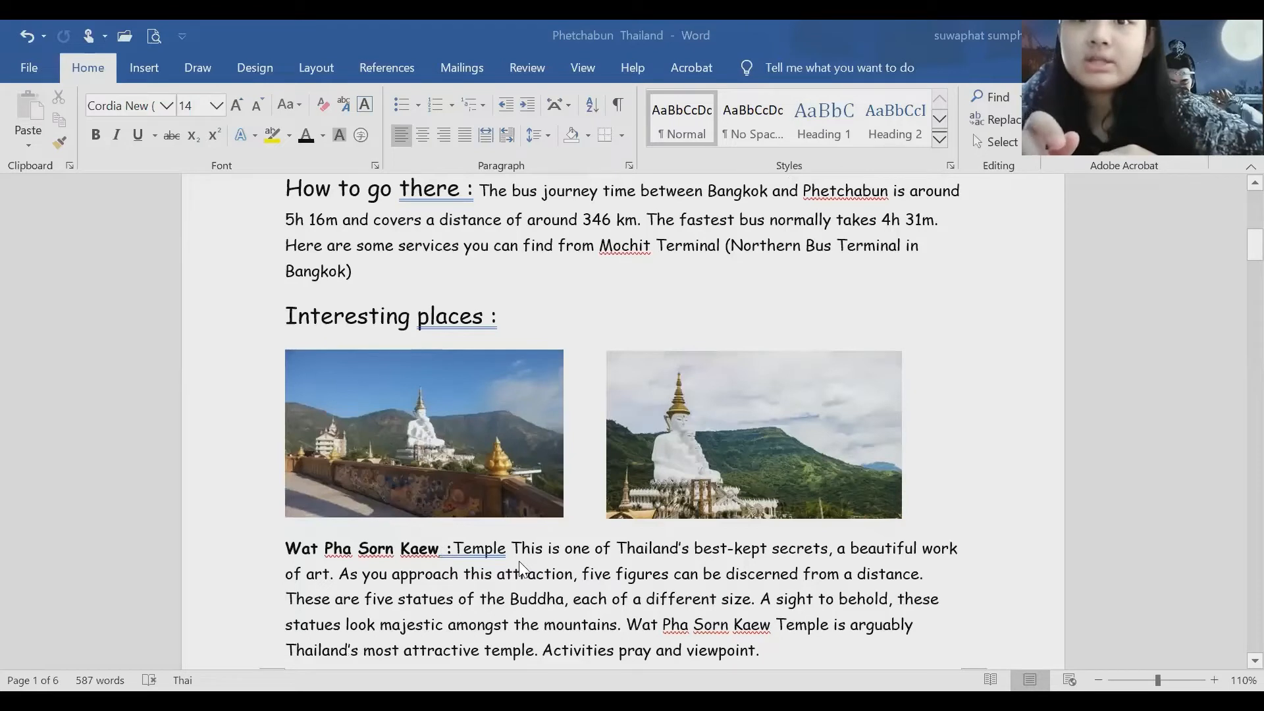
pyautogui.moveTo(523, 565)
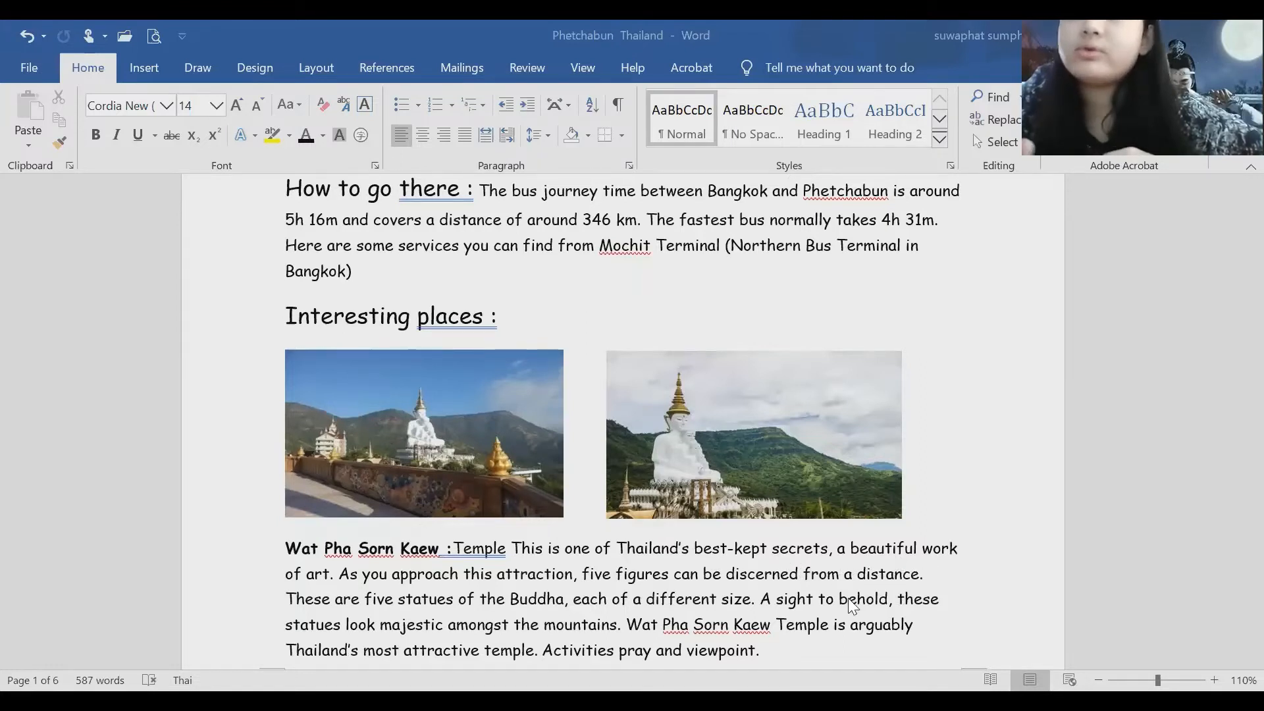
pyautogui.moveTo(294, 590)
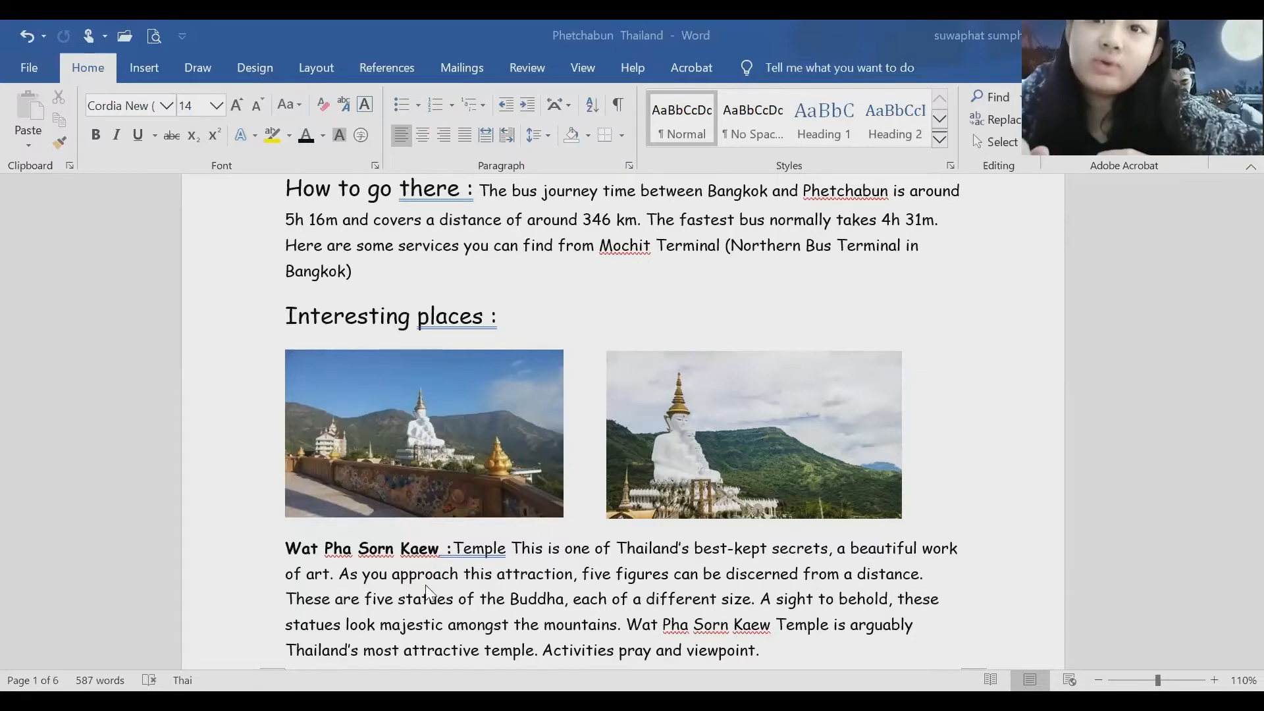
pyautogui.moveTo(473, 588)
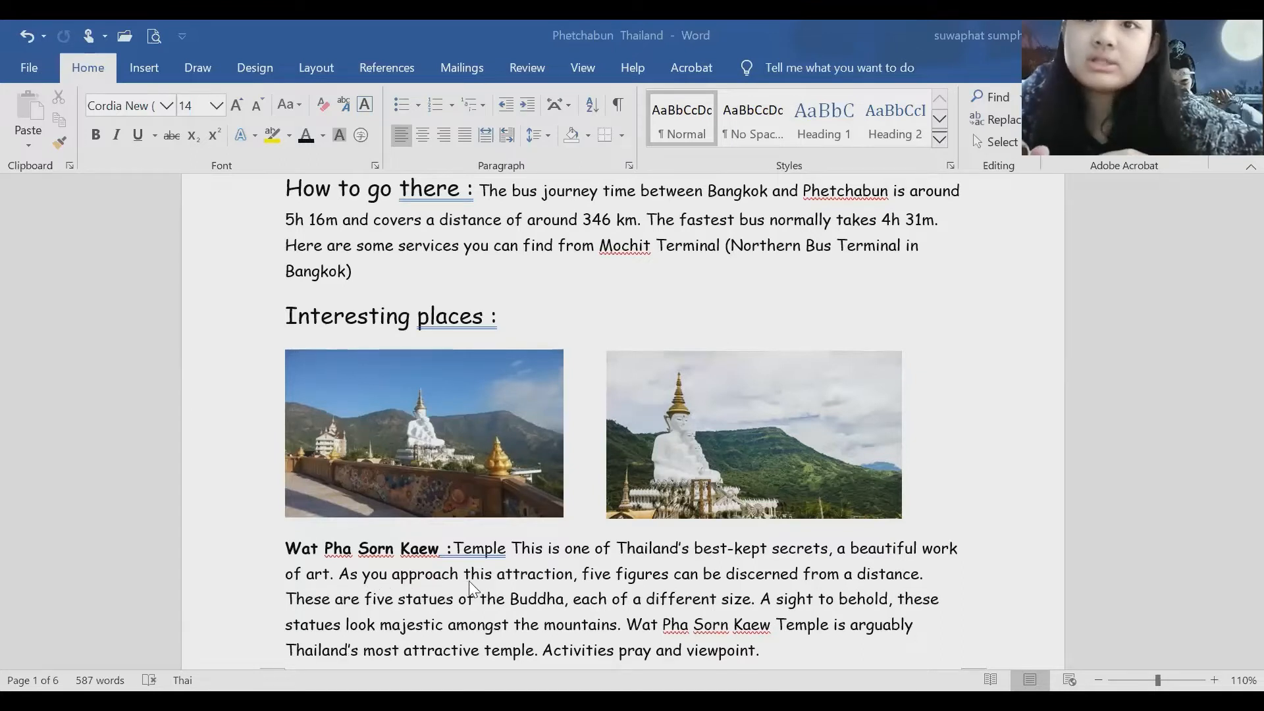
pyautogui.moveTo(658, 590)
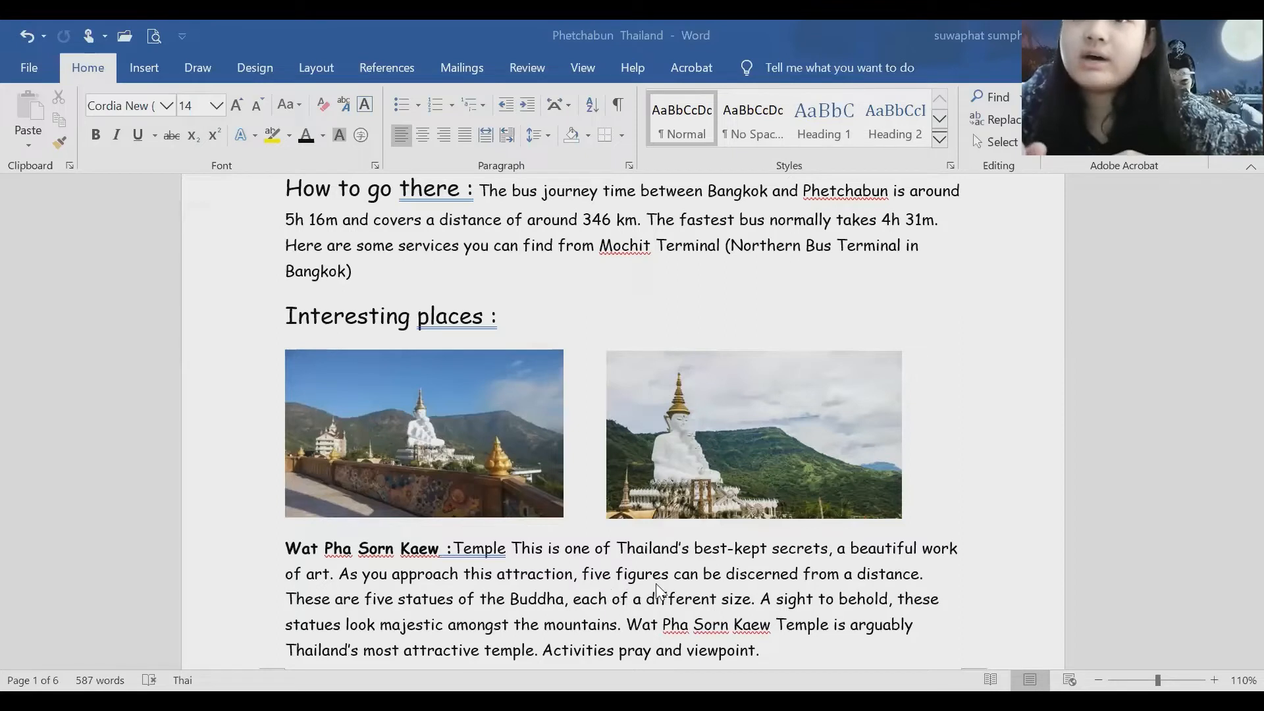
pyautogui.moveTo(698, 590)
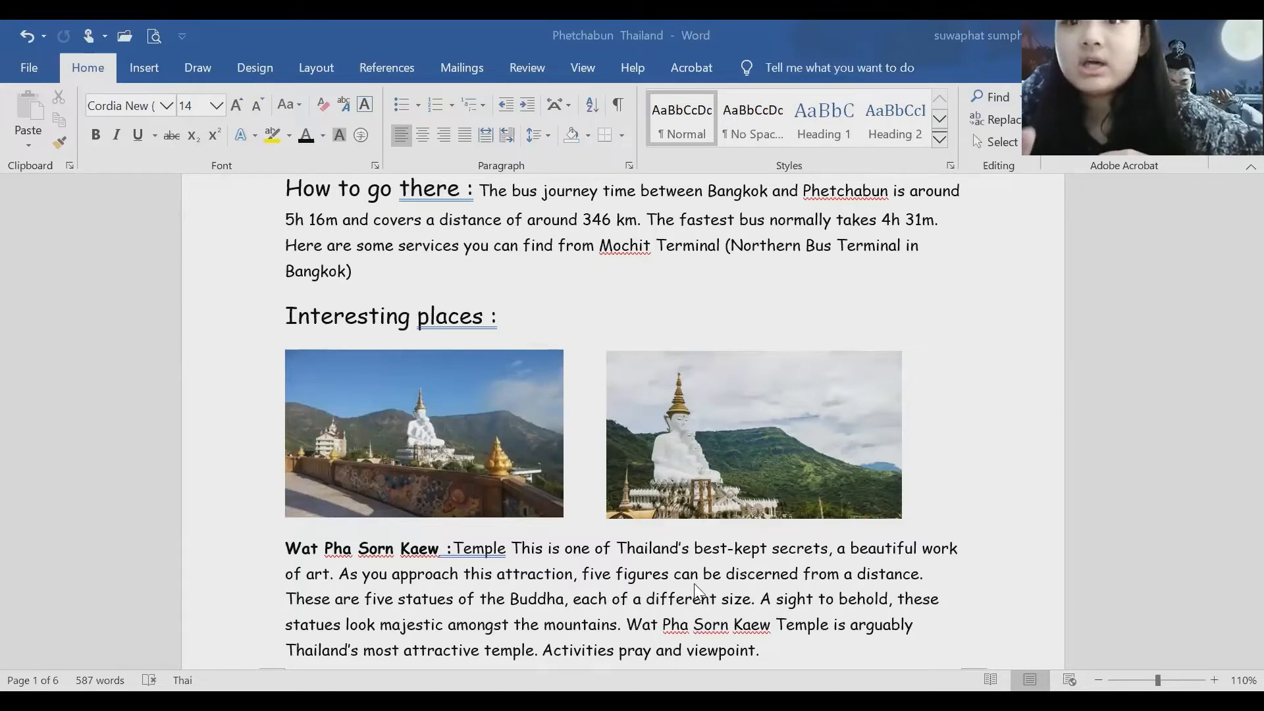
pyautogui.moveTo(810, 587)
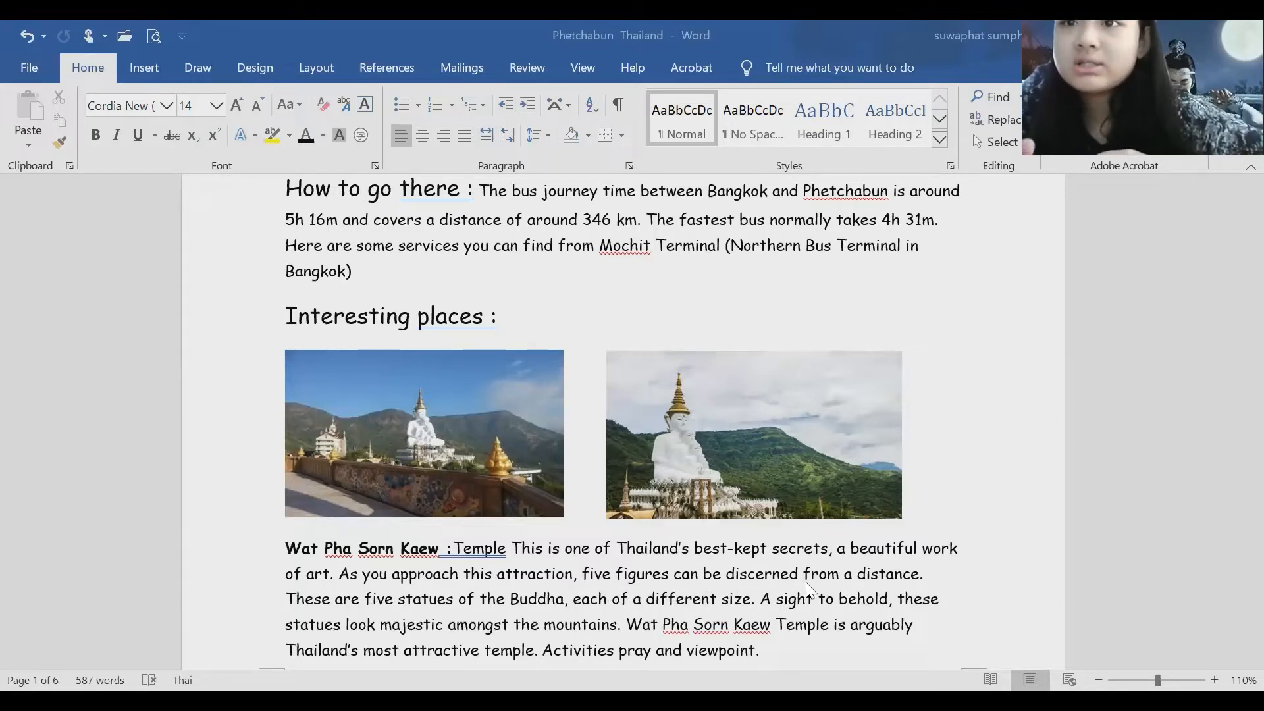
pyautogui.moveTo(395, 596)
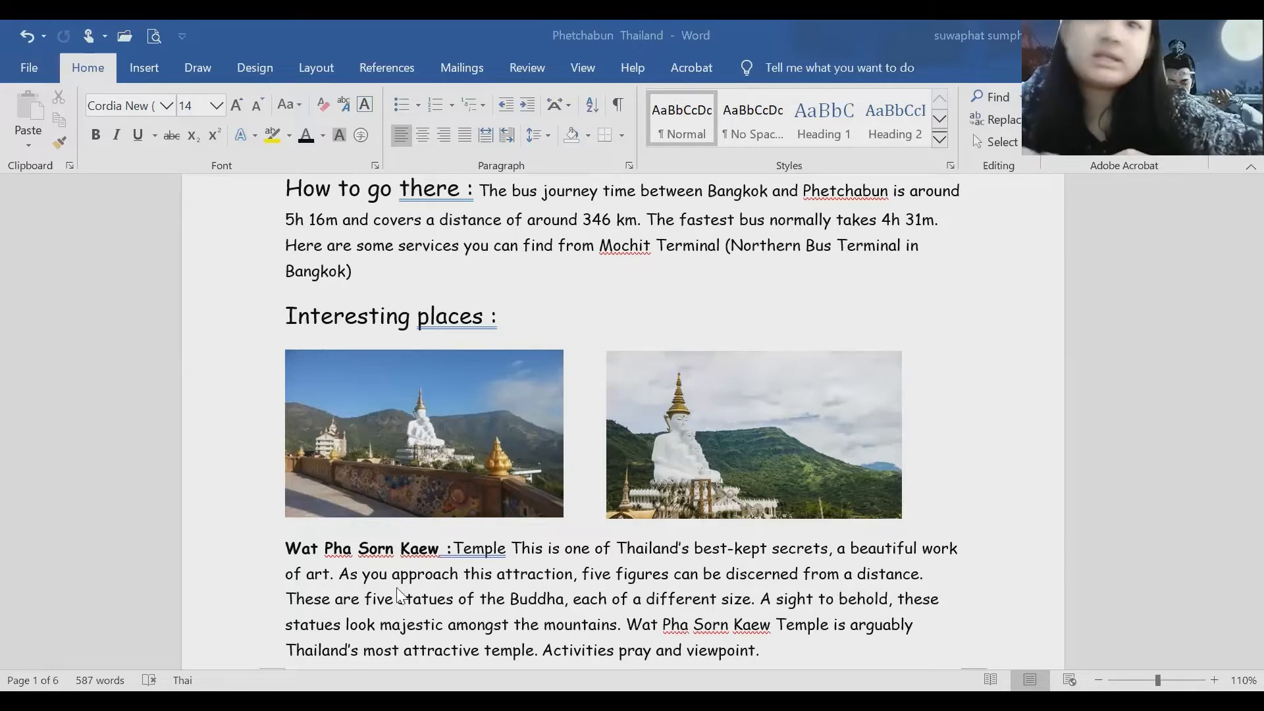
pyautogui.moveTo(290, 620)
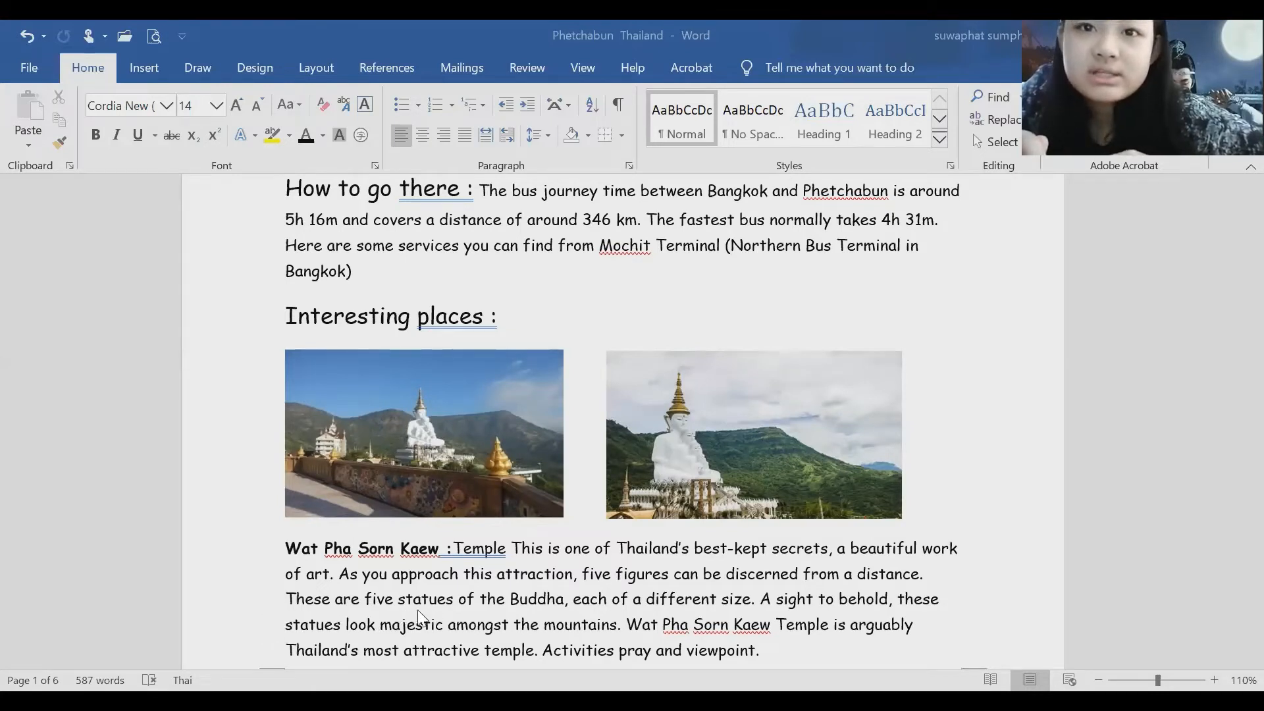
pyautogui.moveTo(523, 612)
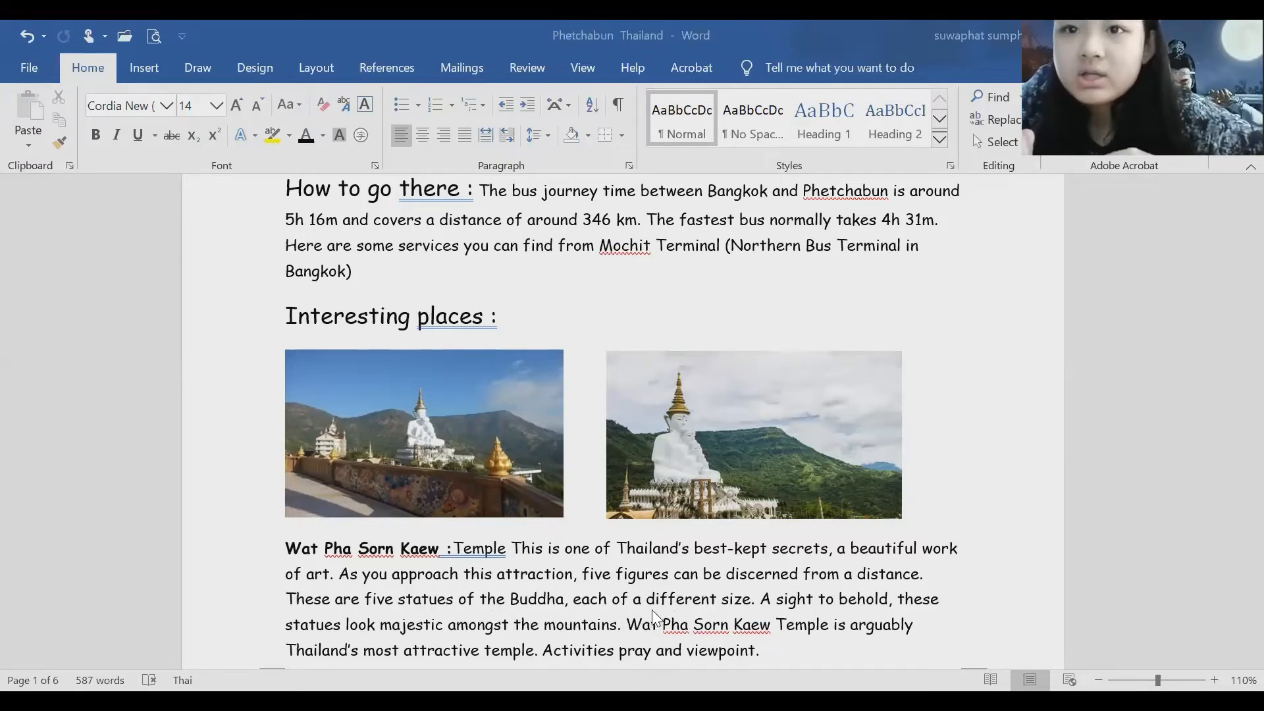
pyautogui.moveTo(764, 615)
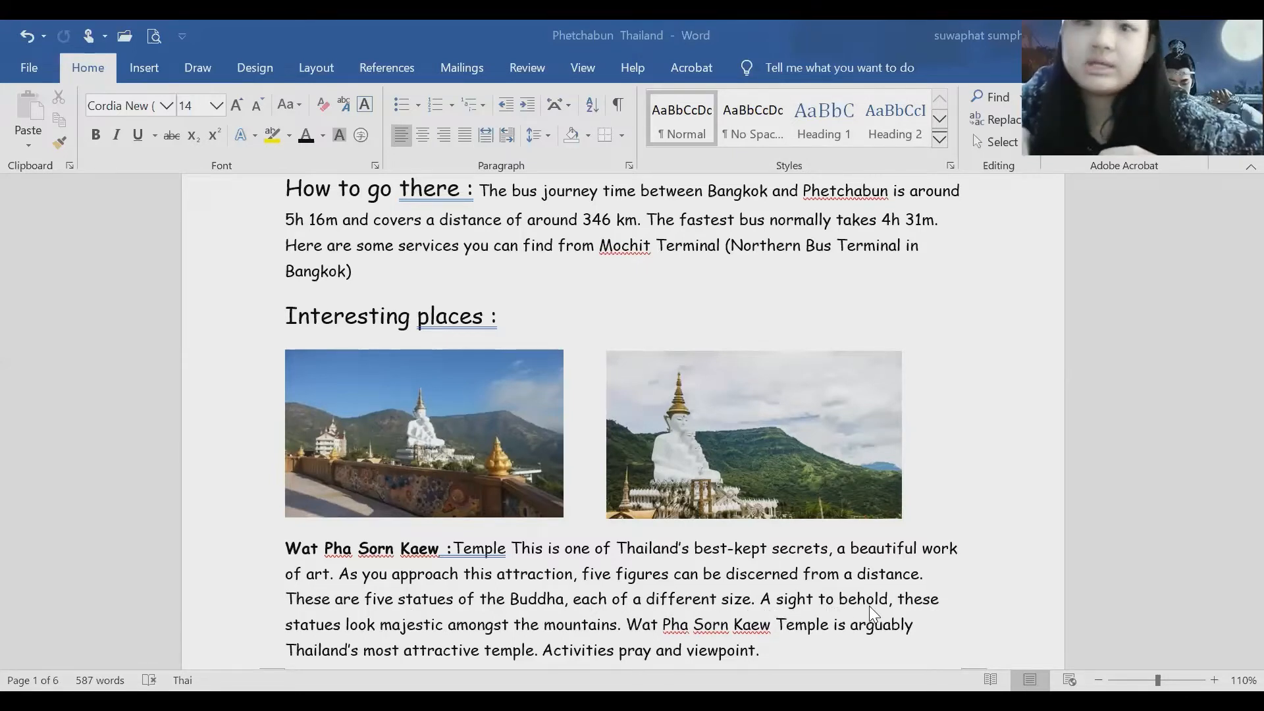
pyautogui.moveTo(289, 581)
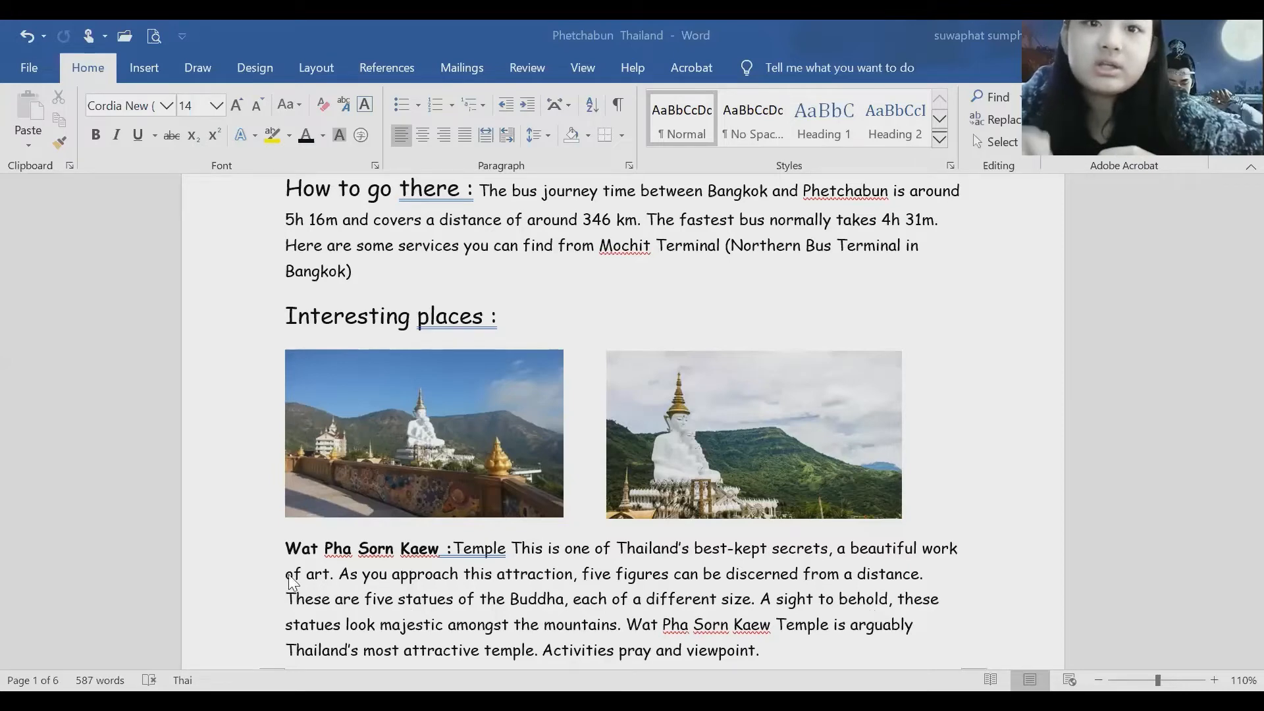
pyautogui.scroll(-3)
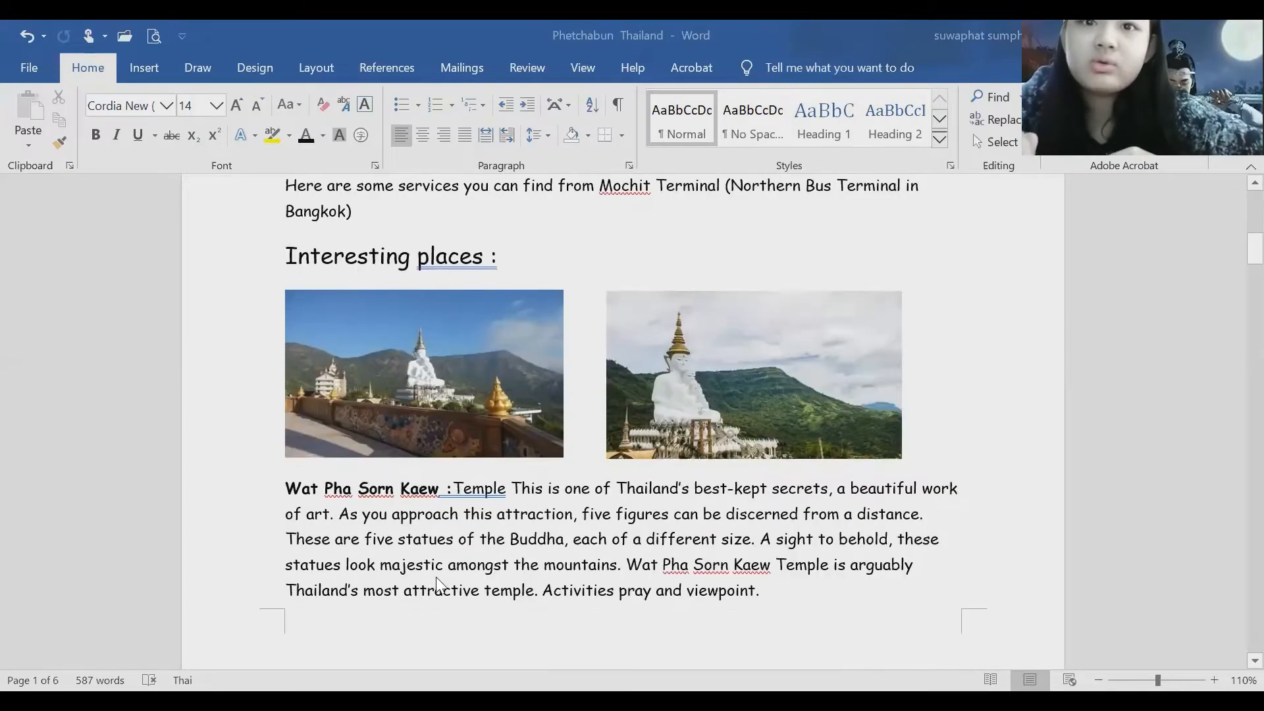
pyautogui.moveTo(528, 577)
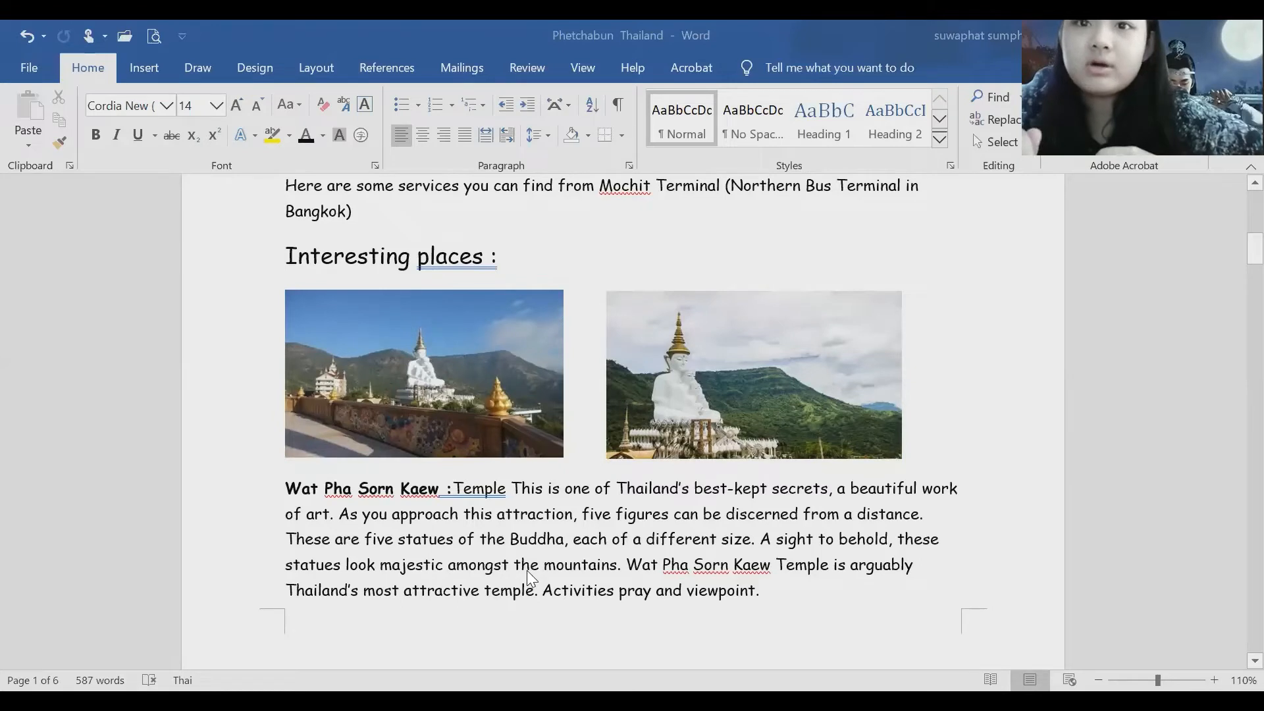
pyautogui.moveTo(773, 586)
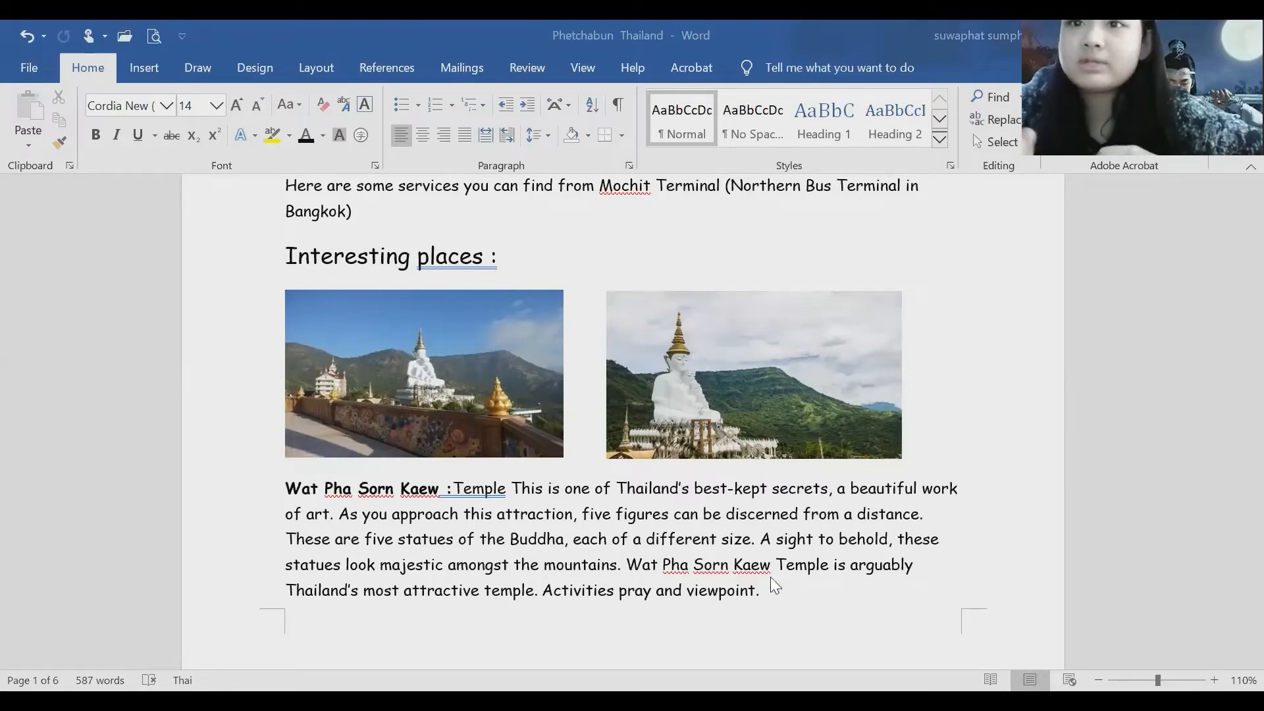
pyautogui.moveTo(875, 587)
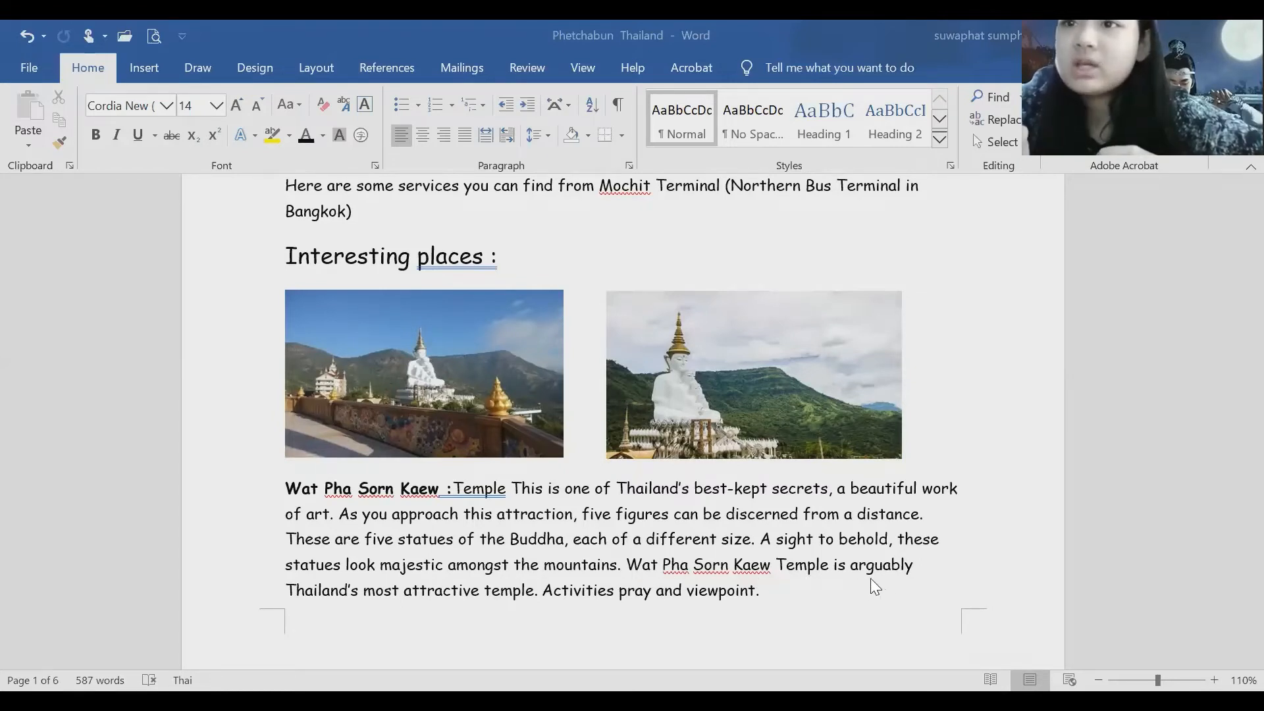
pyautogui.moveTo(300, 606)
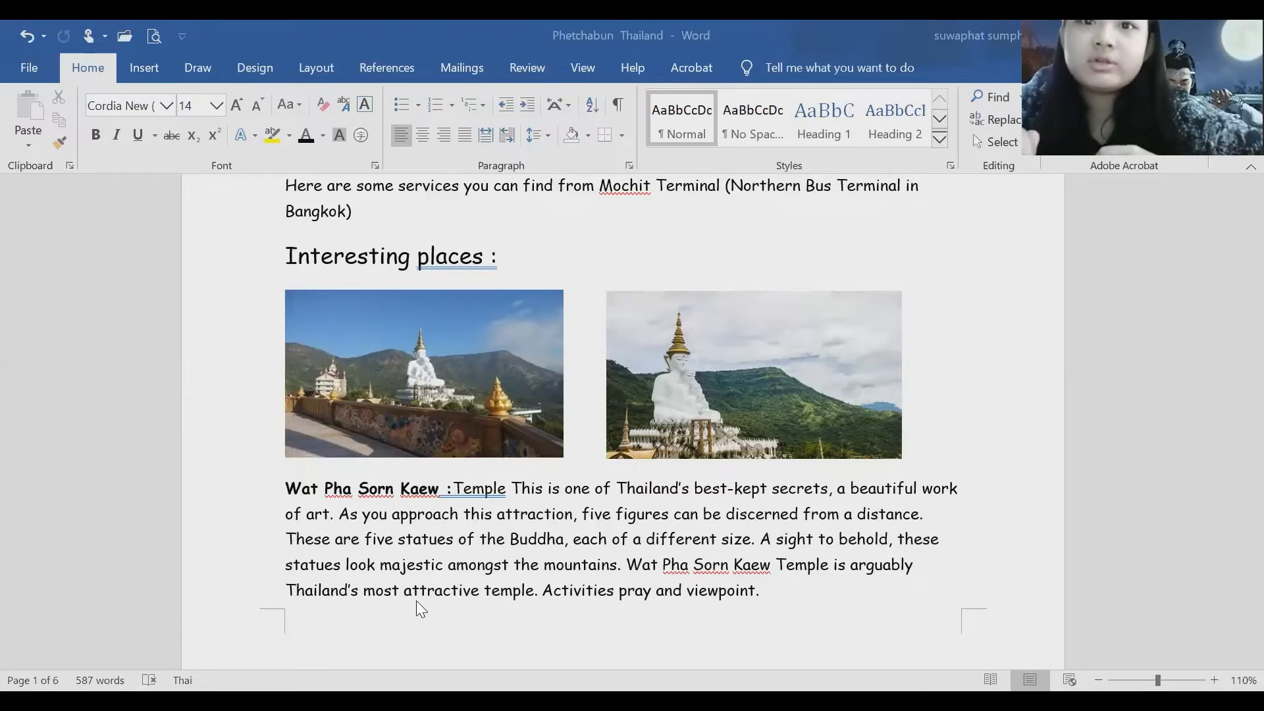
pyautogui.moveTo(540, 611)
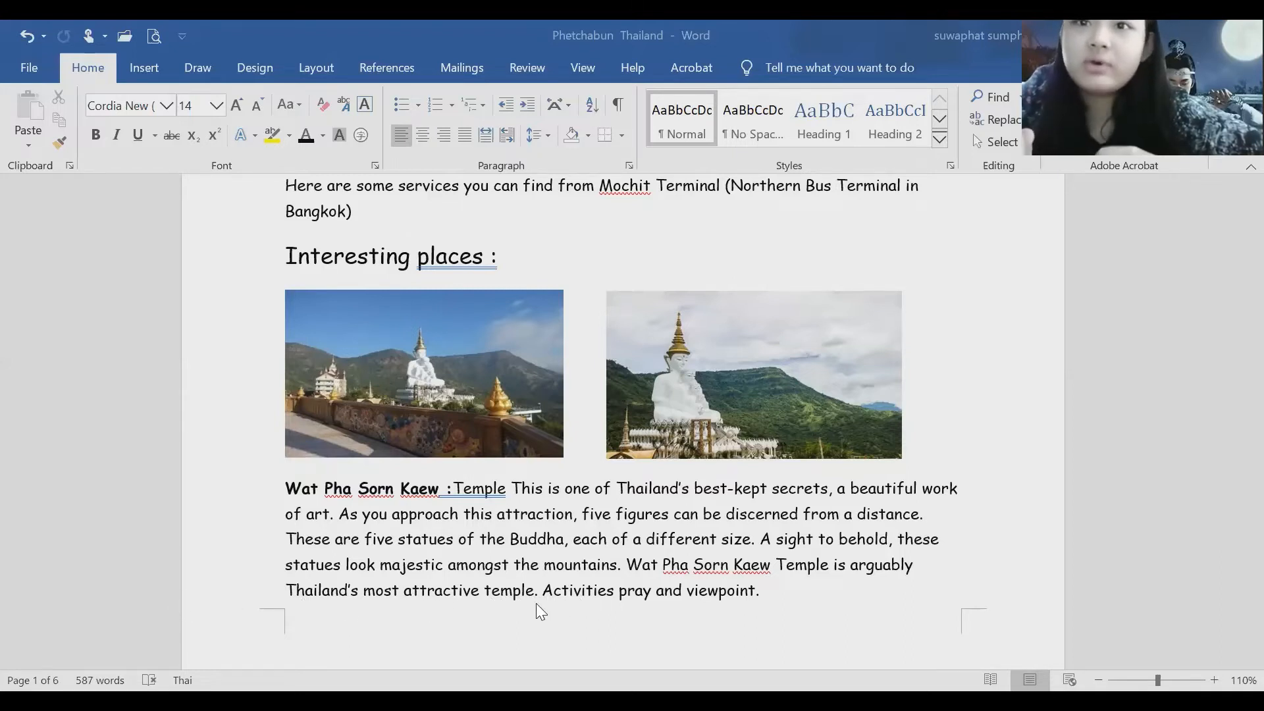
pyautogui.moveTo(597, 608)
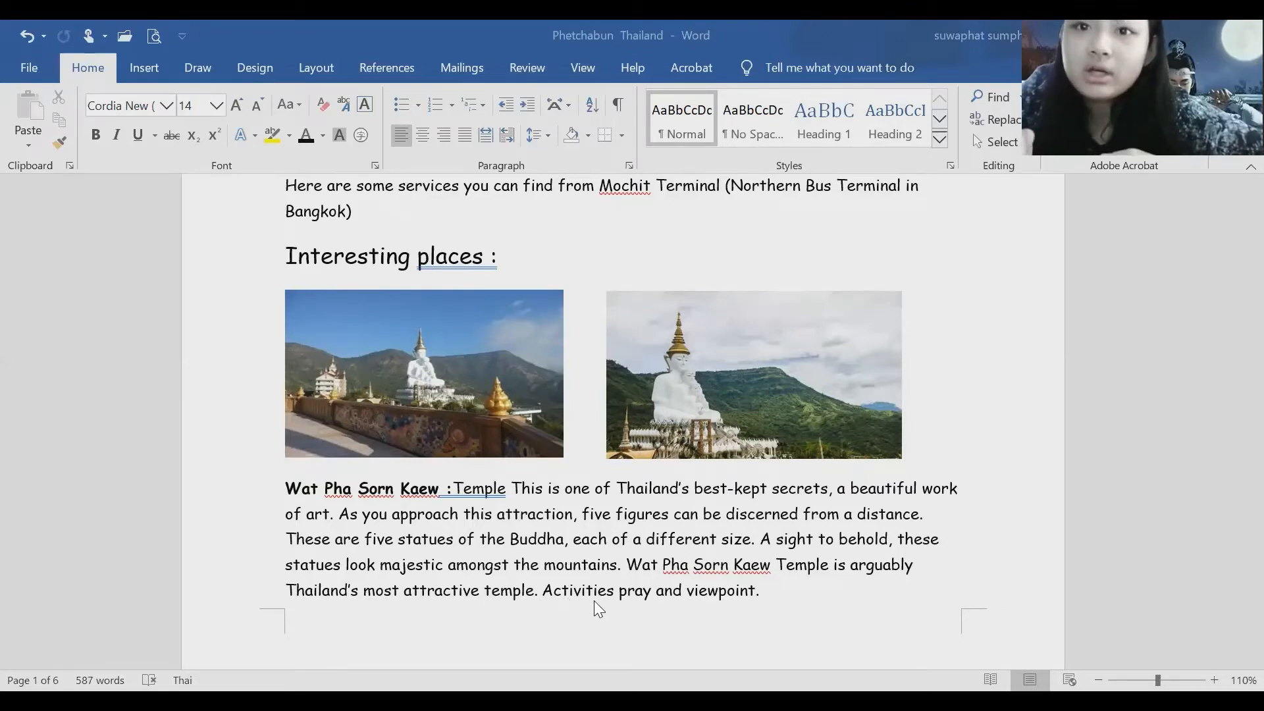
pyautogui.moveTo(735, 612)
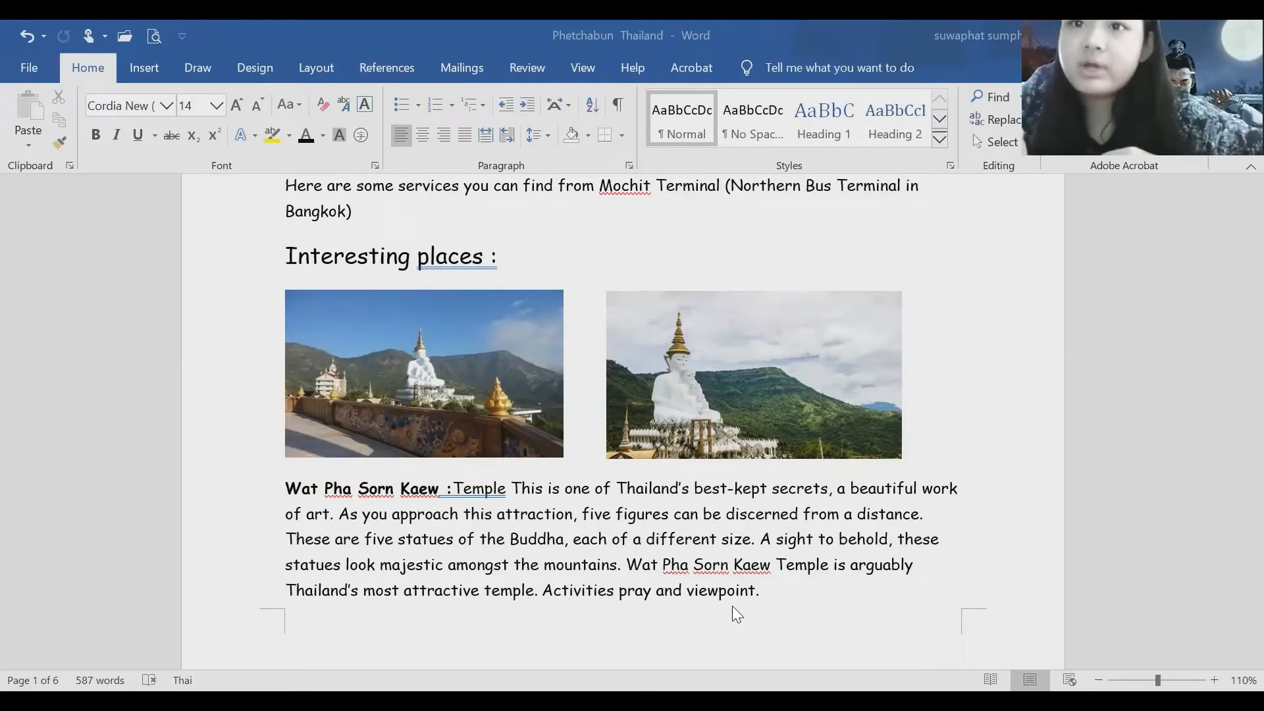
pyautogui.scroll(-3)
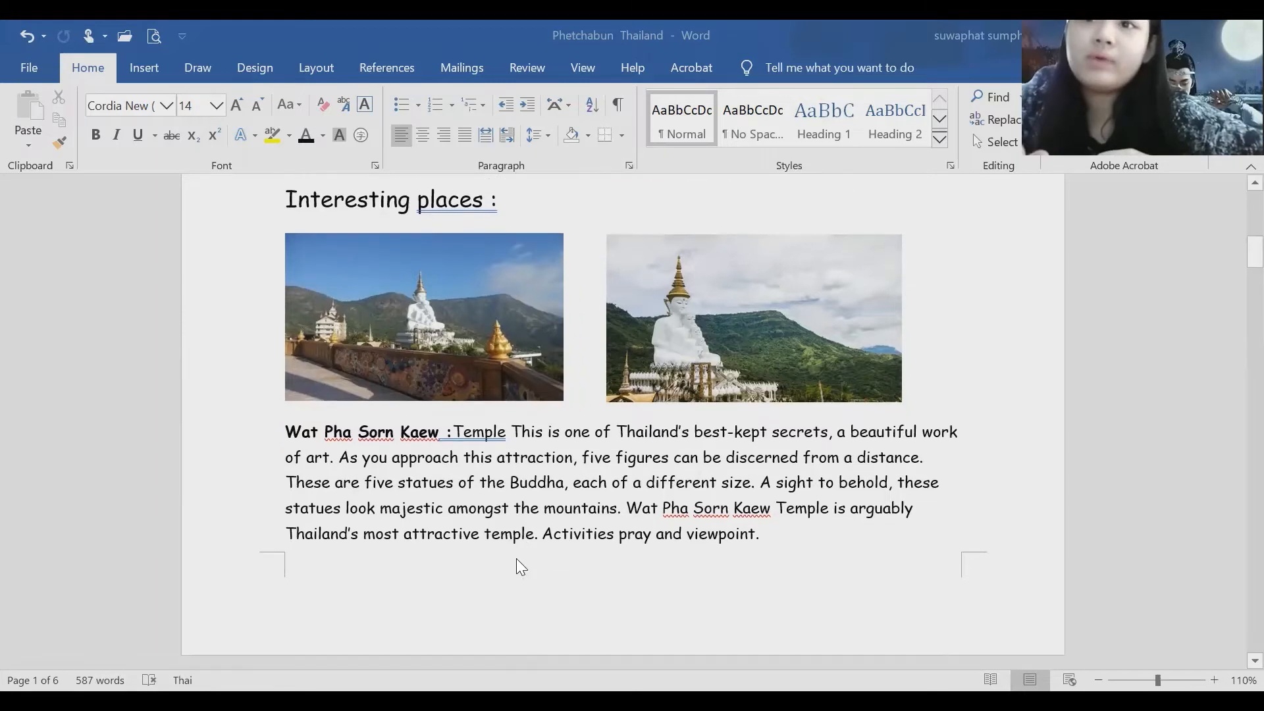
pyautogui.scroll(-3)
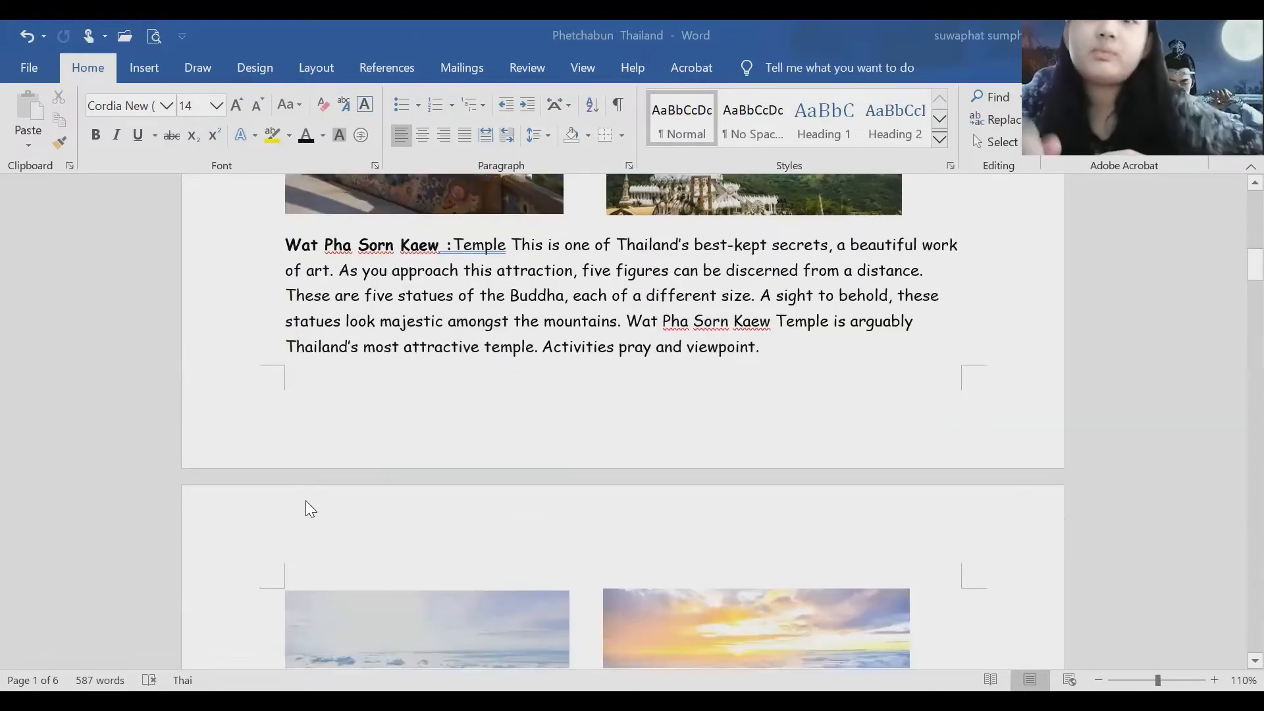
pyautogui.scroll(-3)
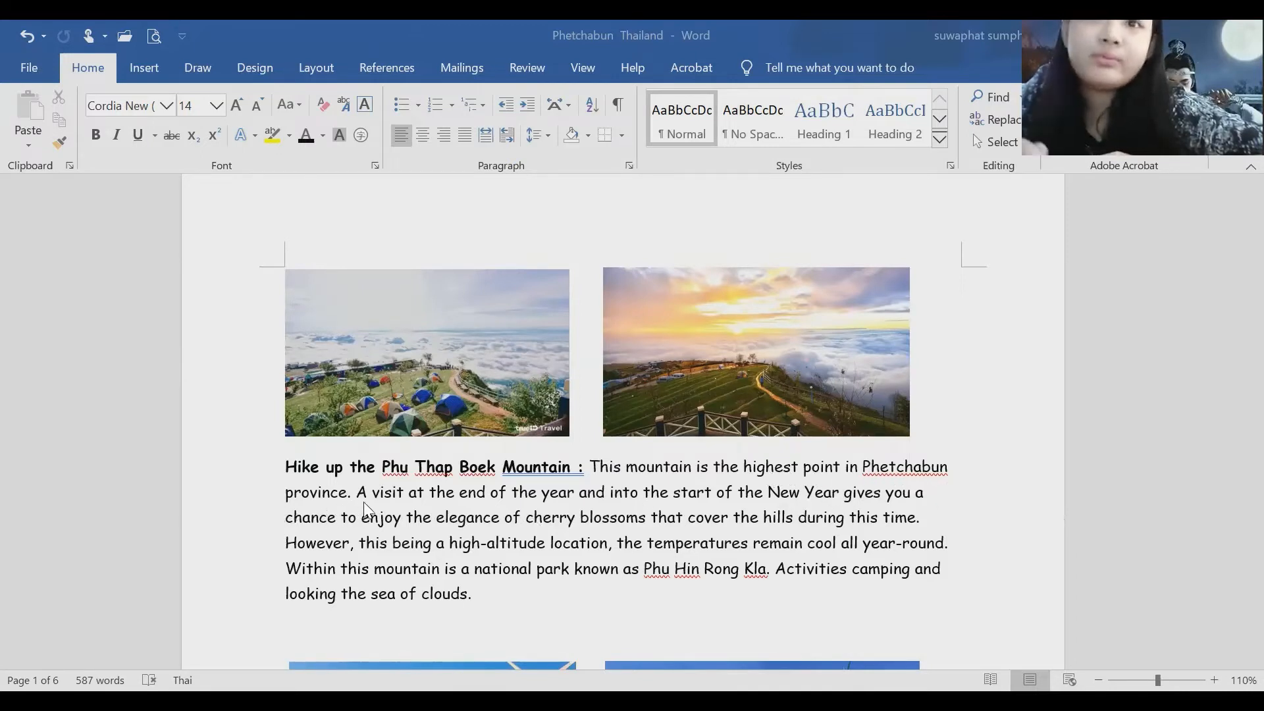
pyautogui.moveTo(436, 506)
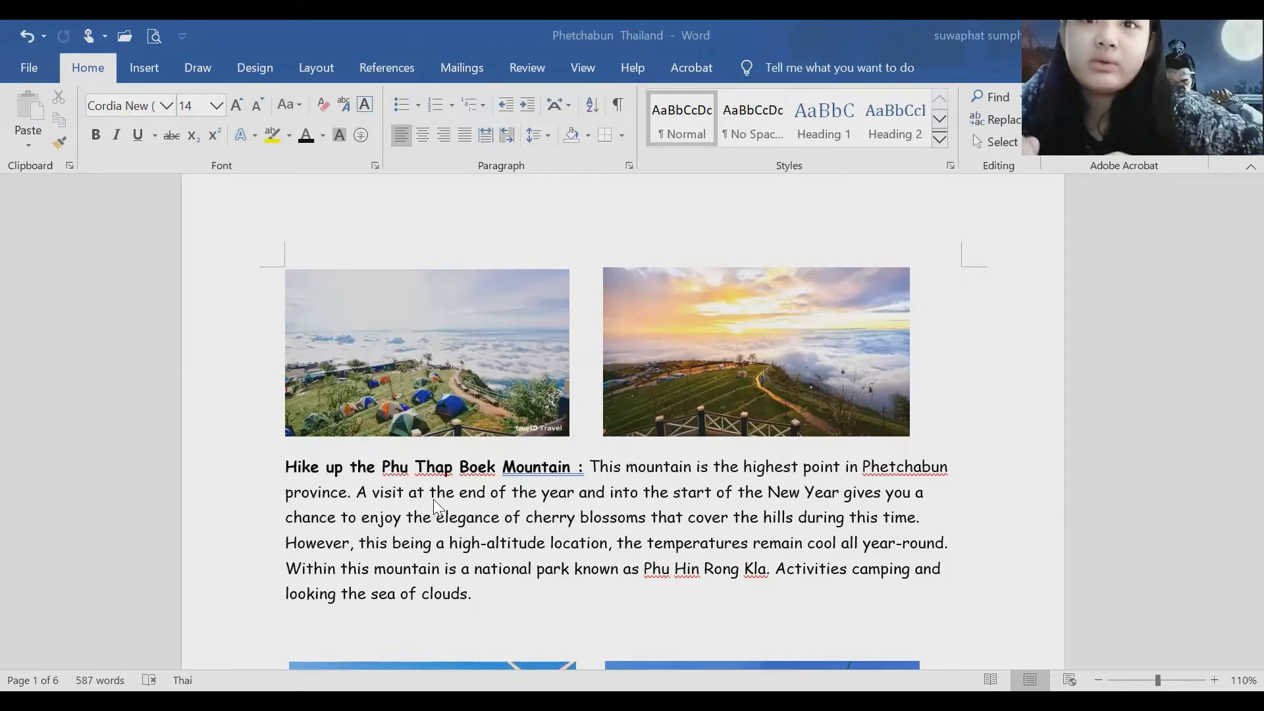
pyautogui.moveTo(616, 505)
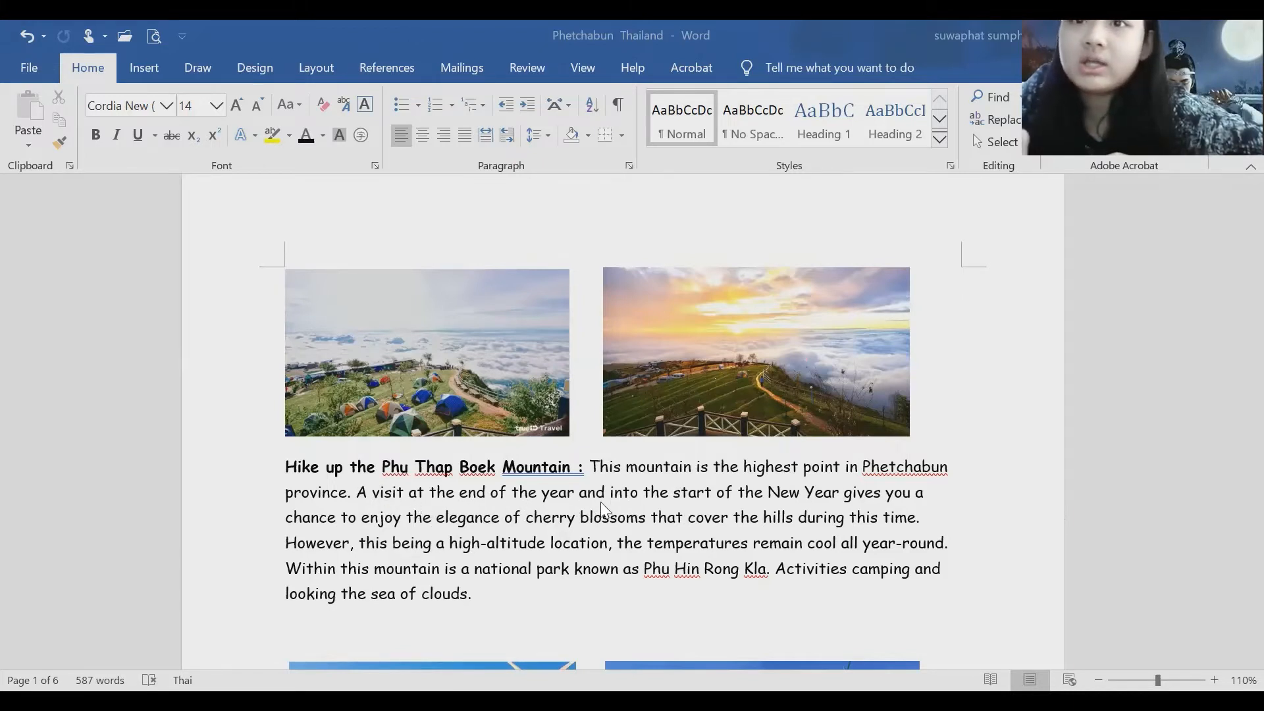
pyautogui.moveTo(742, 509)
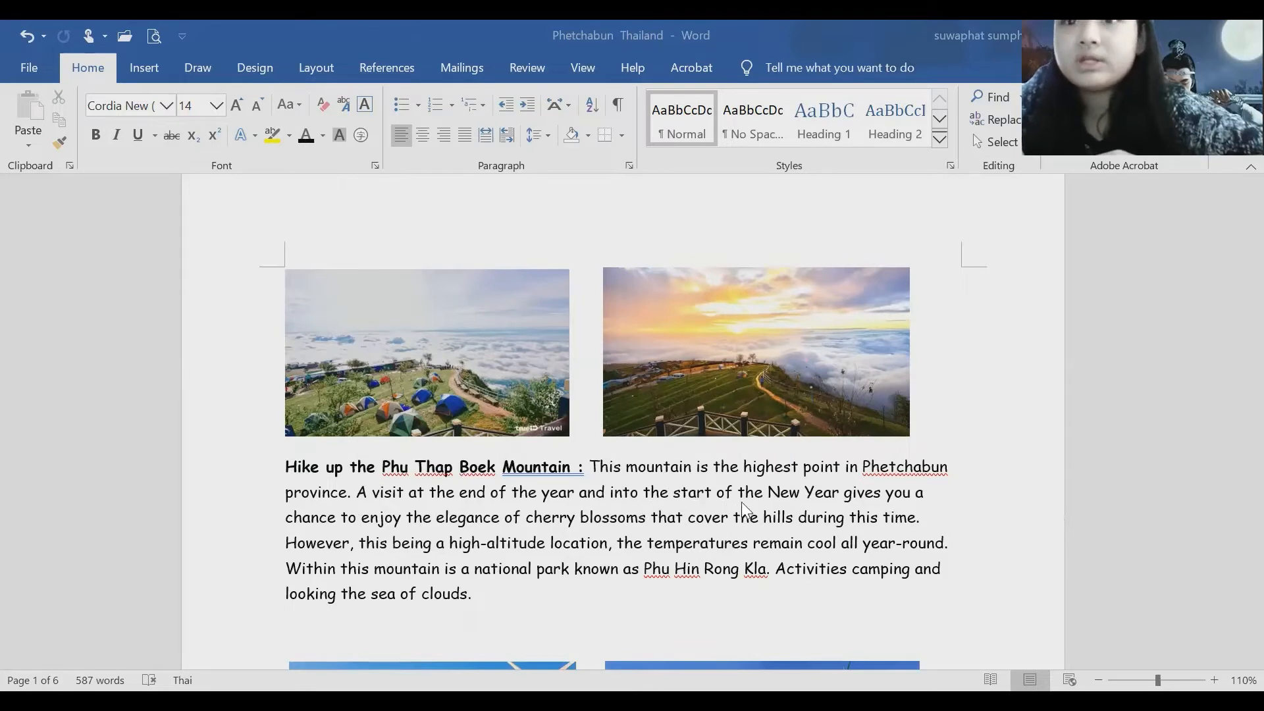
pyautogui.moveTo(921, 500)
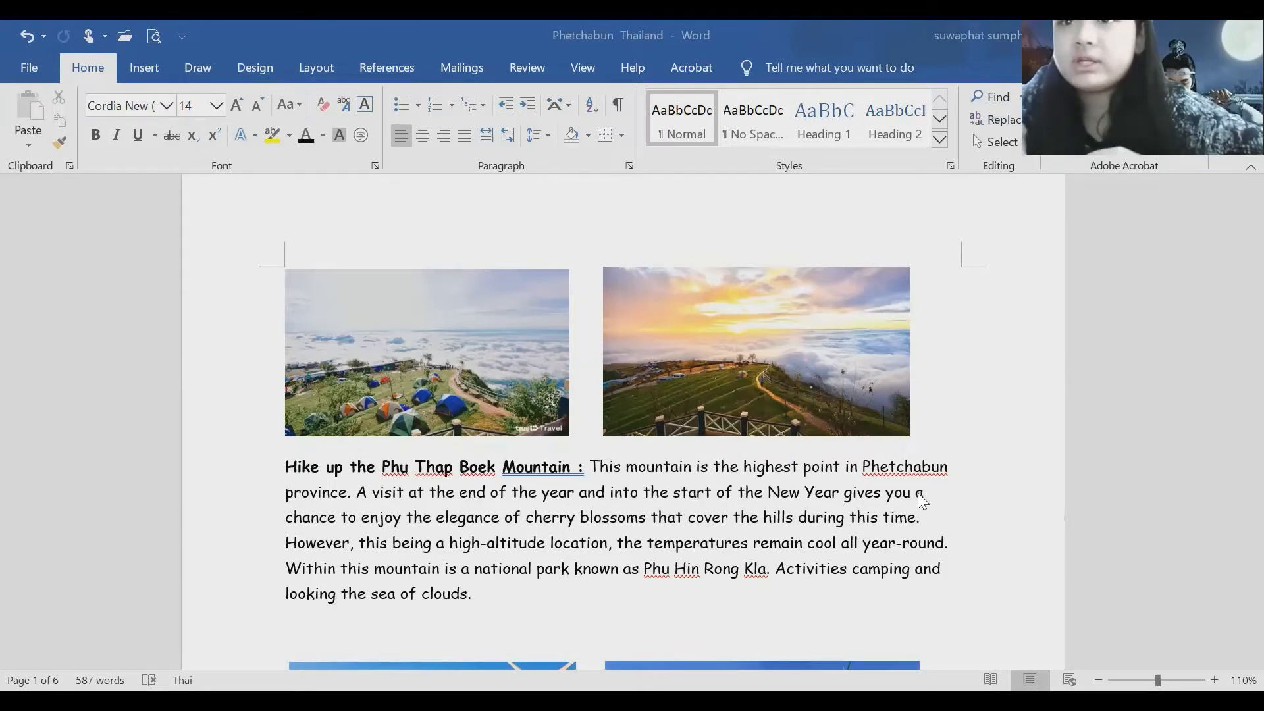
pyautogui.moveTo(380, 536)
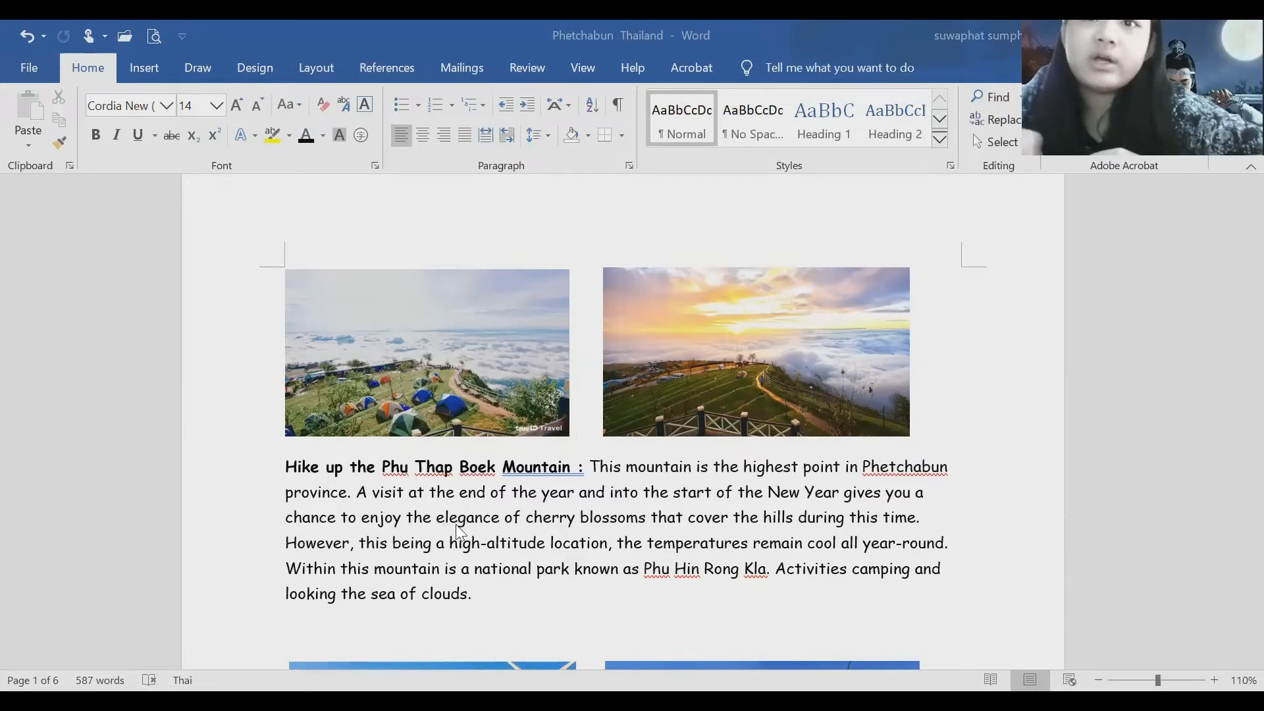
pyautogui.moveTo(554, 530)
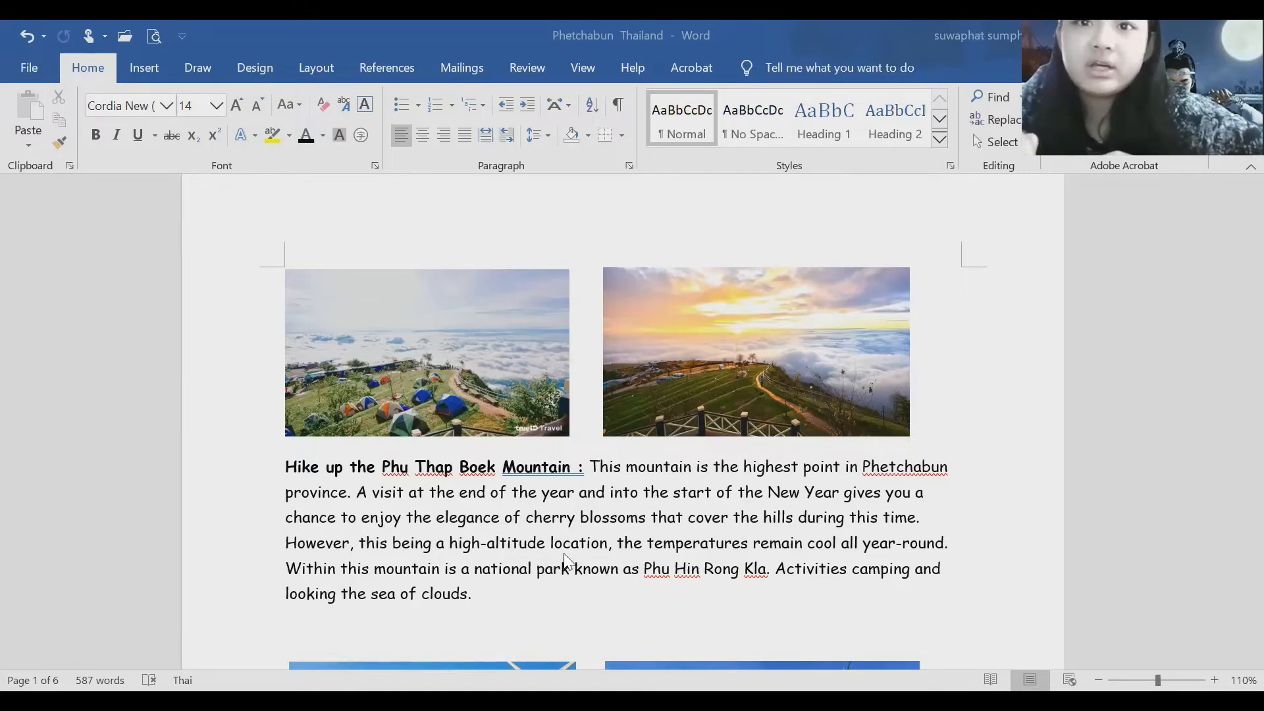
pyautogui.moveTo(548, 560)
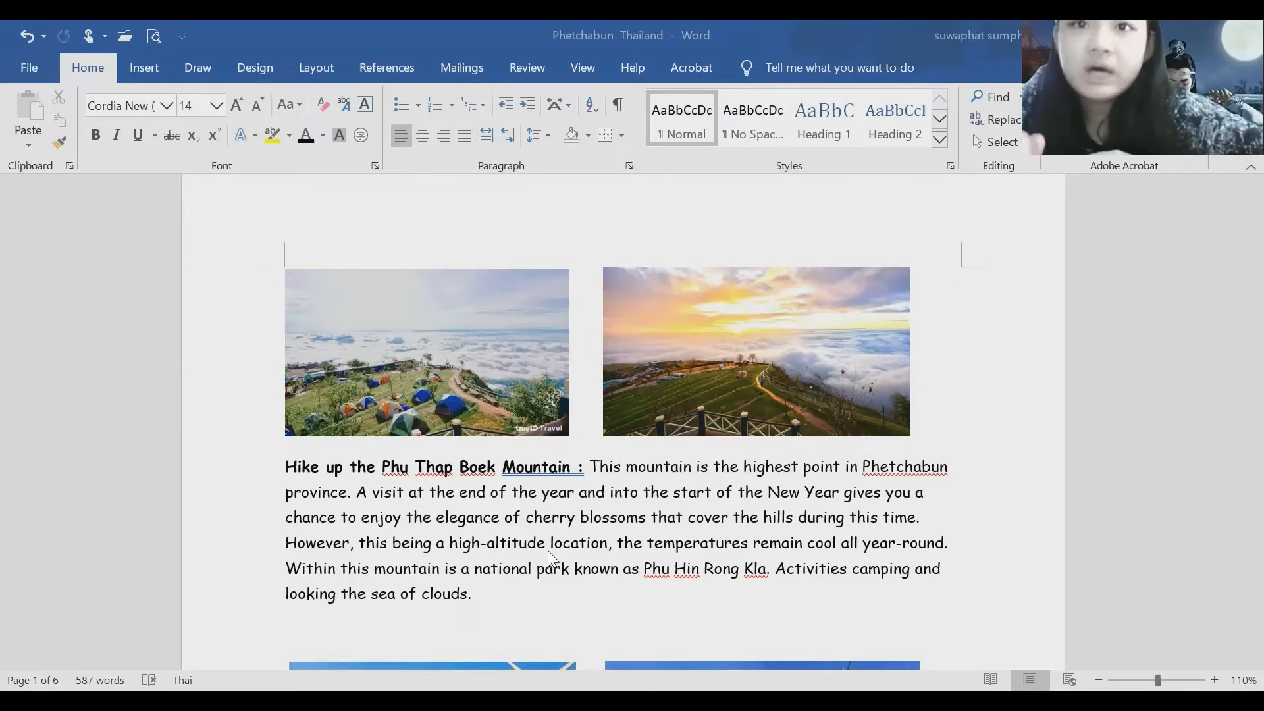
pyautogui.moveTo(638, 569)
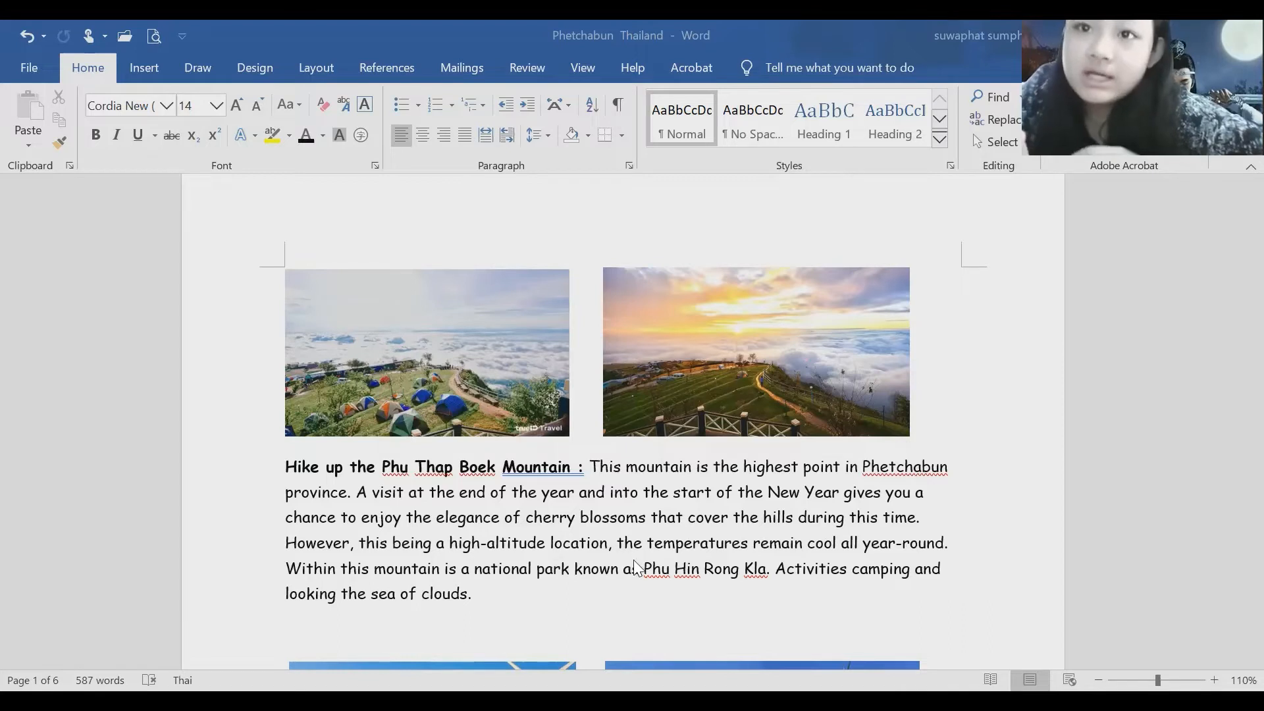
pyautogui.moveTo(865, 556)
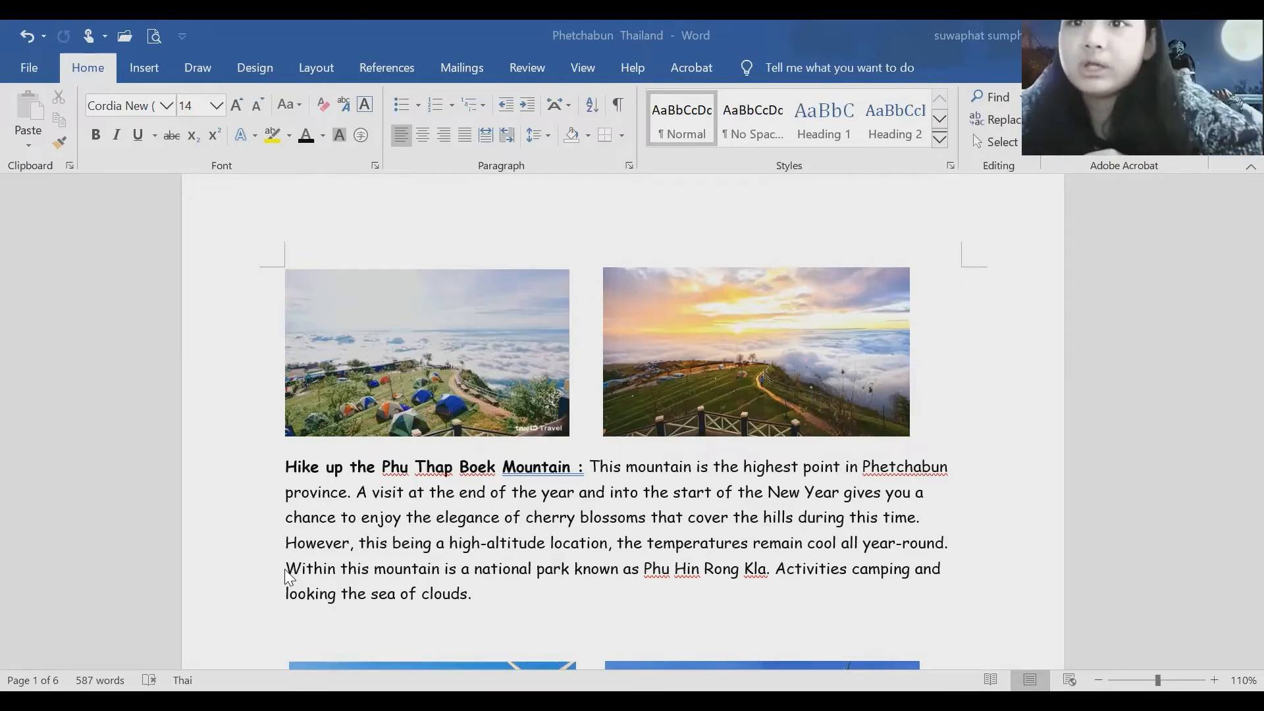
pyautogui.moveTo(692, 609)
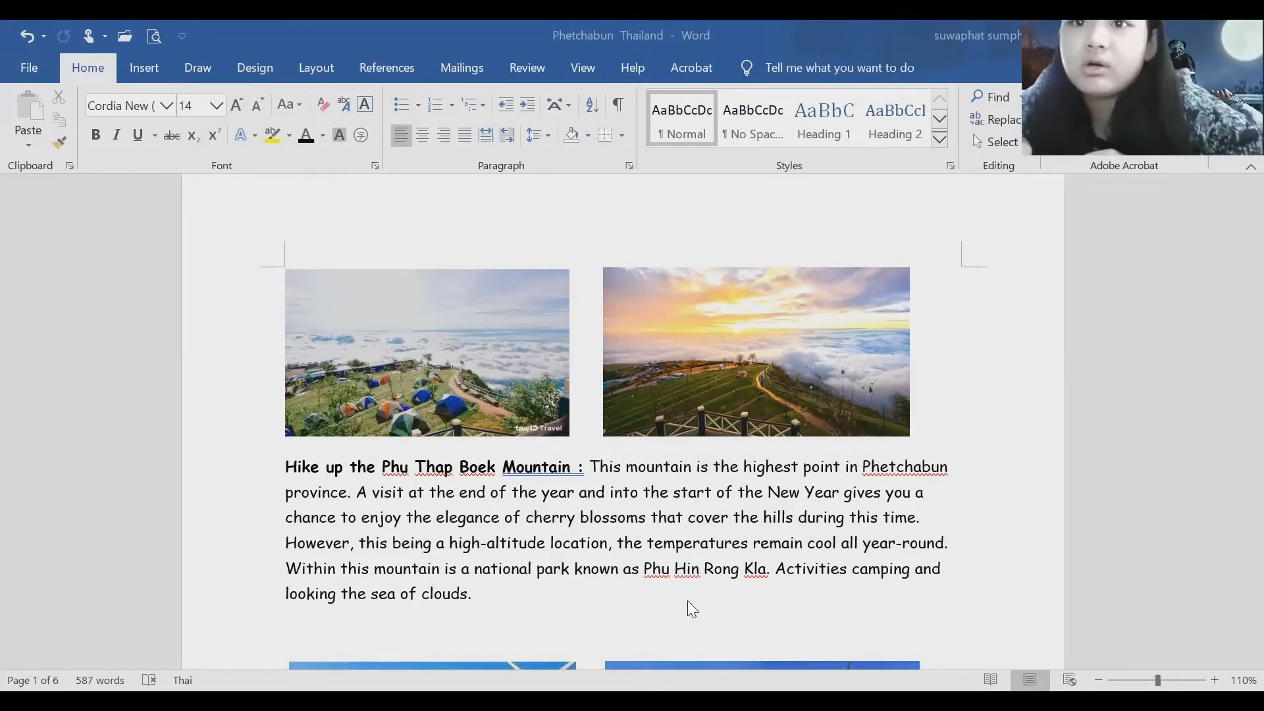
pyautogui.moveTo(745, 591)
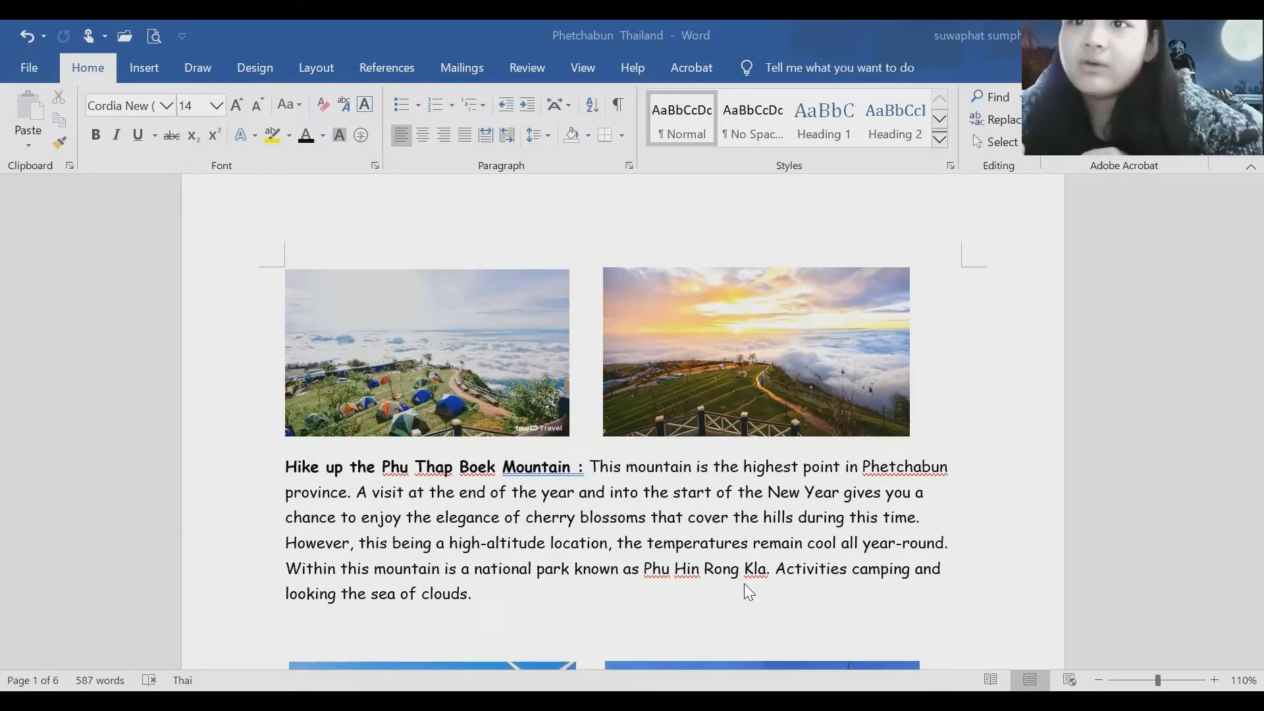
pyautogui.moveTo(784, 598)
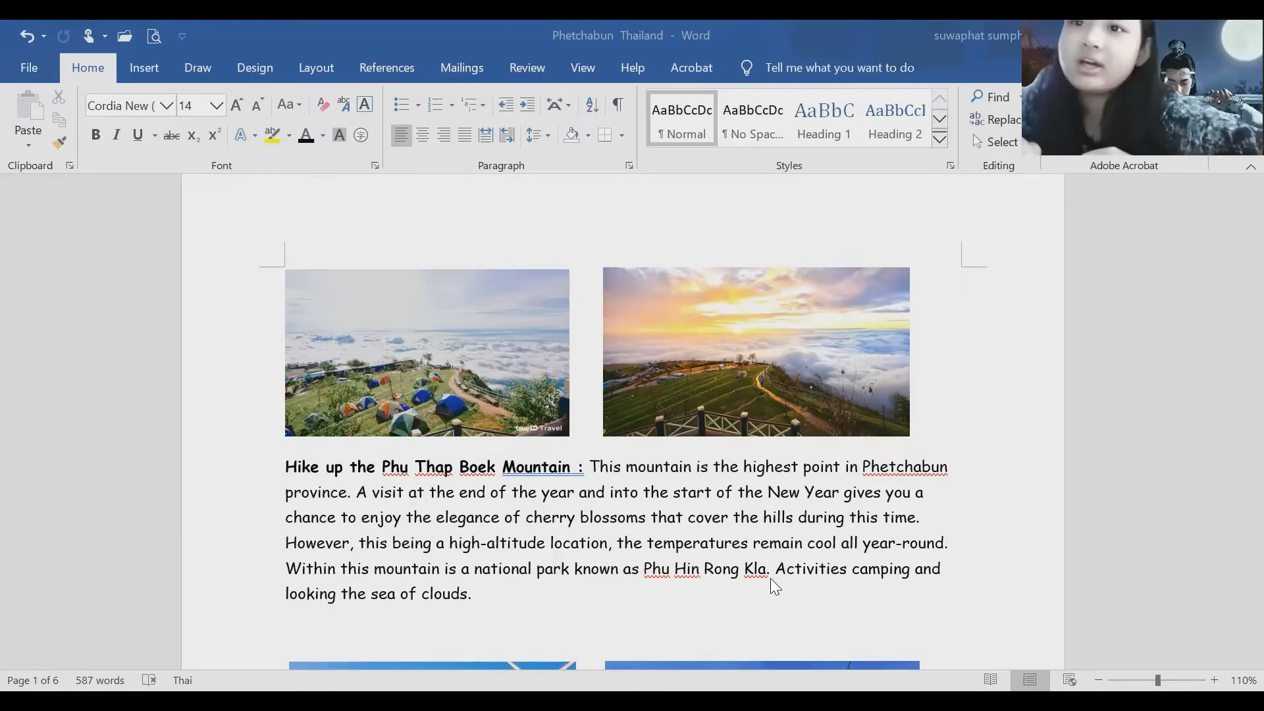
pyautogui.moveTo(919, 598)
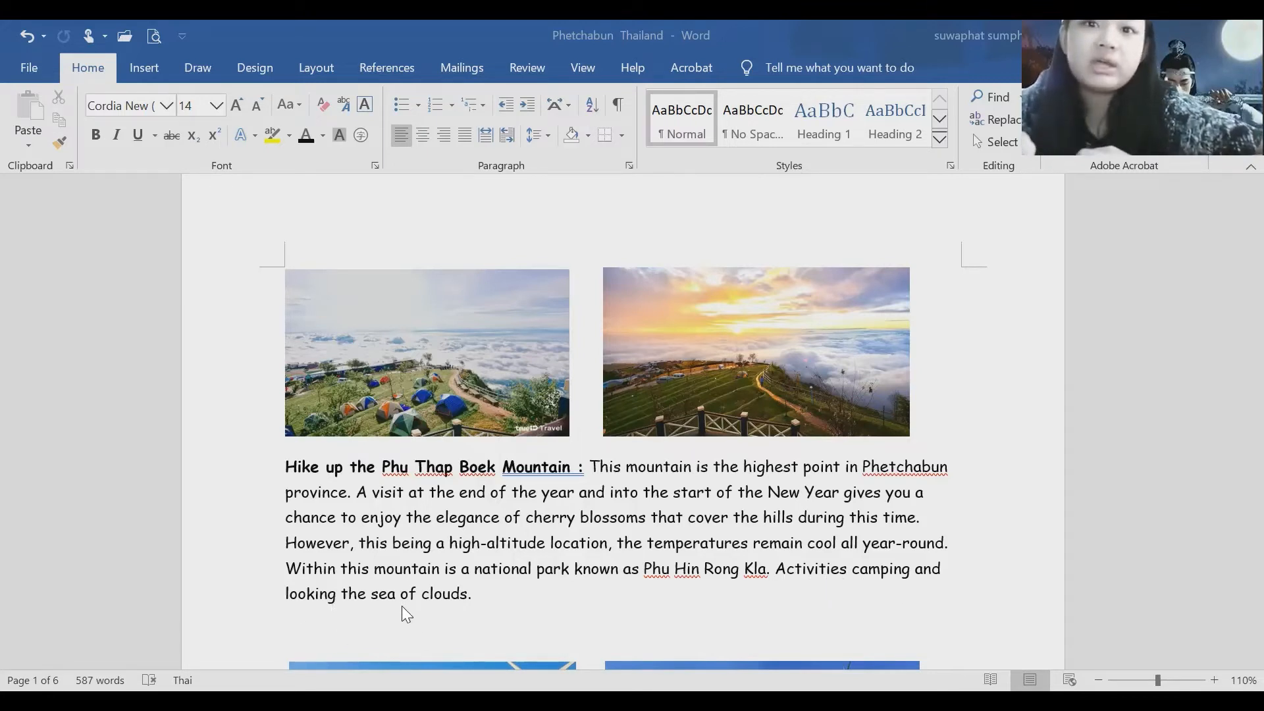
pyautogui.scroll(-3)
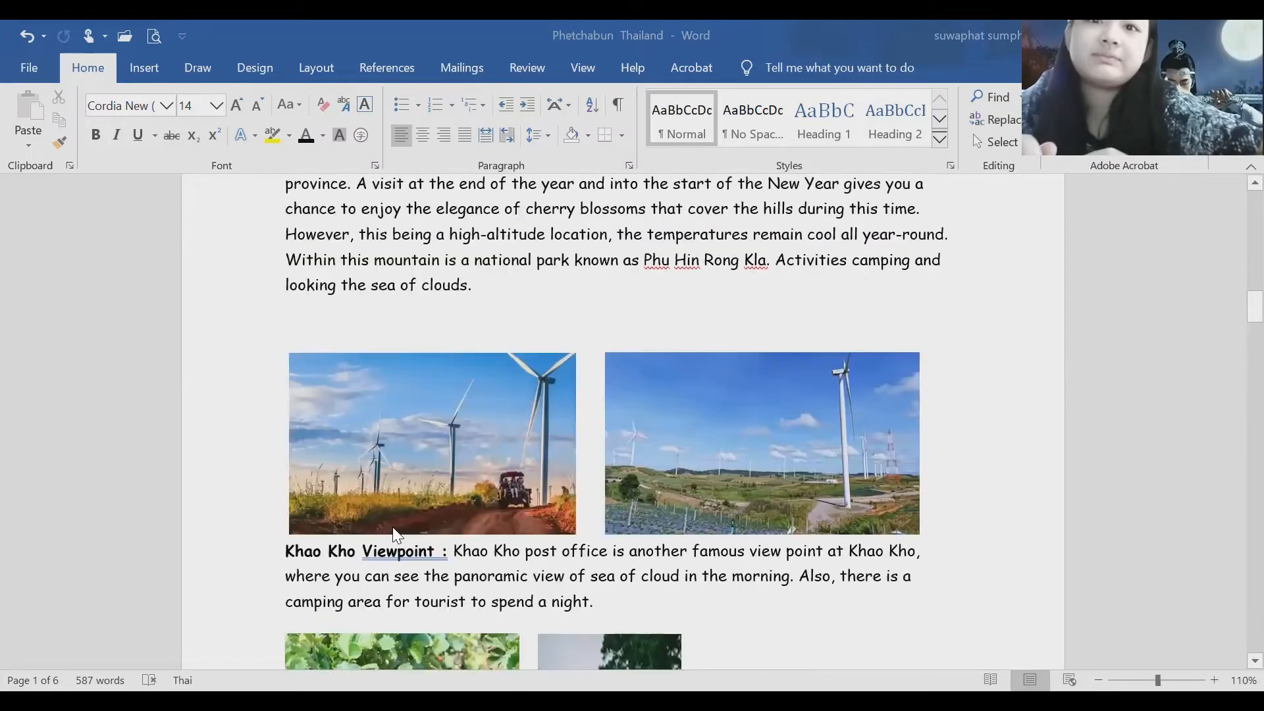
pyautogui.scroll(-3)
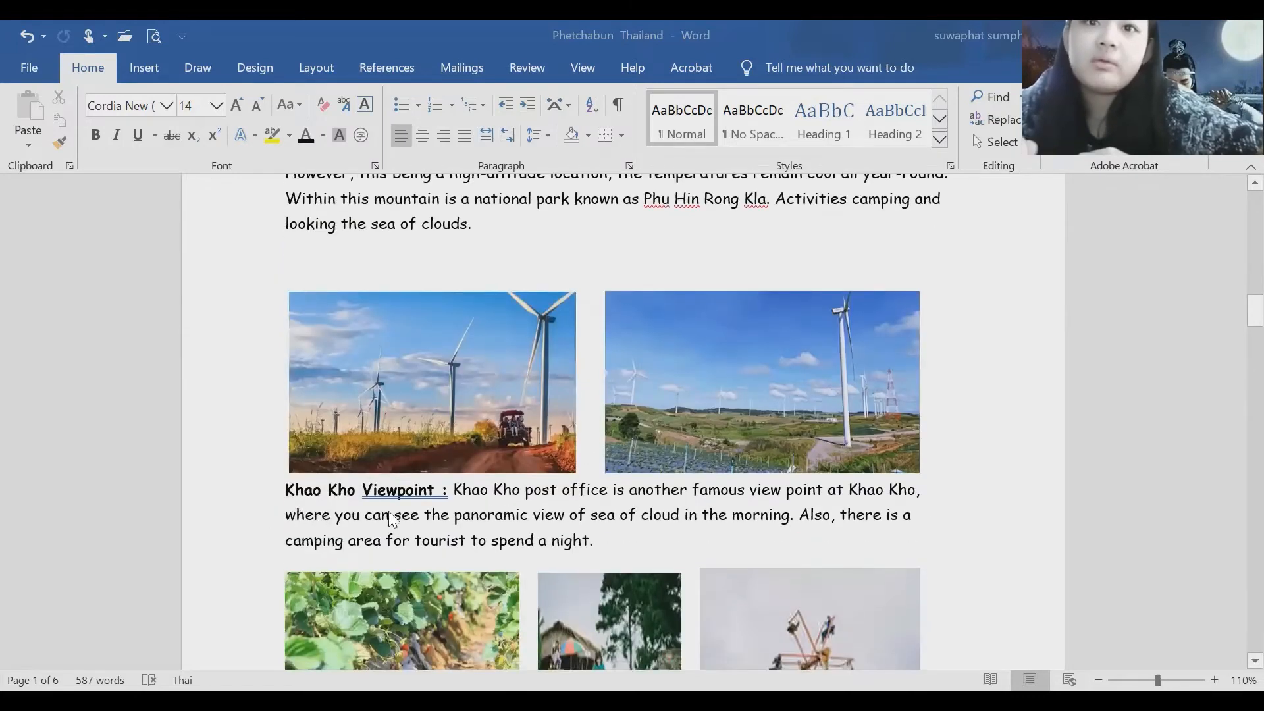
pyautogui.moveTo(536, 509)
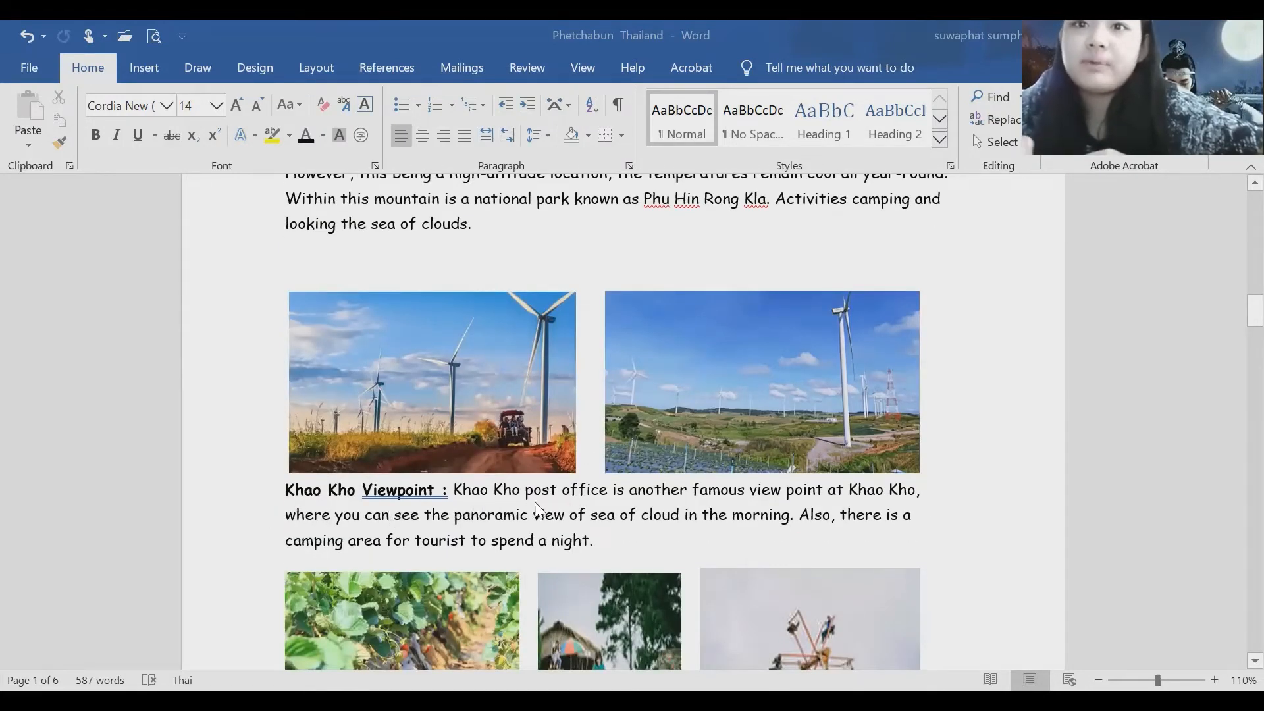
pyautogui.moveTo(640, 505)
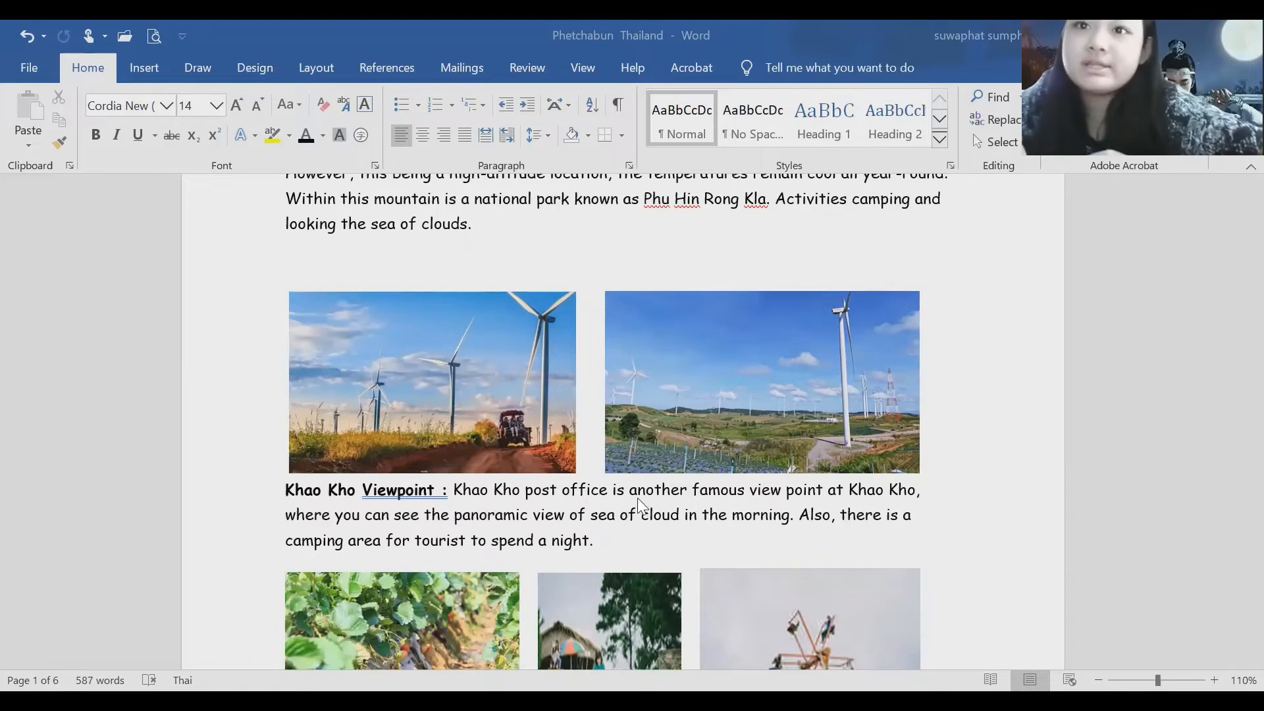
pyautogui.moveTo(839, 508)
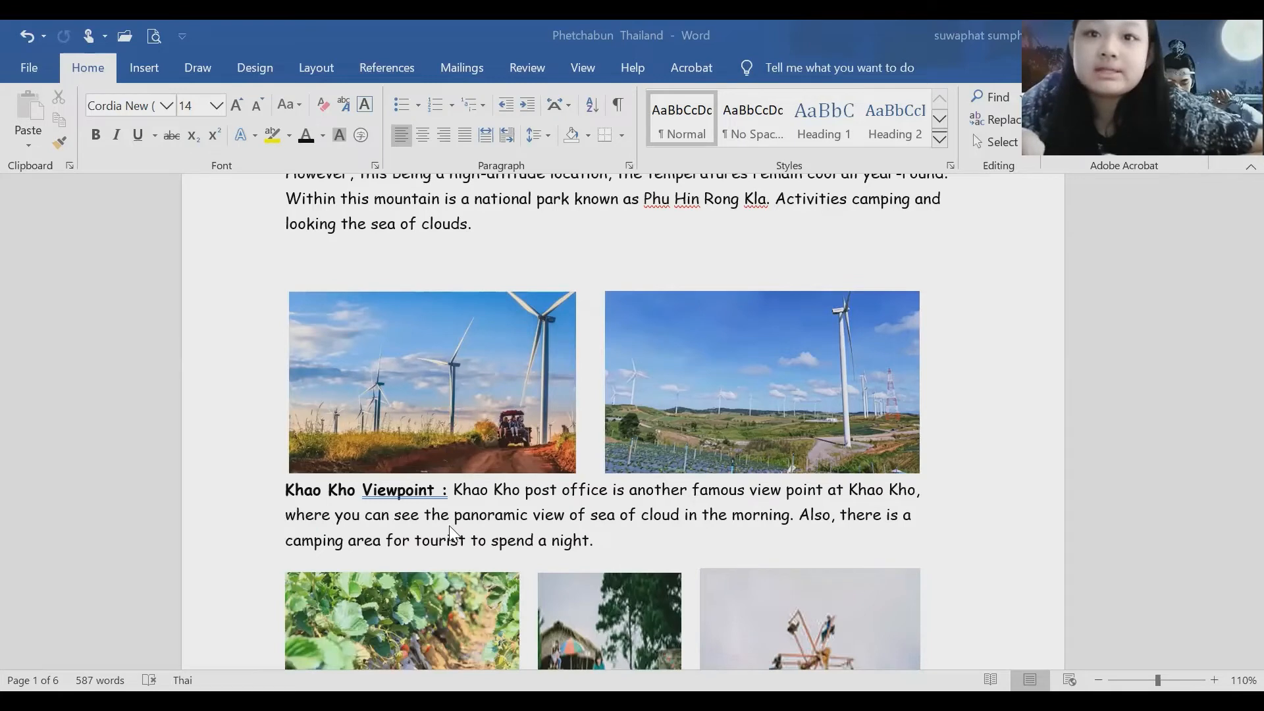
pyautogui.moveTo(466, 530)
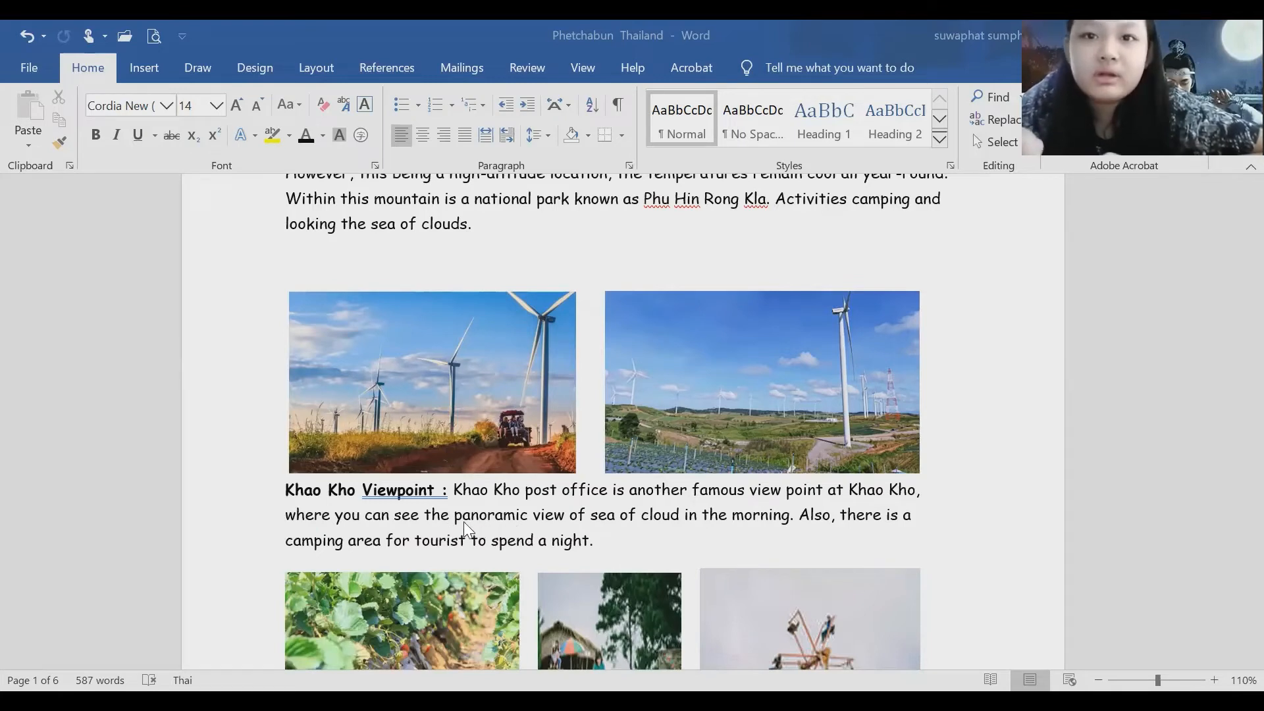
pyautogui.moveTo(577, 528)
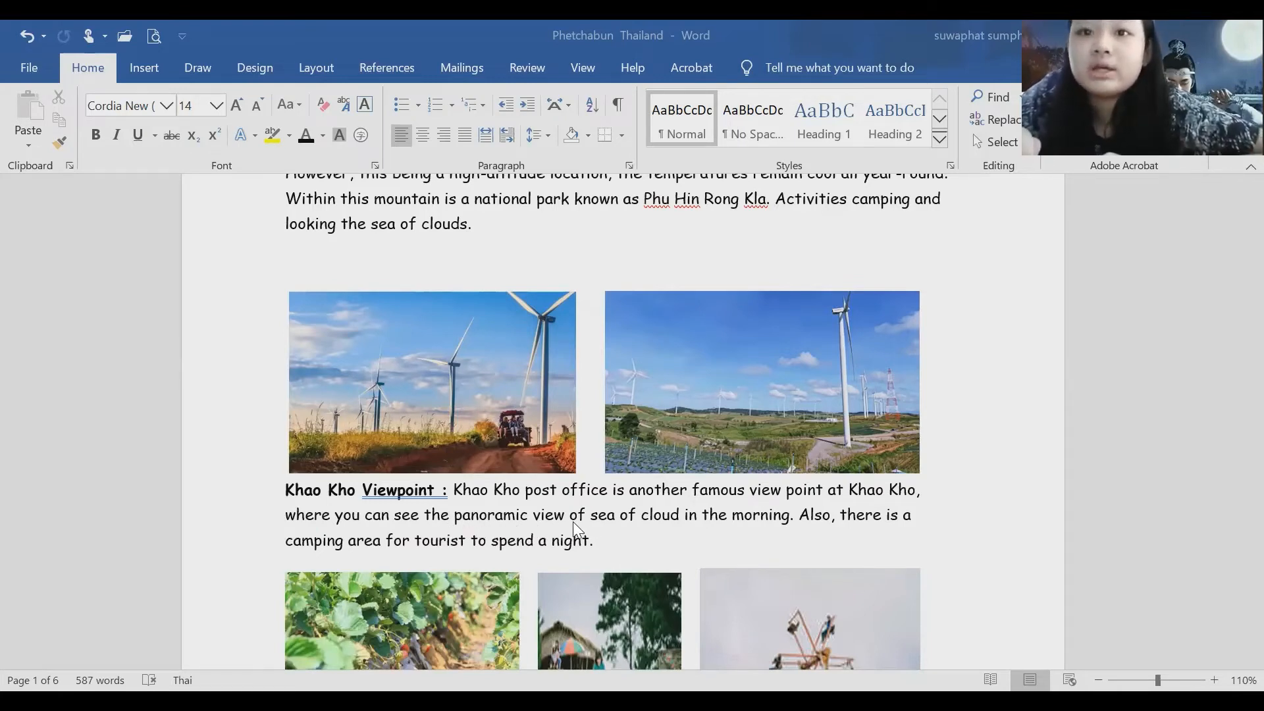
pyautogui.moveTo(701, 528)
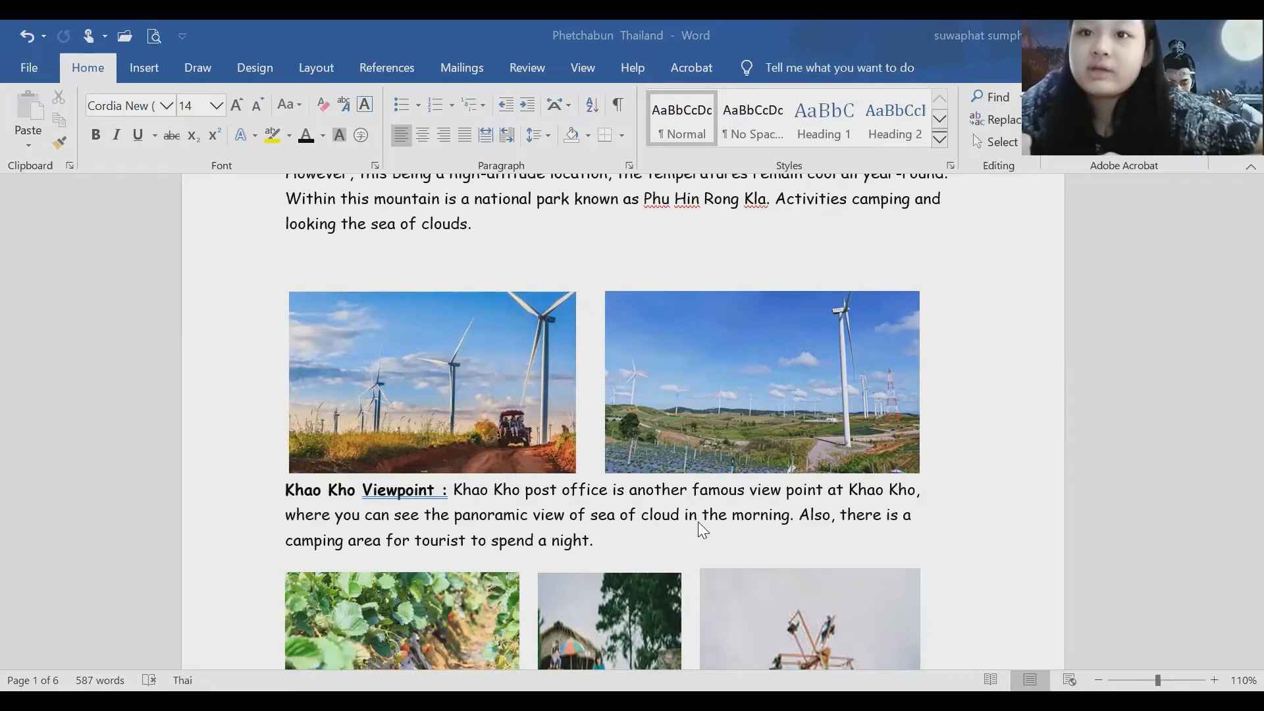
pyautogui.moveTo(800, 535)
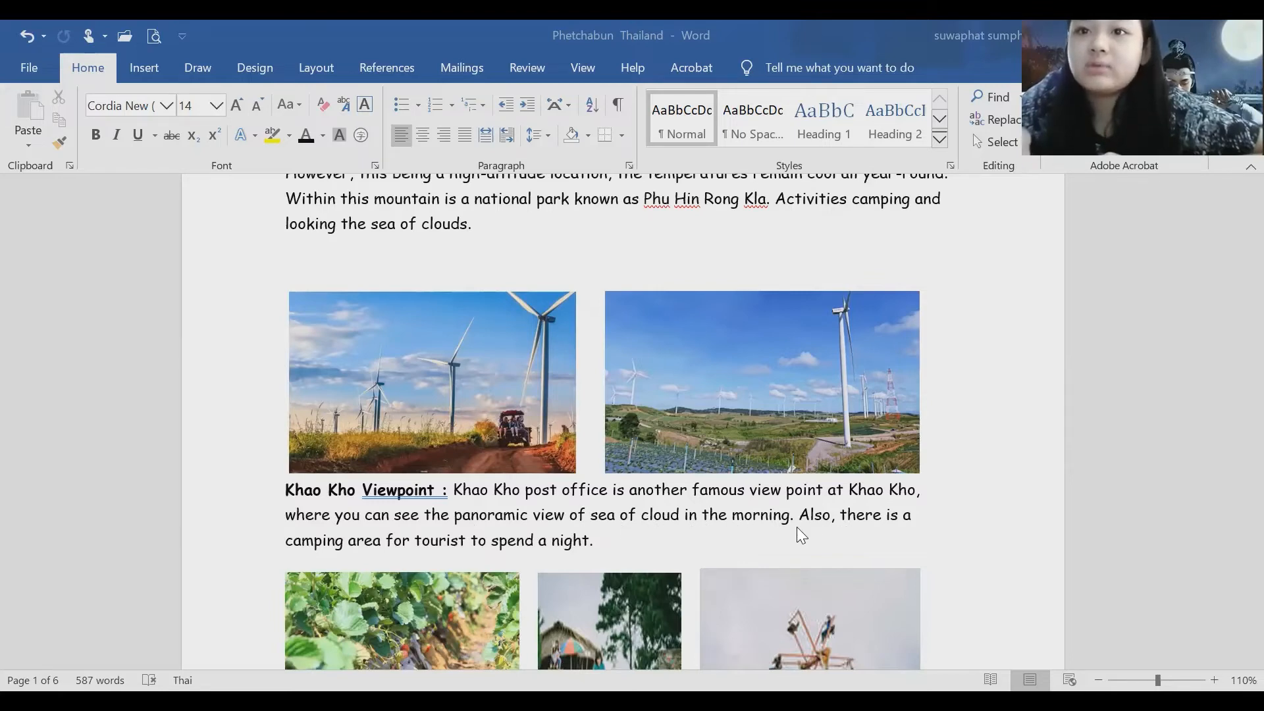
pyautogui.moveTo(923, 531)
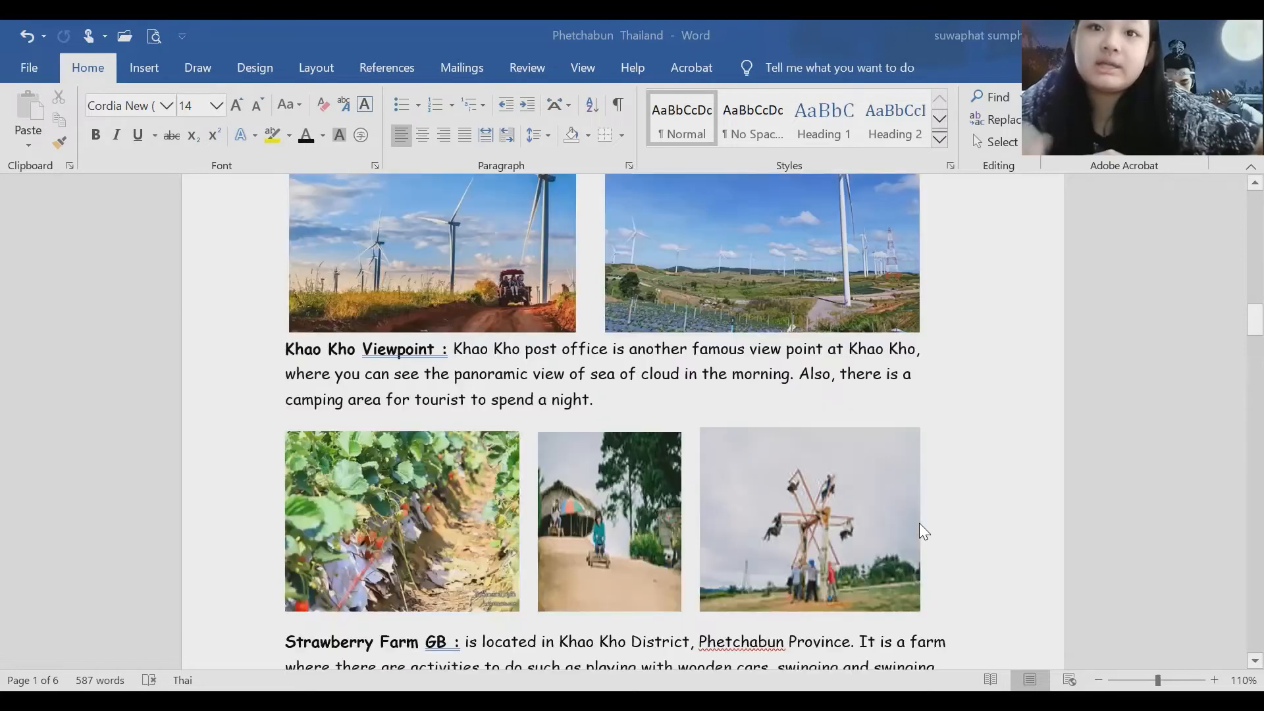
pyautogui.scroll(-3)
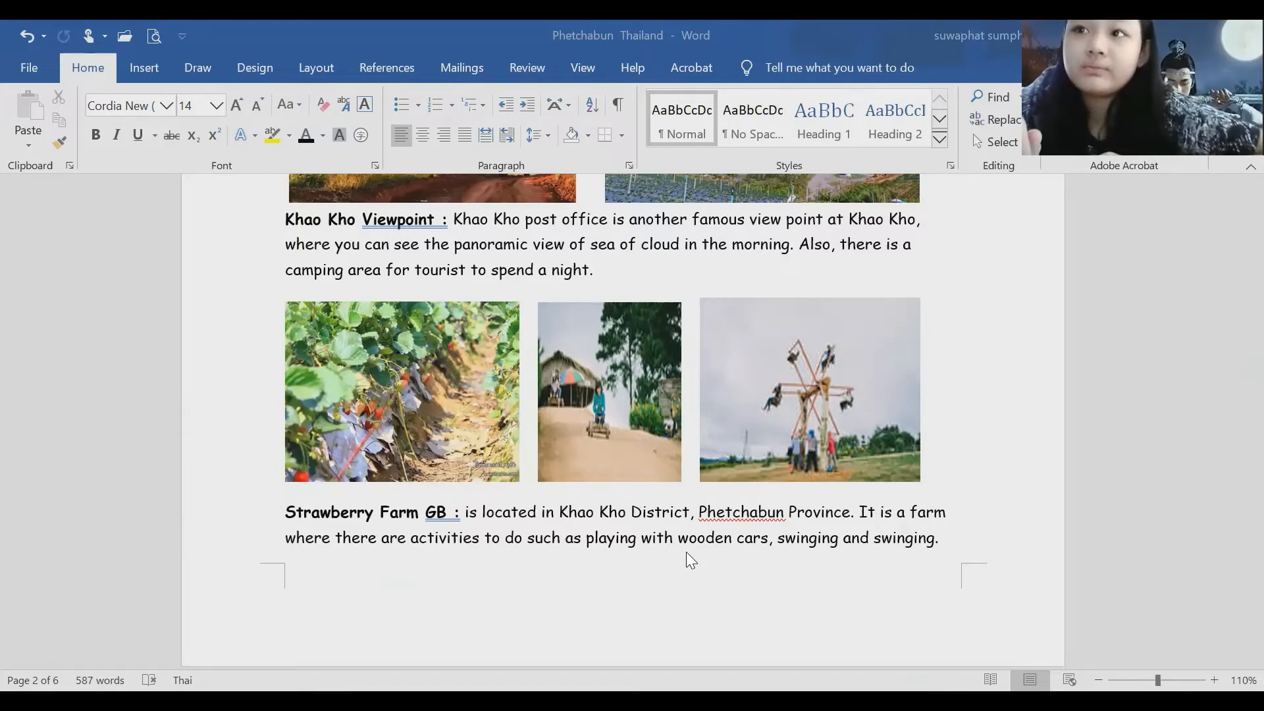
pyautogui.moveTo(677, 561)
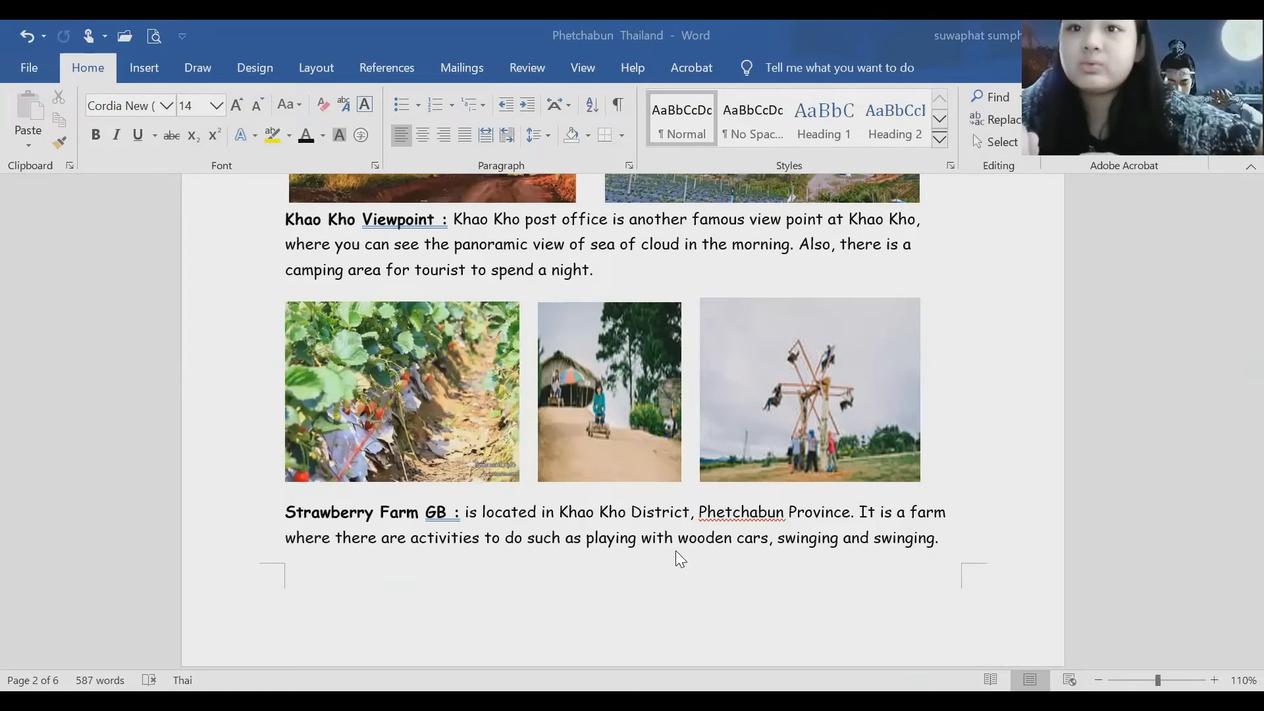
pyautogui.moveTo(808, 565)
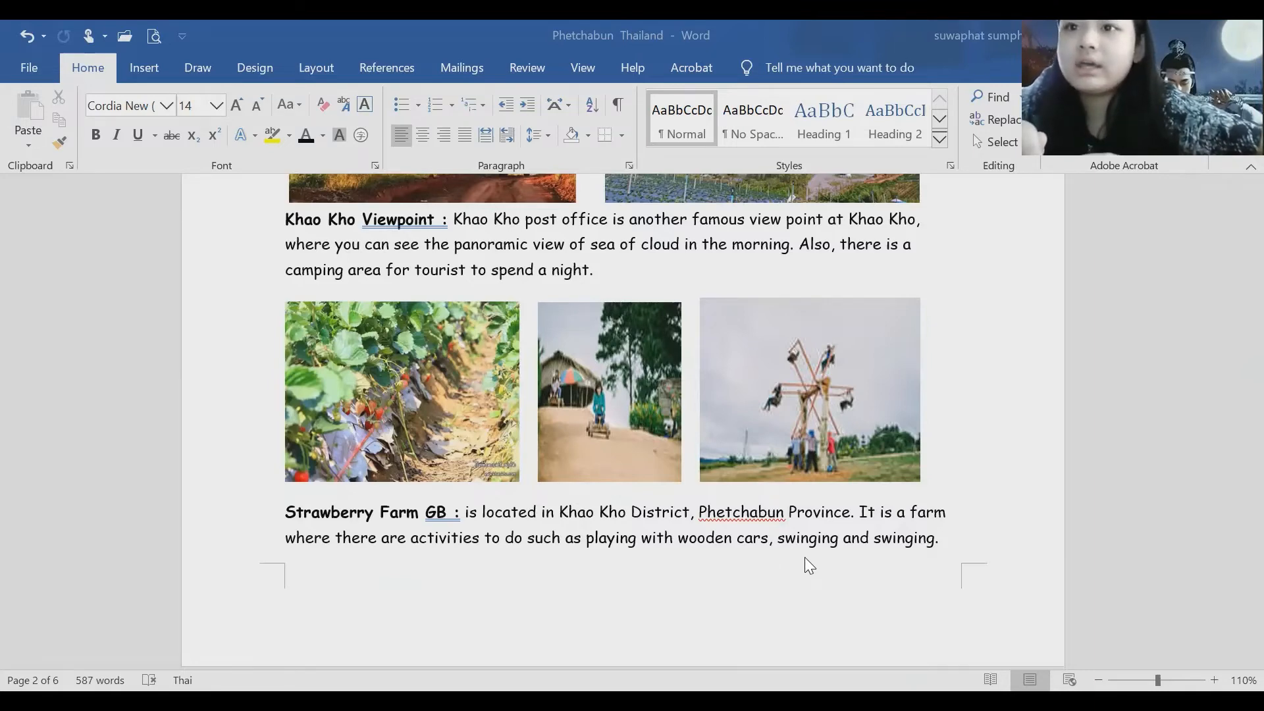
pyautogui.scroll(-3)
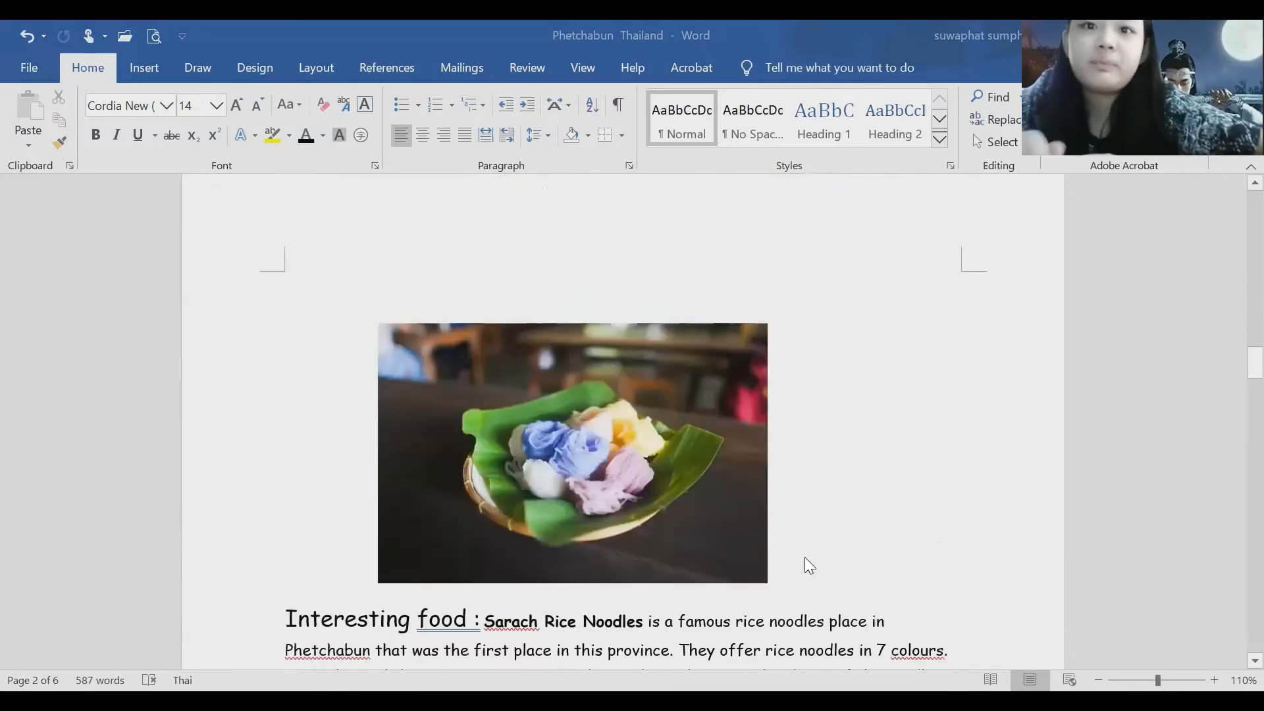
pyautogui.scroll(-3)
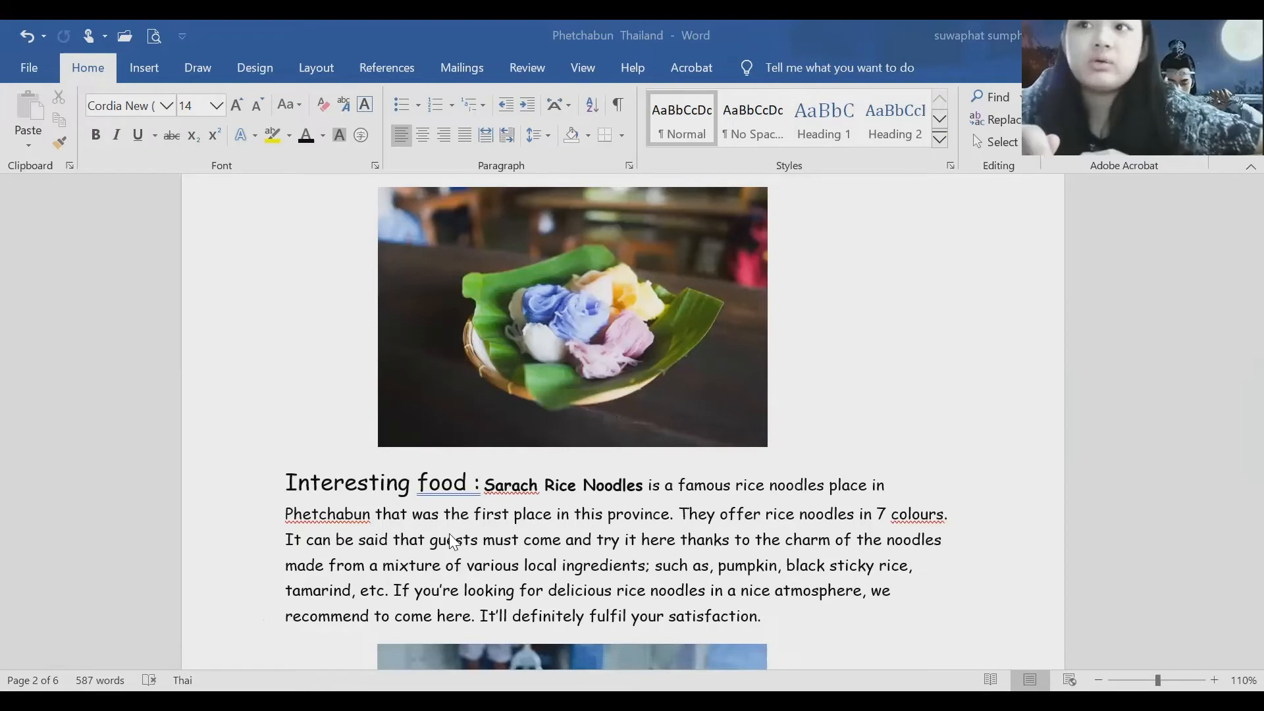
pyautogui.moveTo(687, 505)
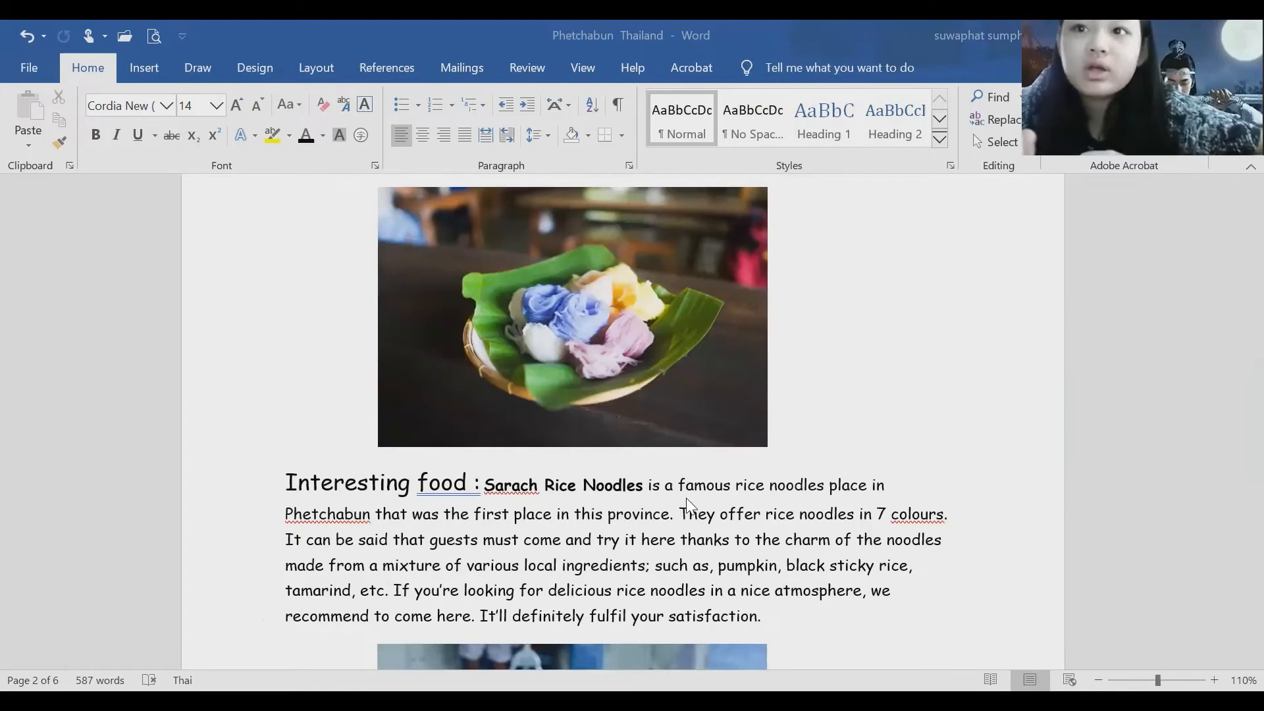
pyautogui.moveTo(669, 500)
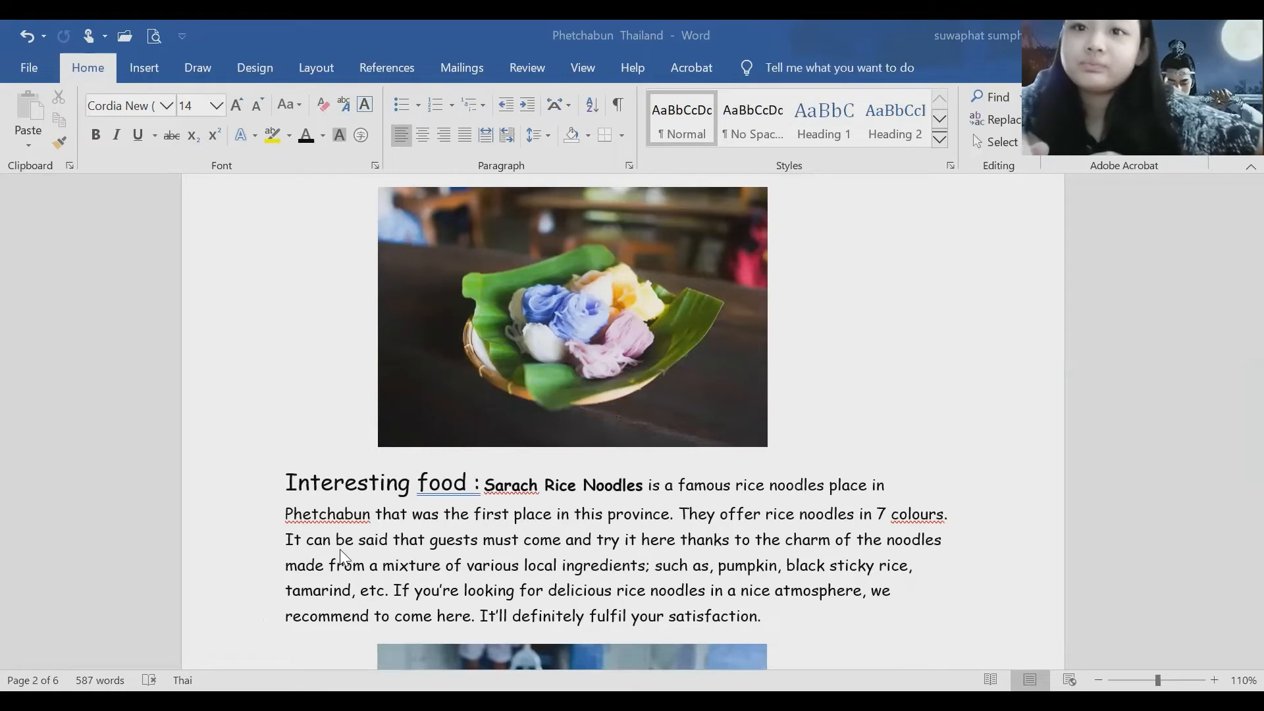
pyautogui.scroll(-3)
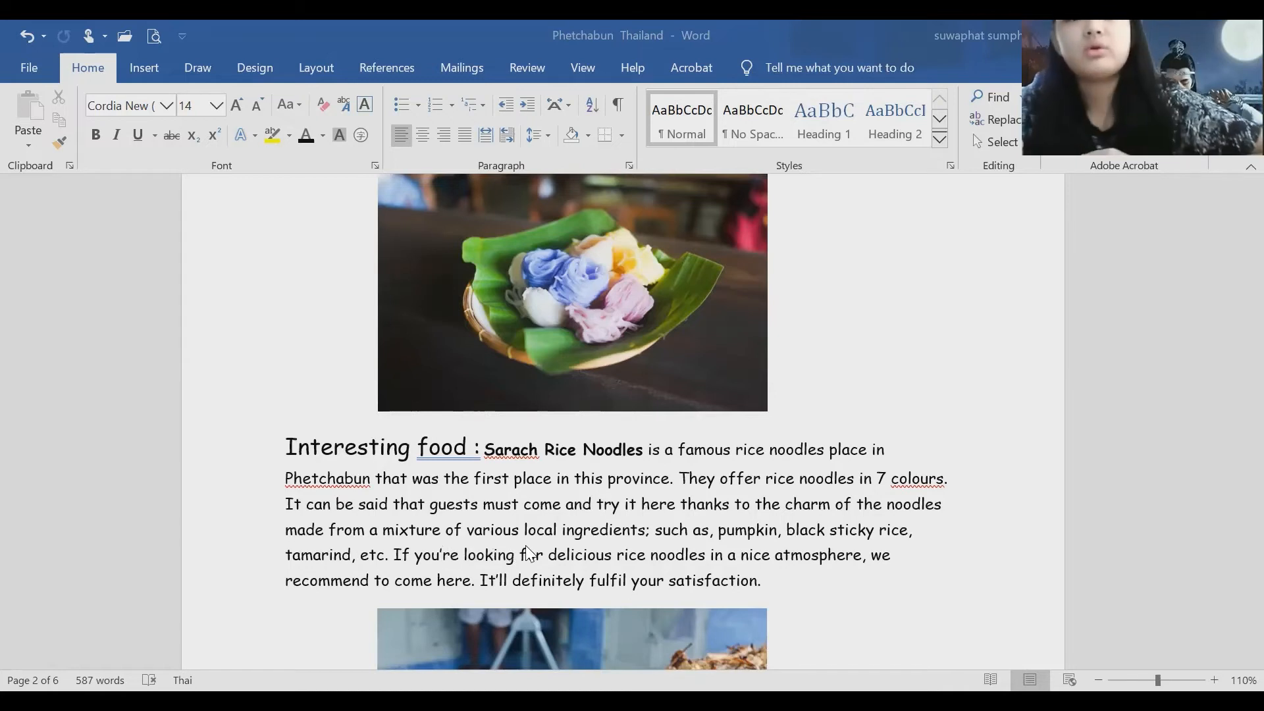
pyautogui.moveTo(466, 556)
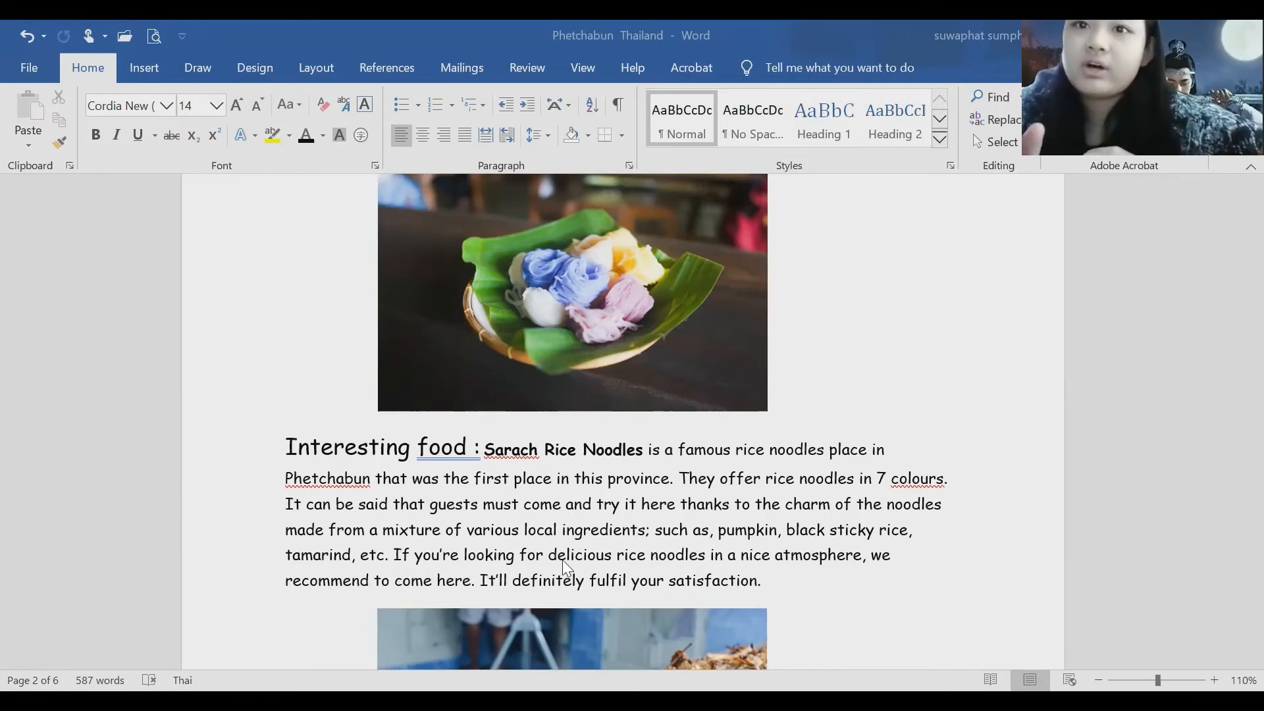
pyautogui.moveTo(616, 570)
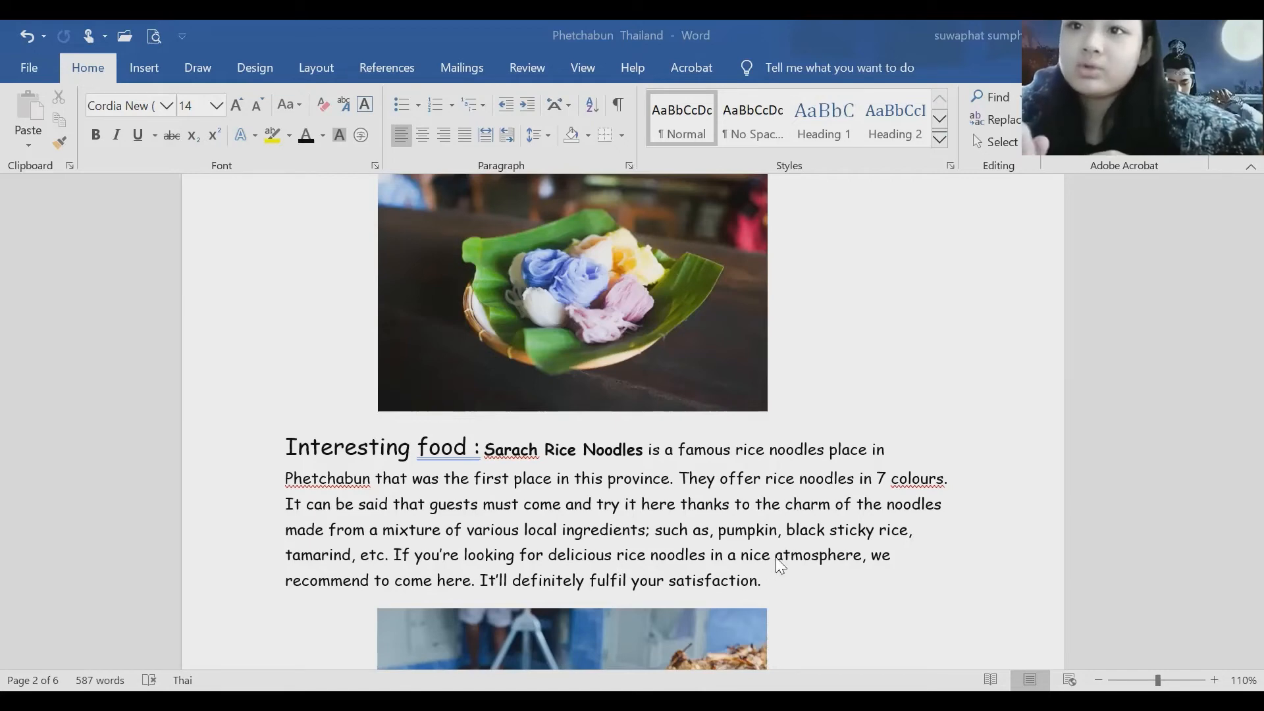
pyautogui.moveTo(820, 574)
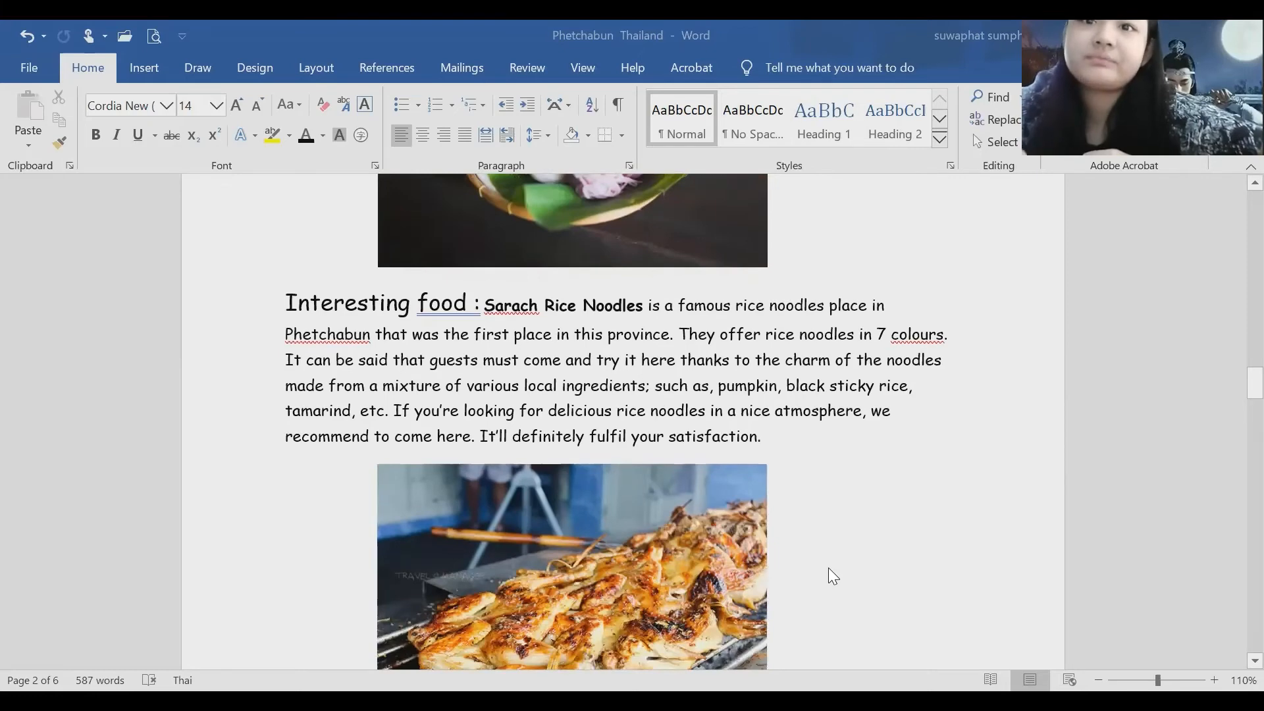
pyautogui.scroll(-3)
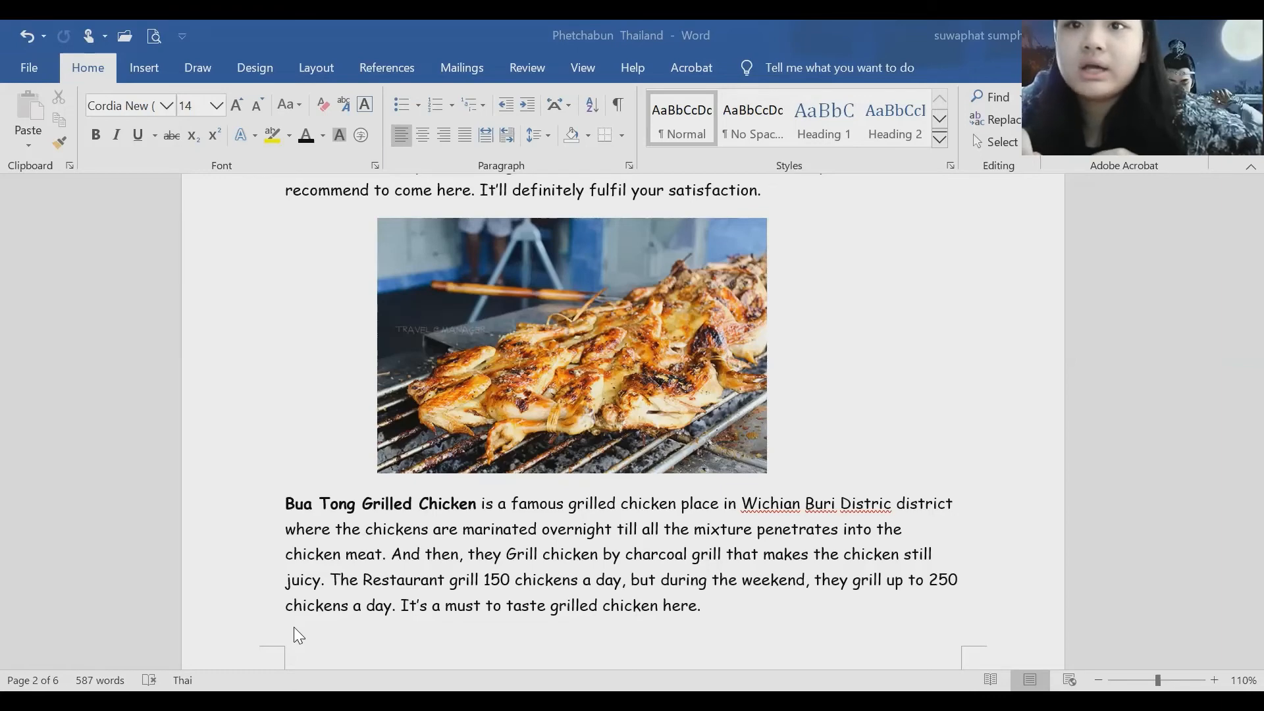
pyautogui.moveTo(641, 581)
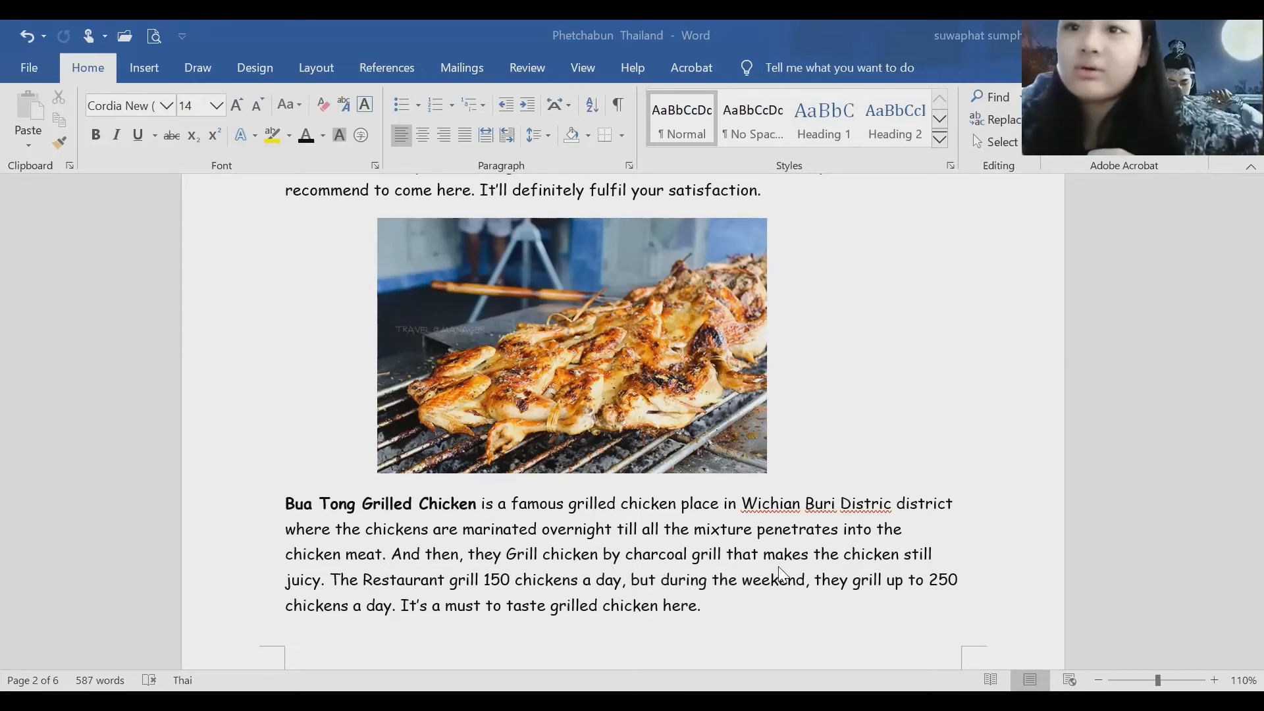
pyautogui.moveTo(901, 570)
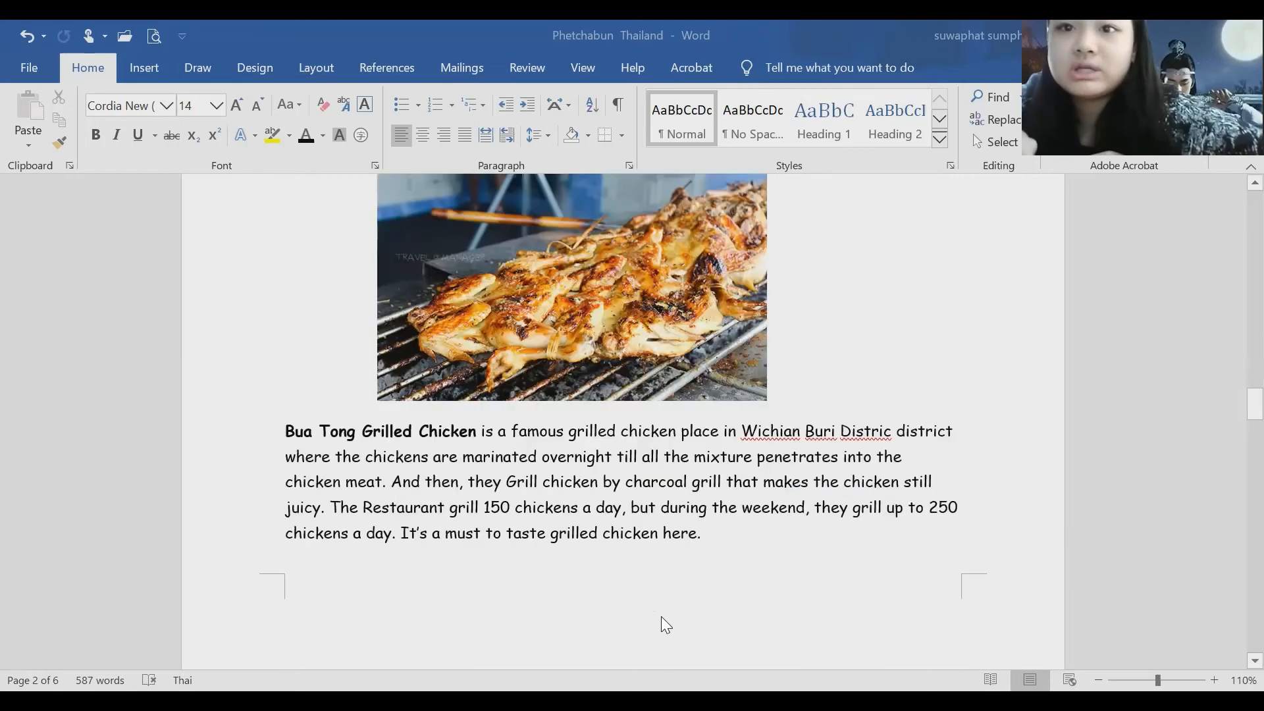
pyautogui.scroll(-3)
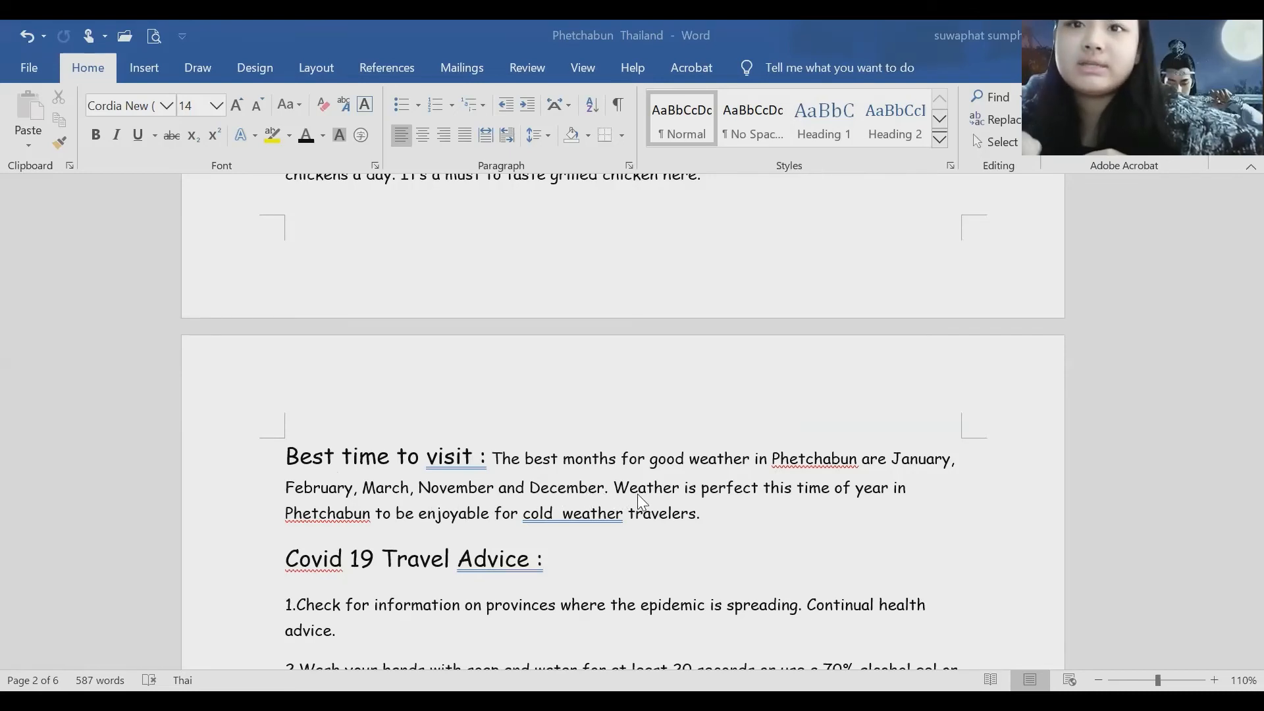
pyautogui.moveTo(673, 502)
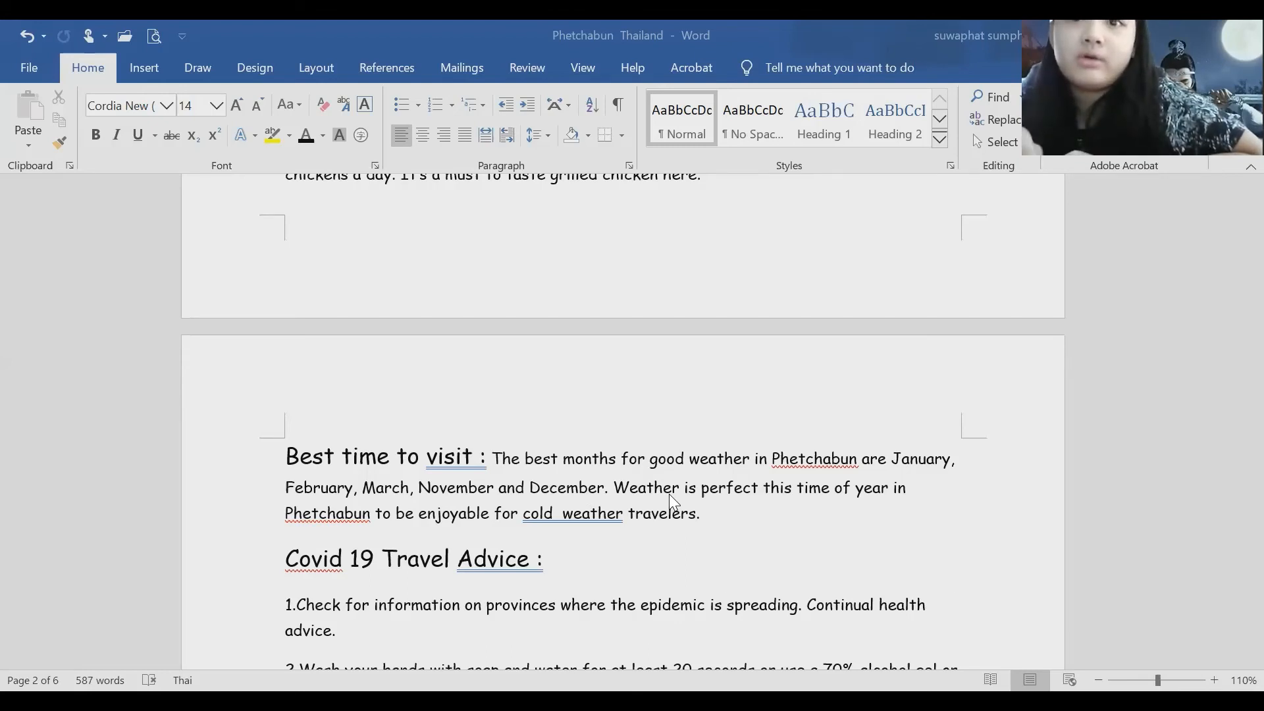
pyautogui.moveTo(661, 563)
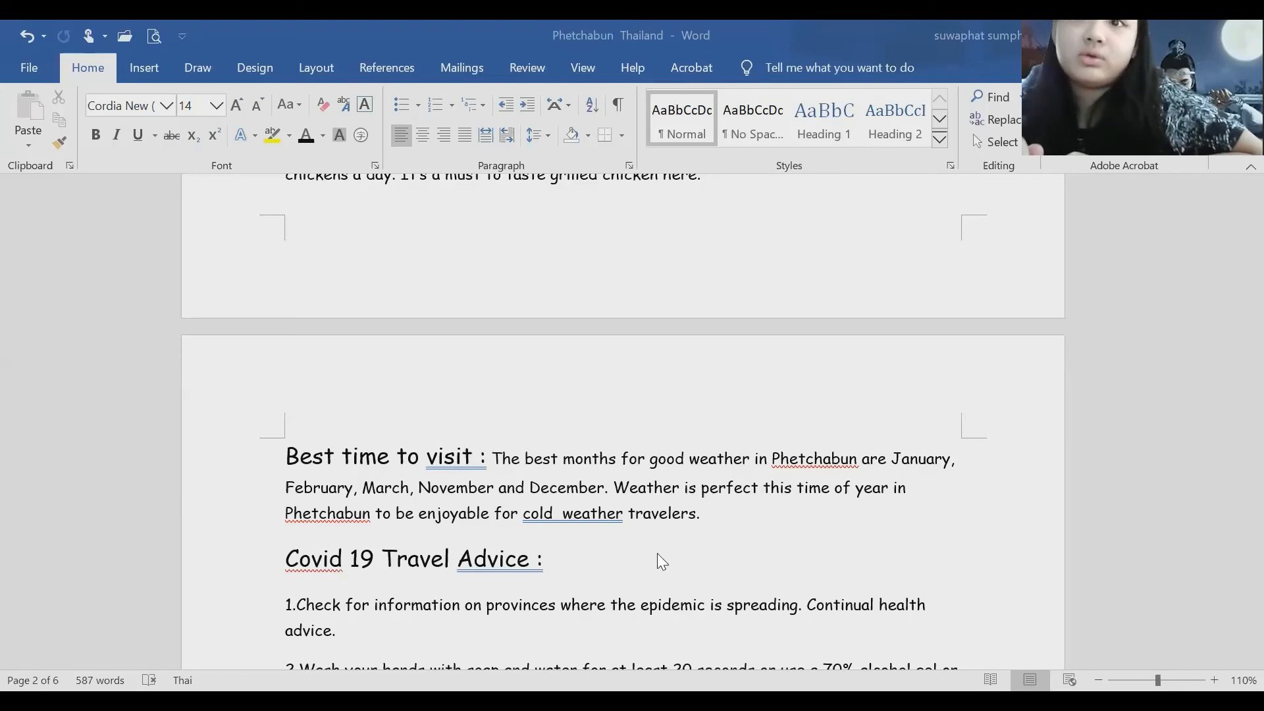
pyautogui.scroll(-3)
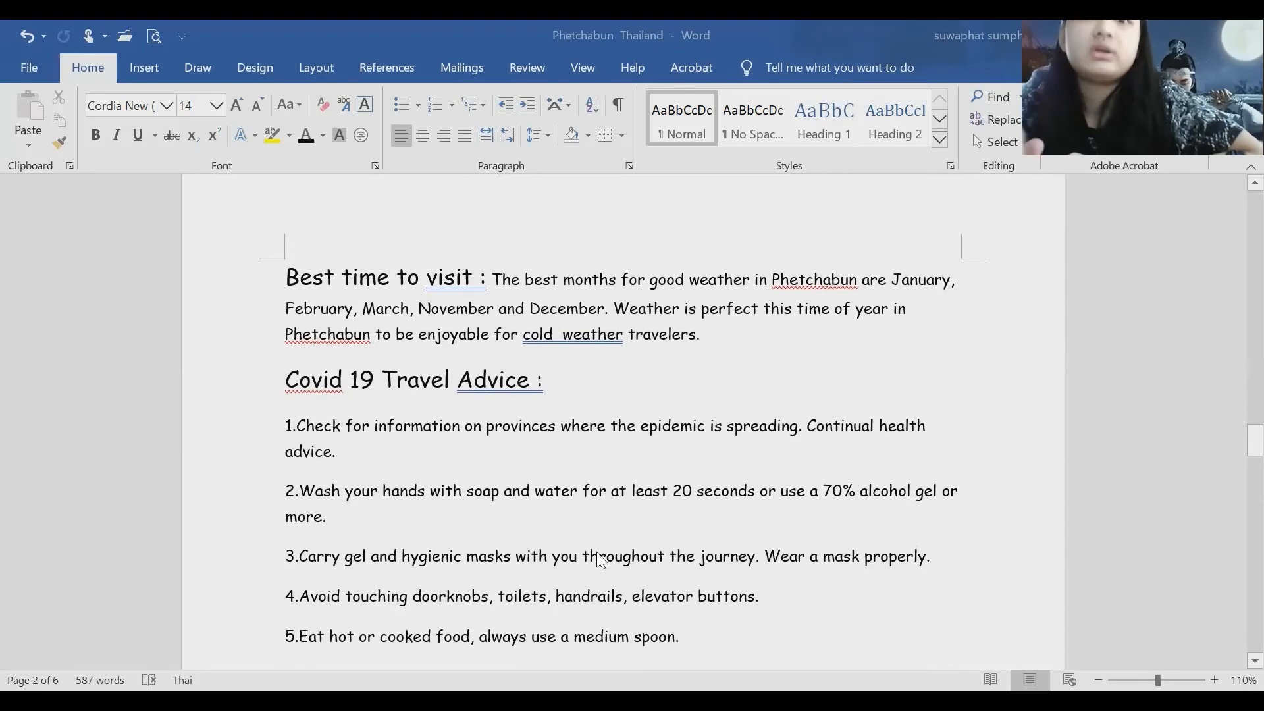
pyautogui.moveTo(627, 562)
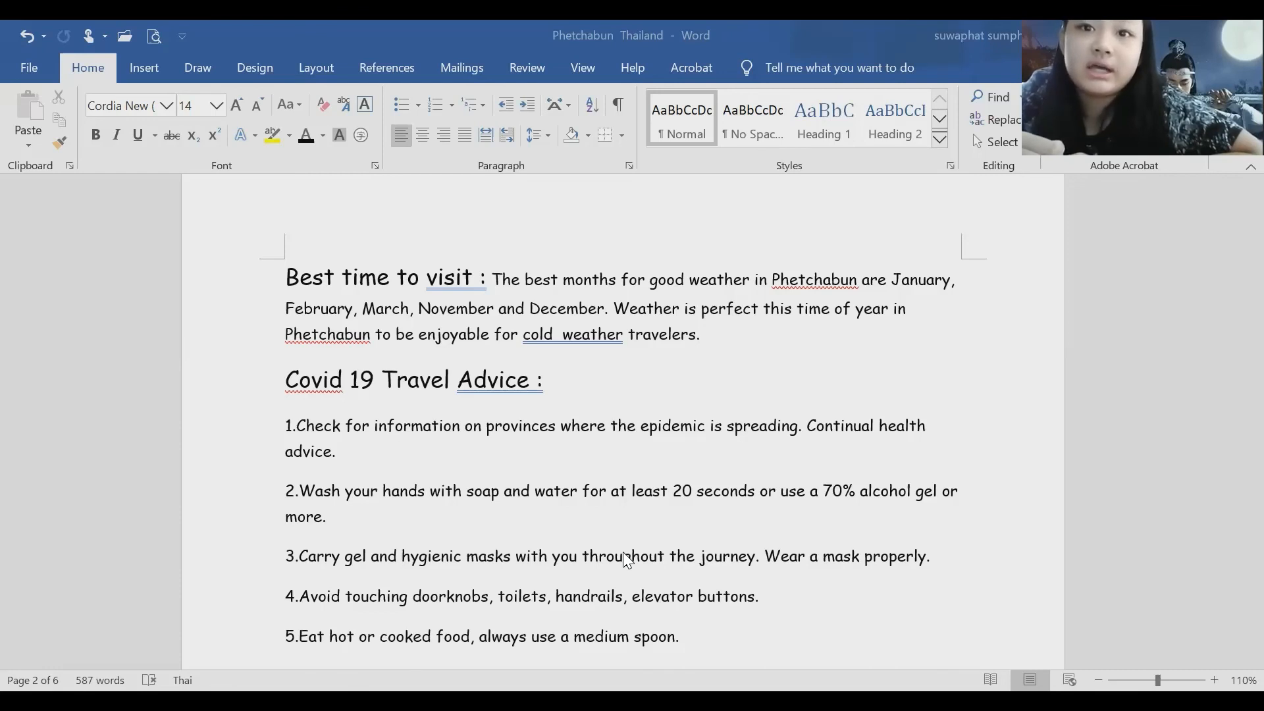
pyautogui.moveTo(640, 562)
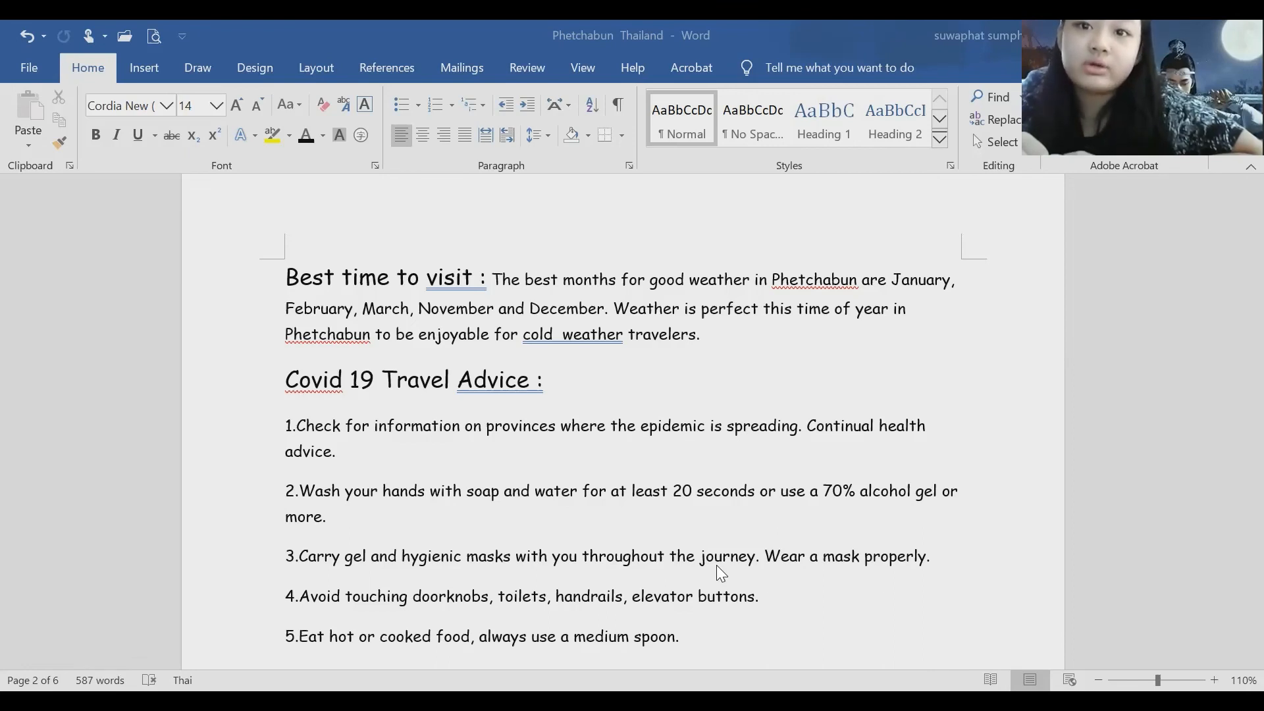
pyautogui.moveTo(802, 448)
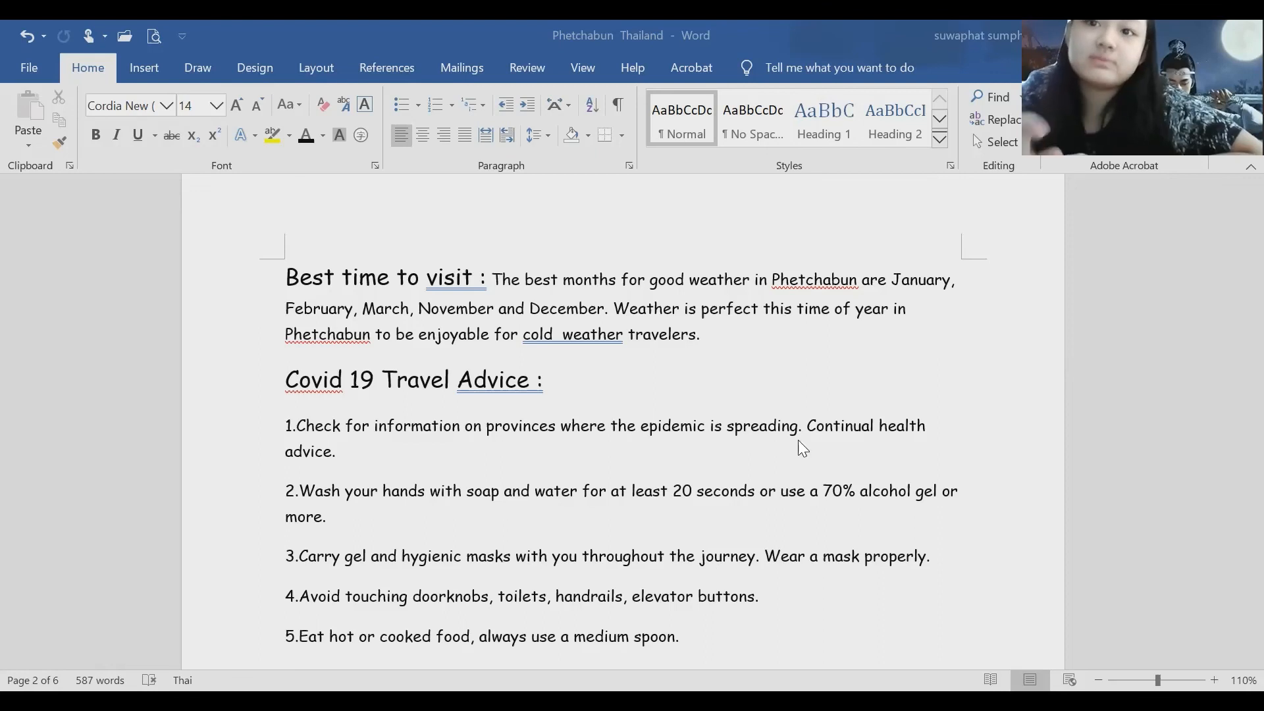